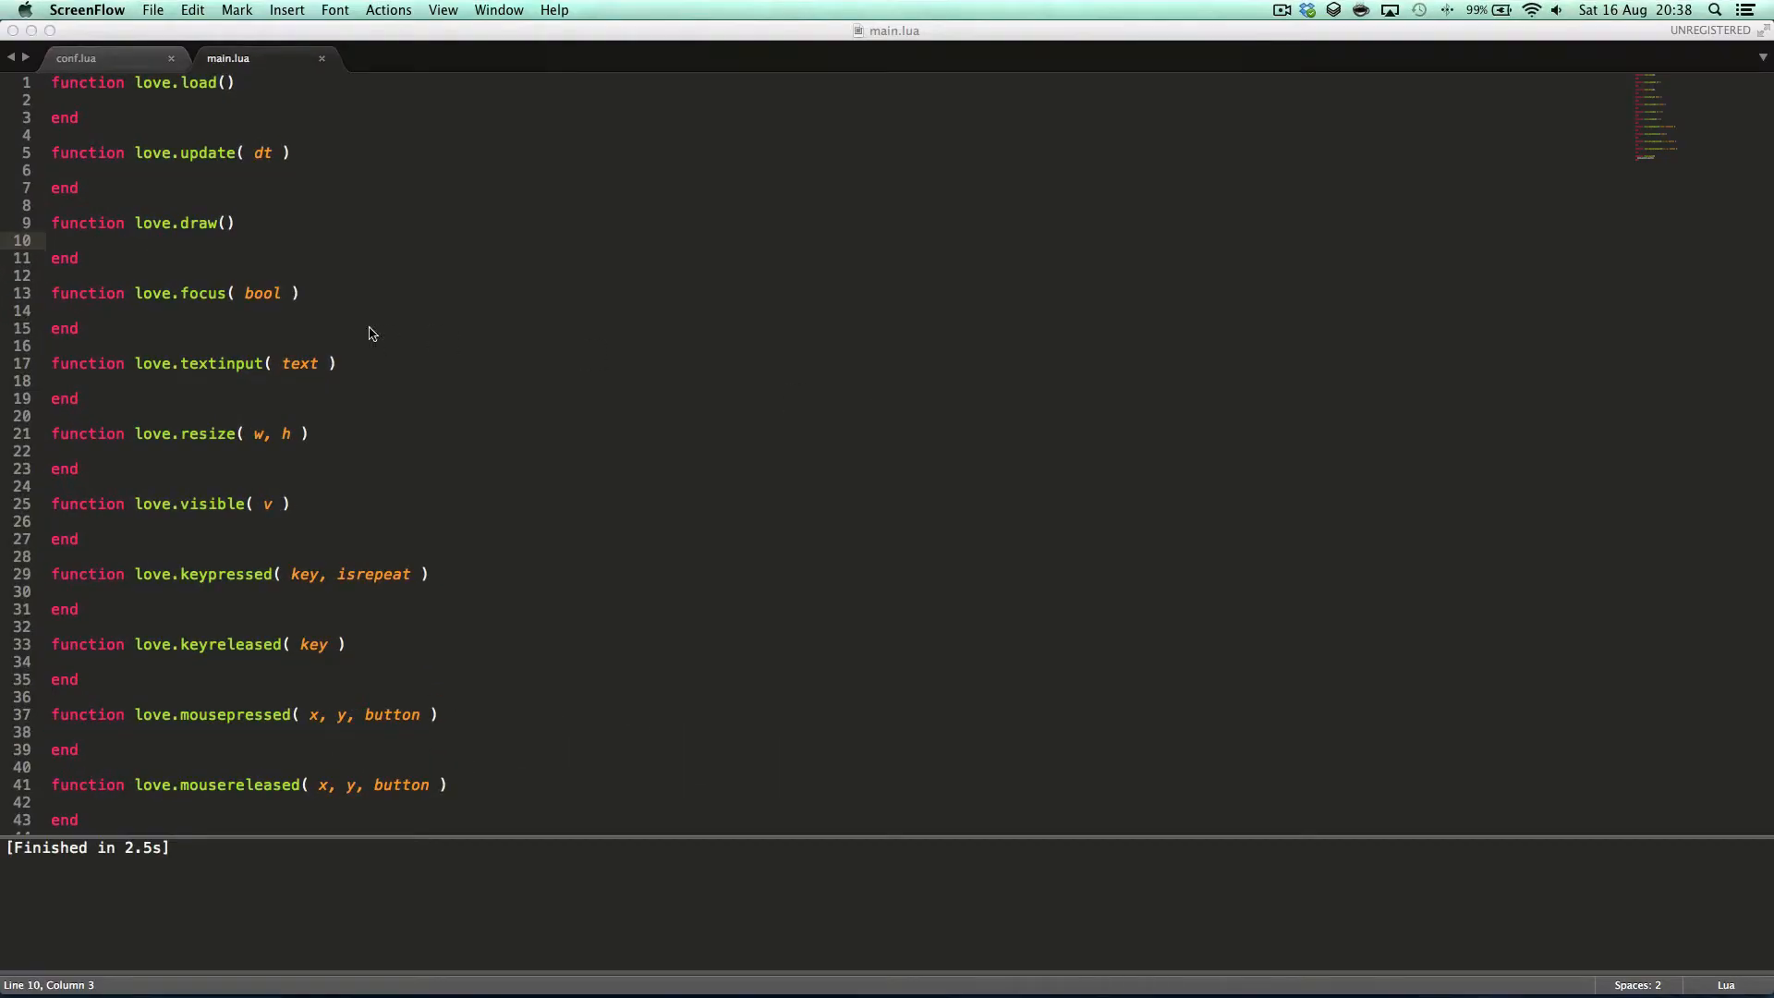
mouse_move(269, 183)
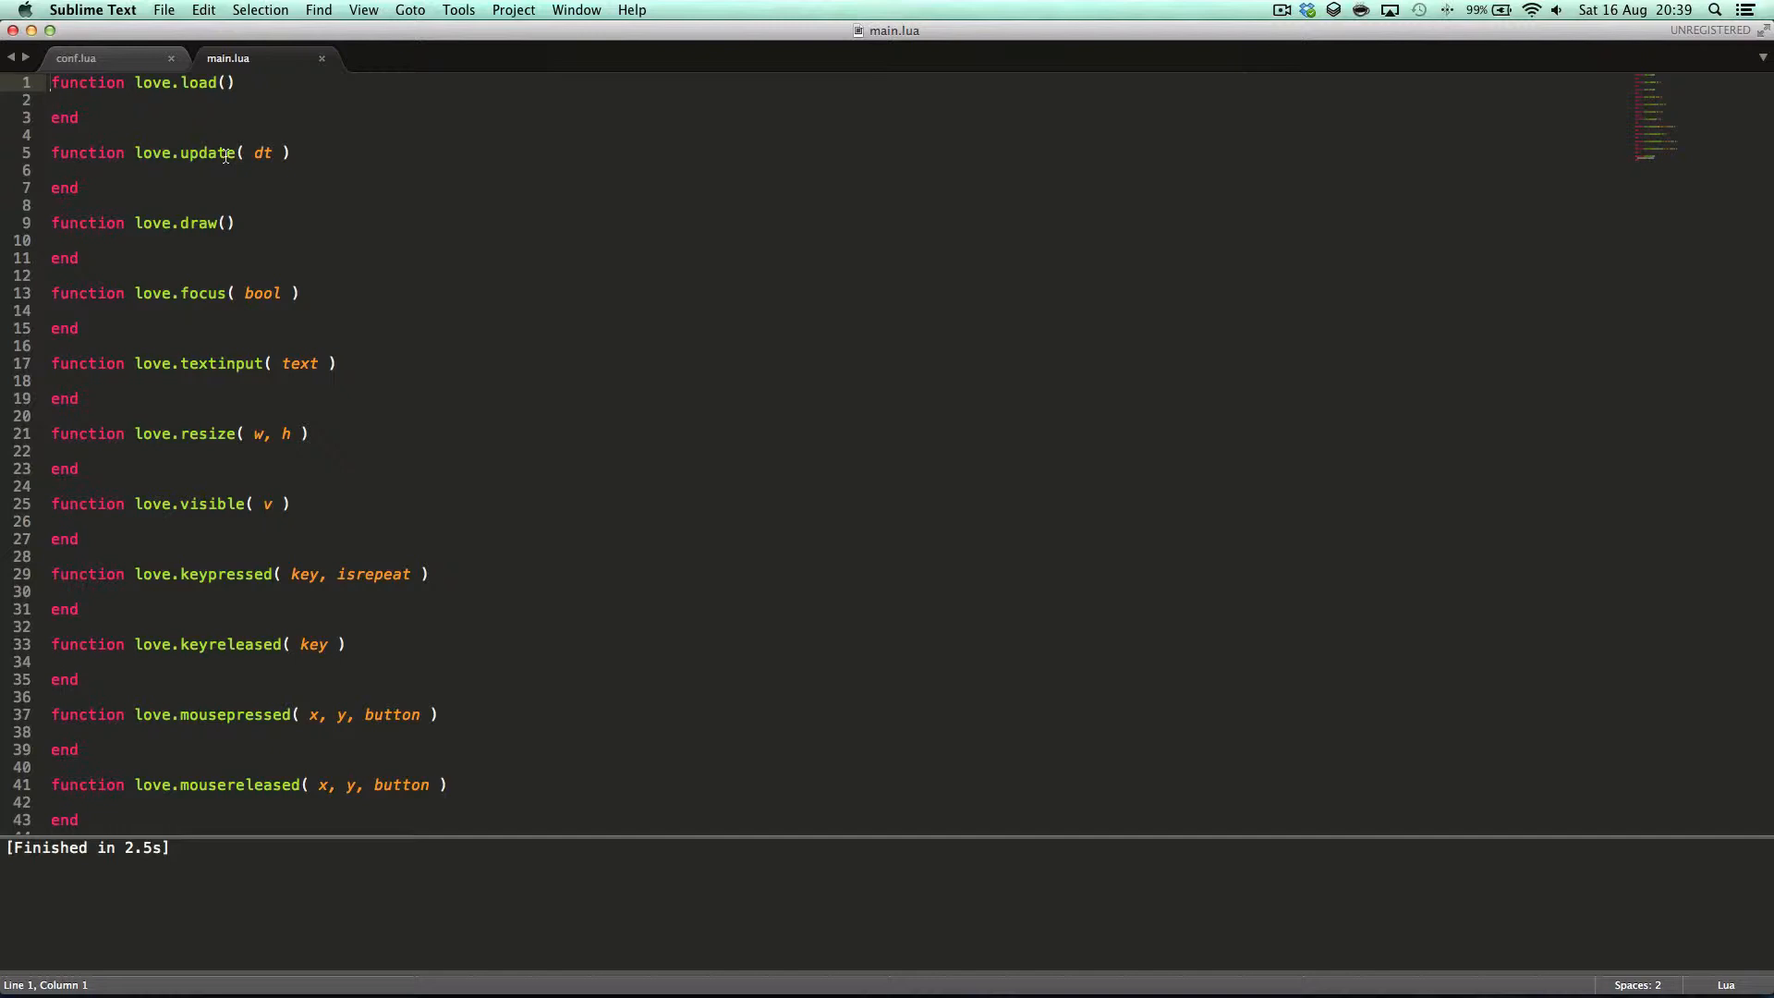
mouse_move(192, 208)
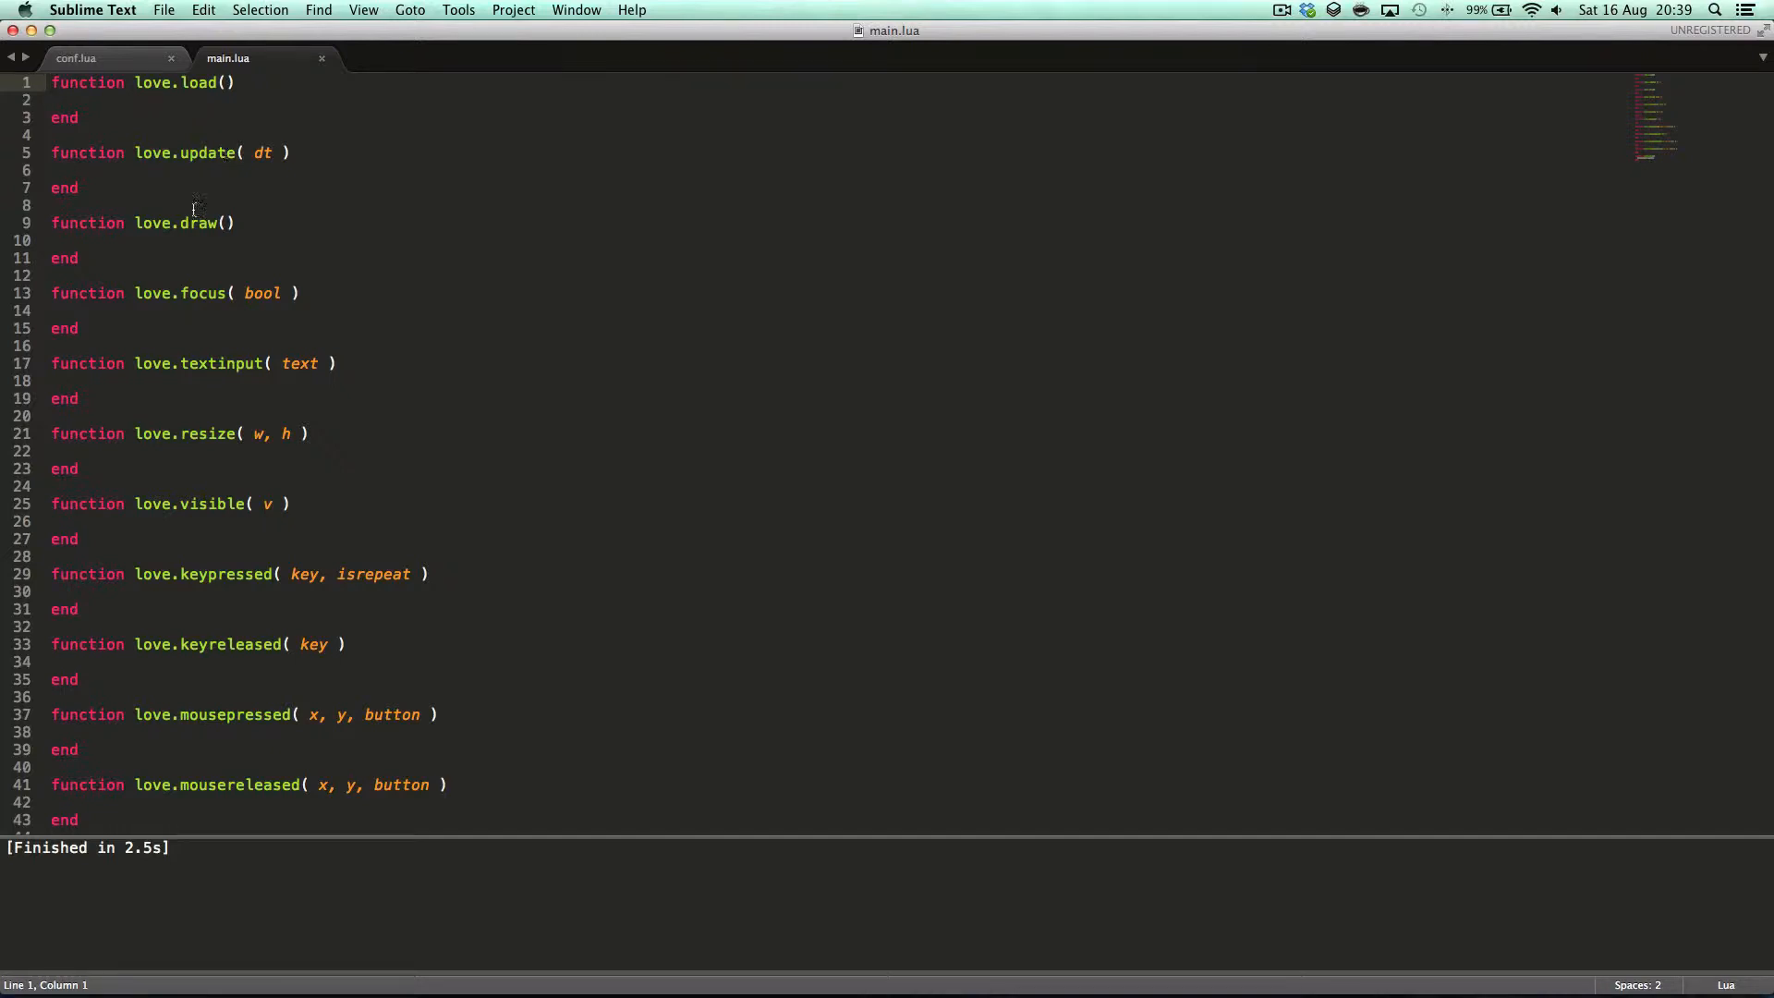
mouse_move(404, 216)
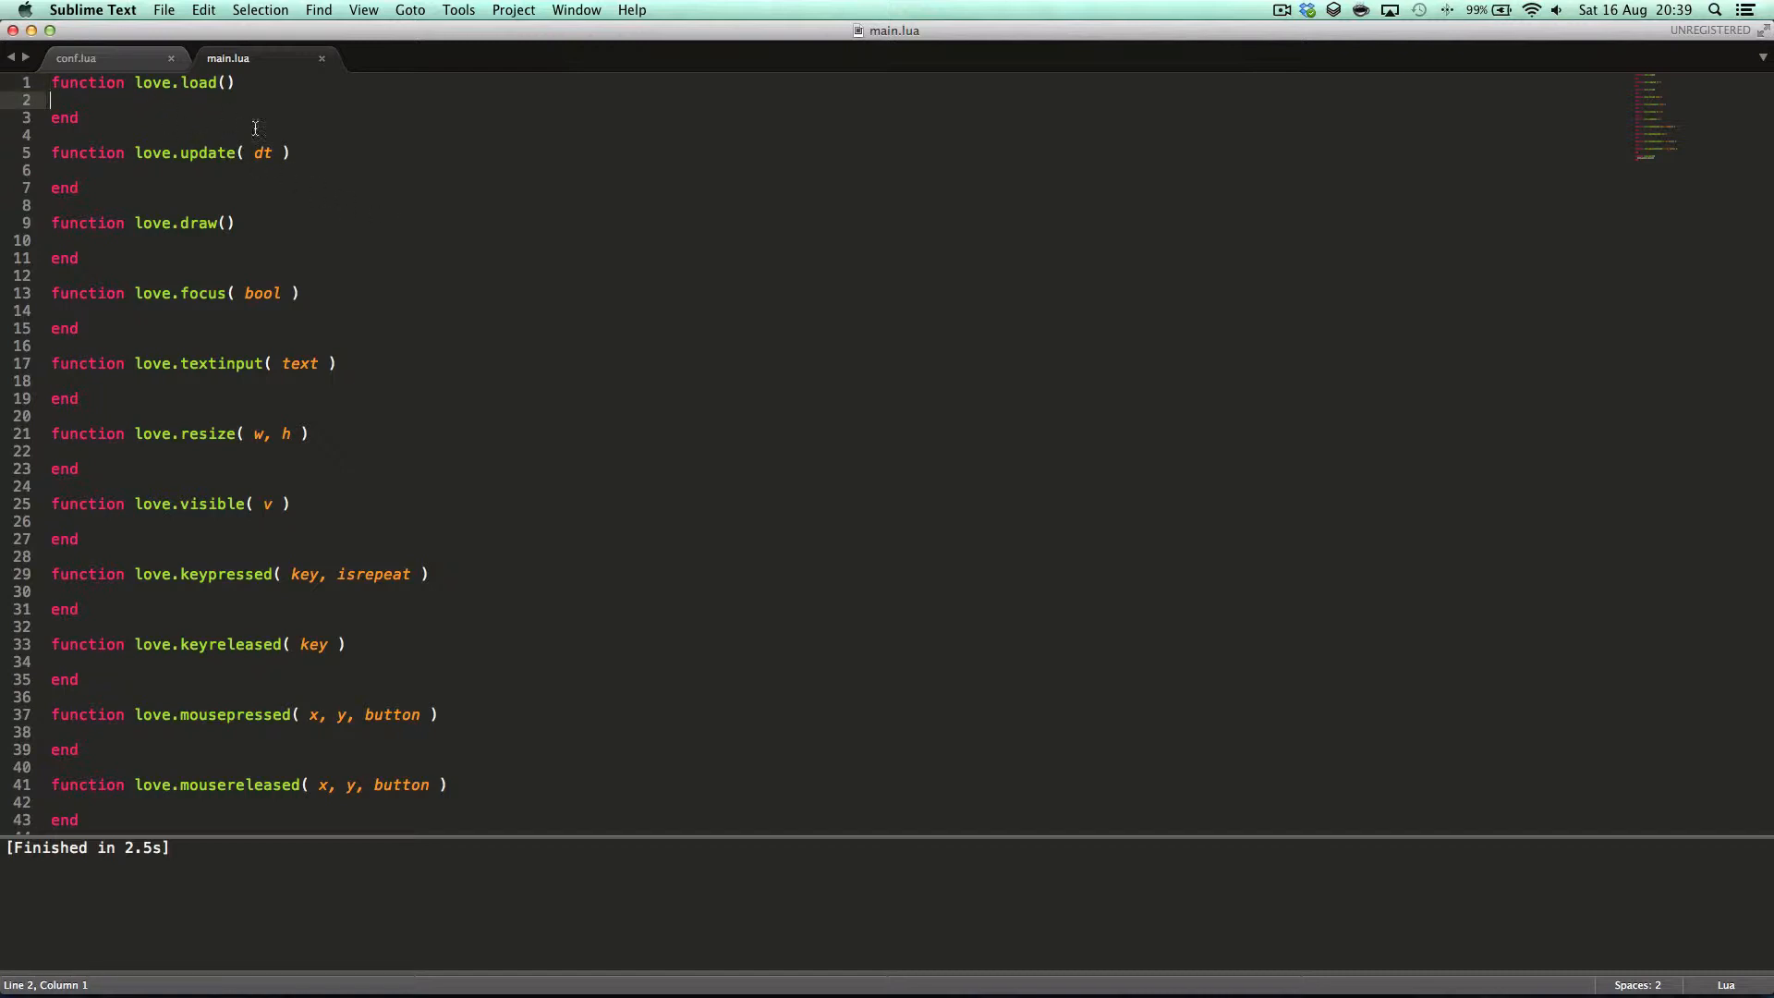
- Print 'Delta: ' with tostring(love.timer.getDelta()) at 0, 0 in love.draw and save
left_click(70, 240)
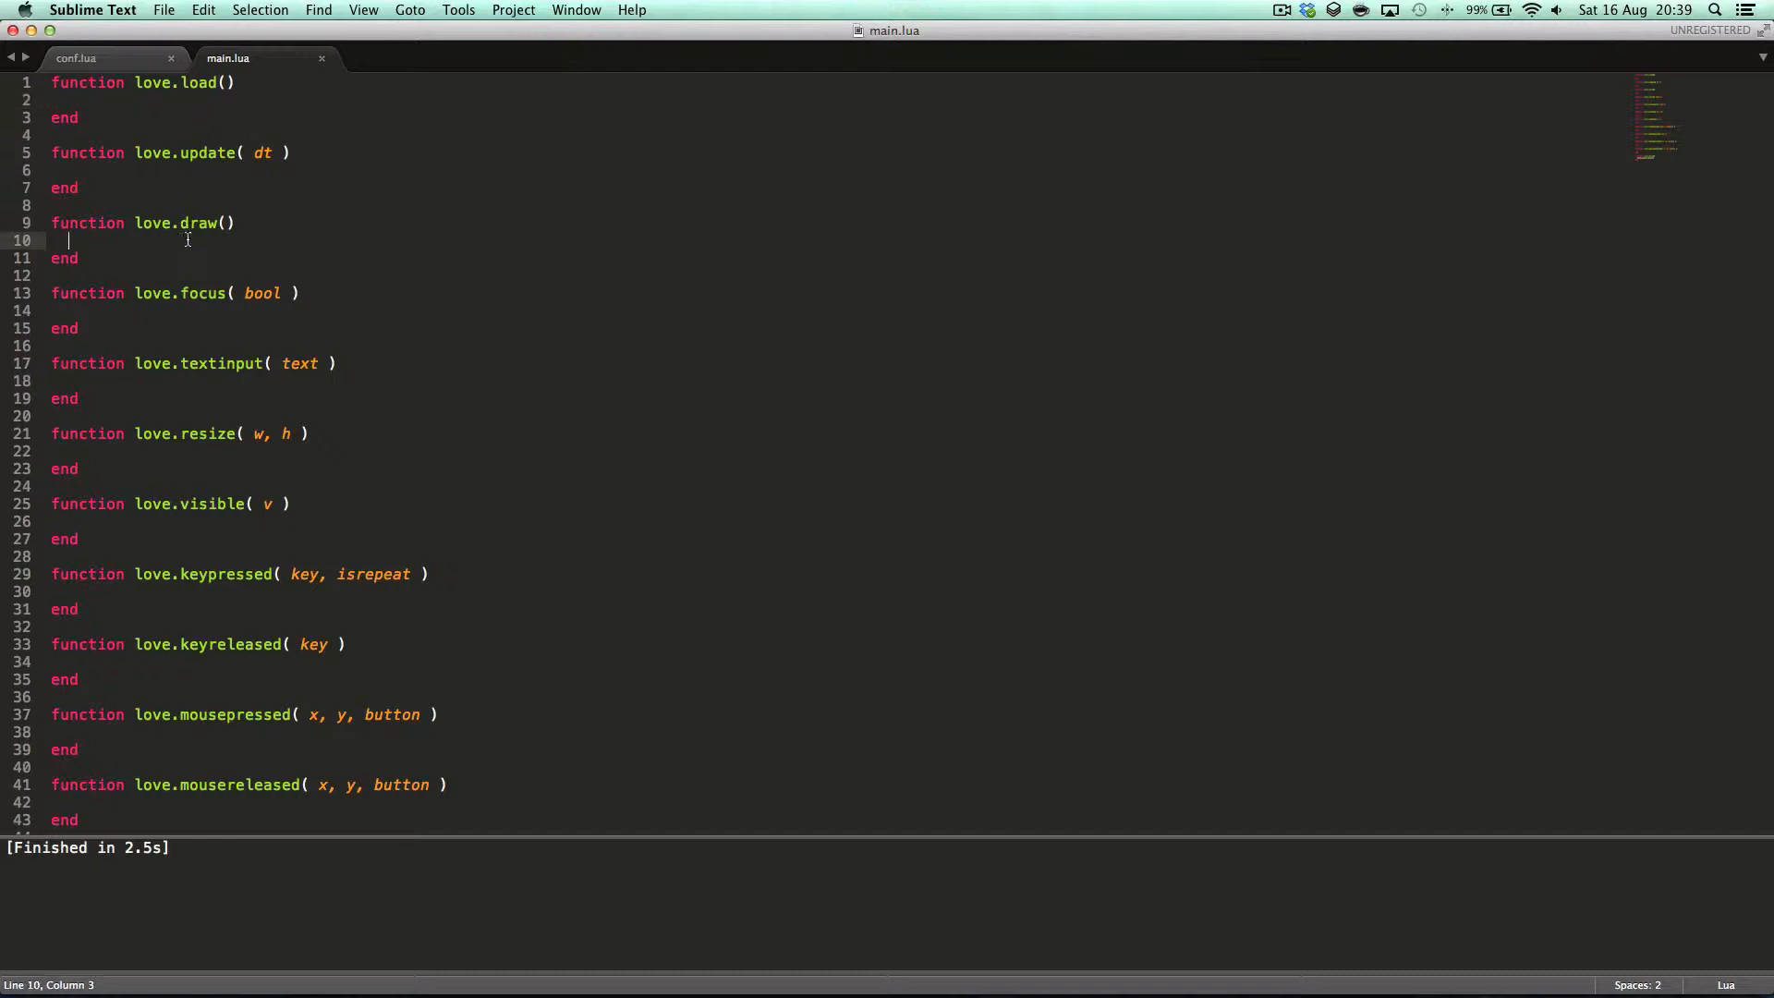
type("love.graphic")
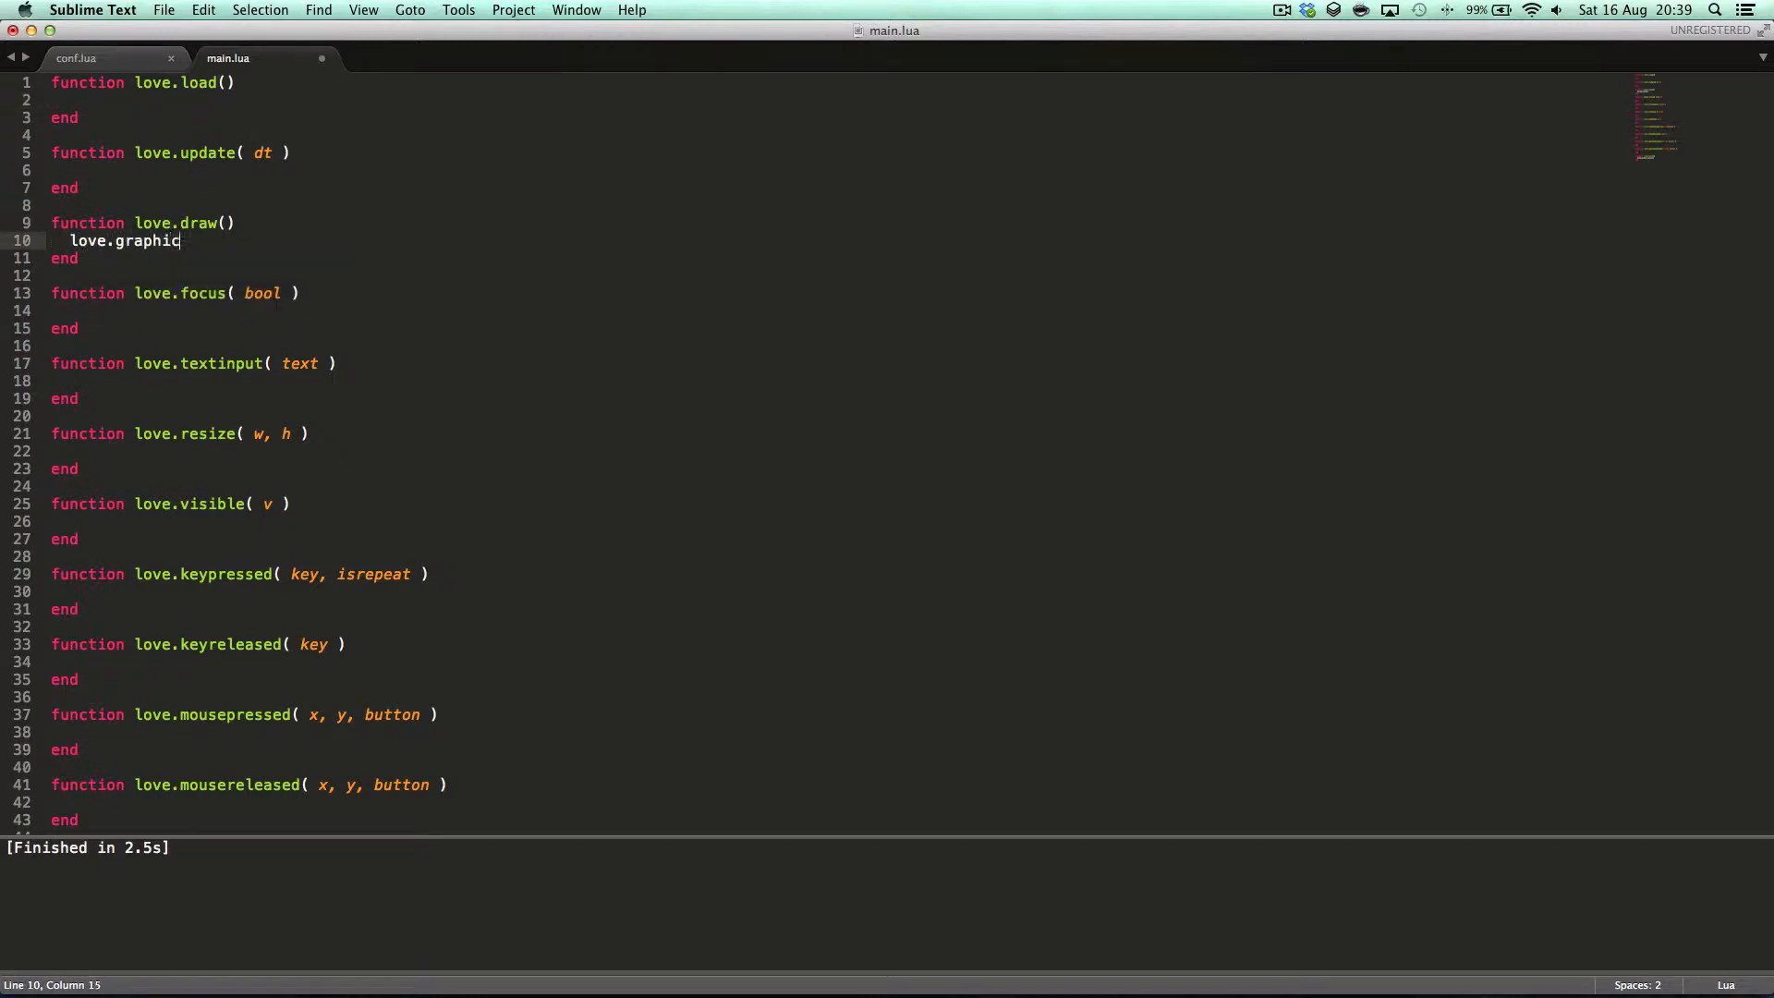
type("s.print()")
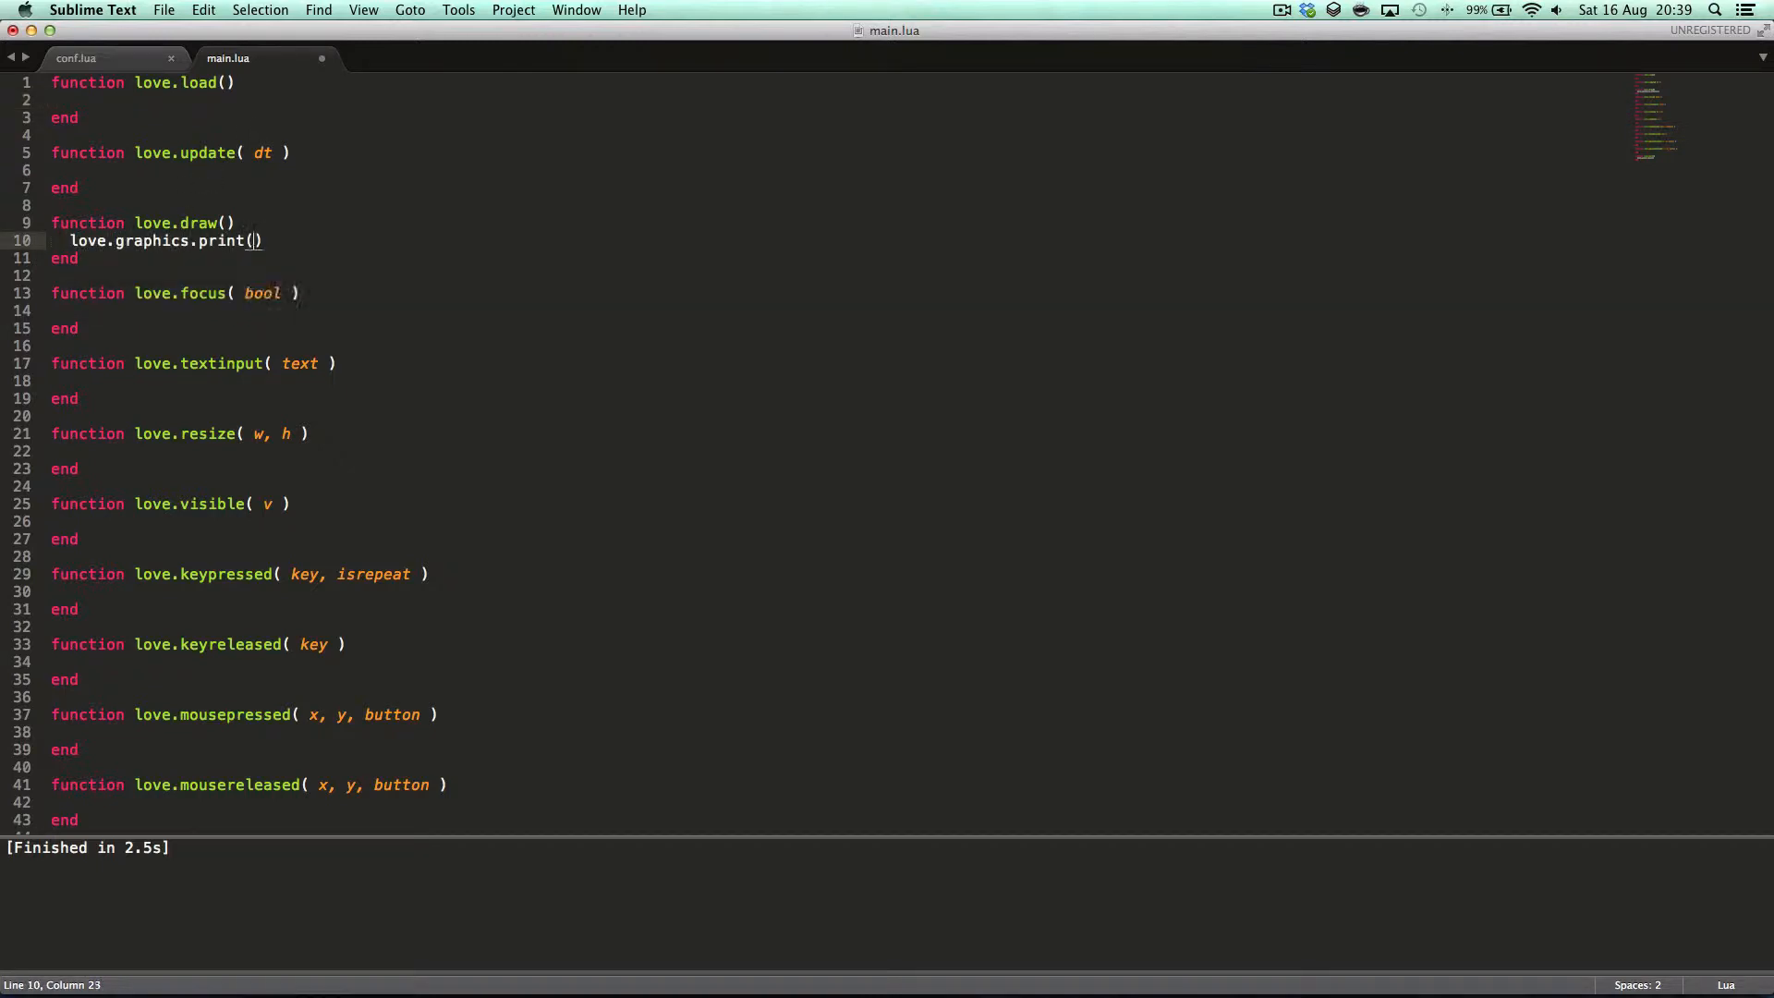
type("'Del'")
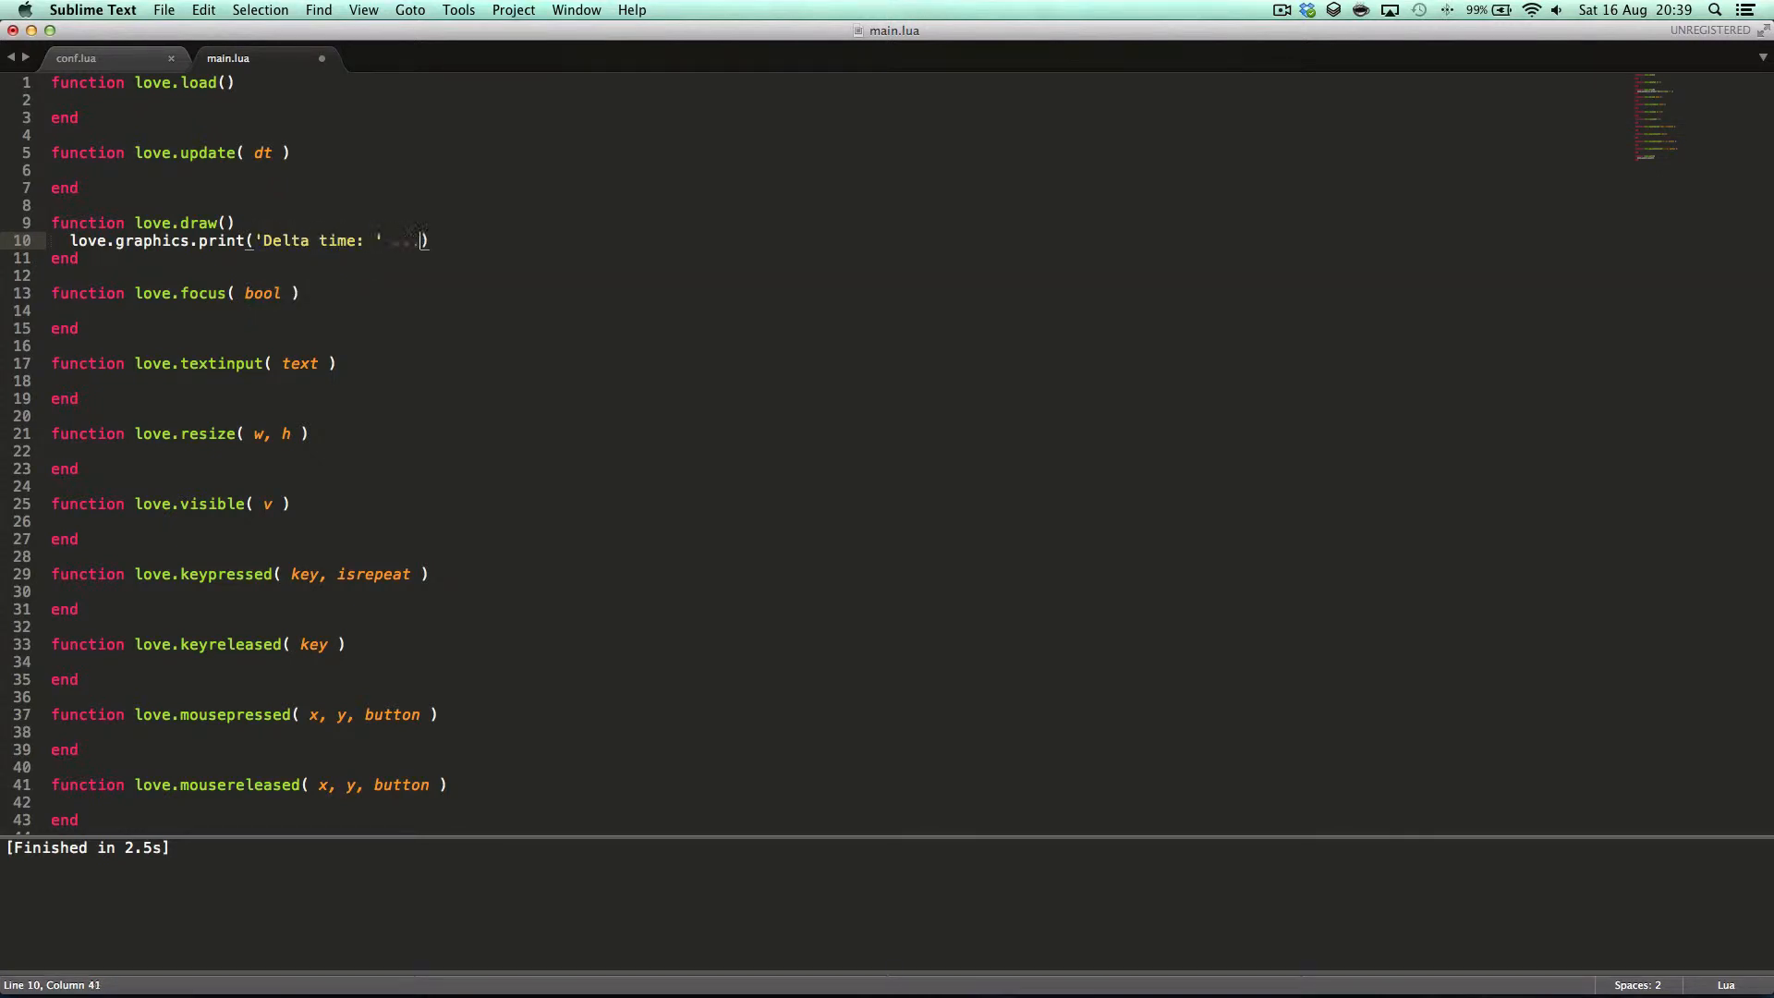
type("tostring(")
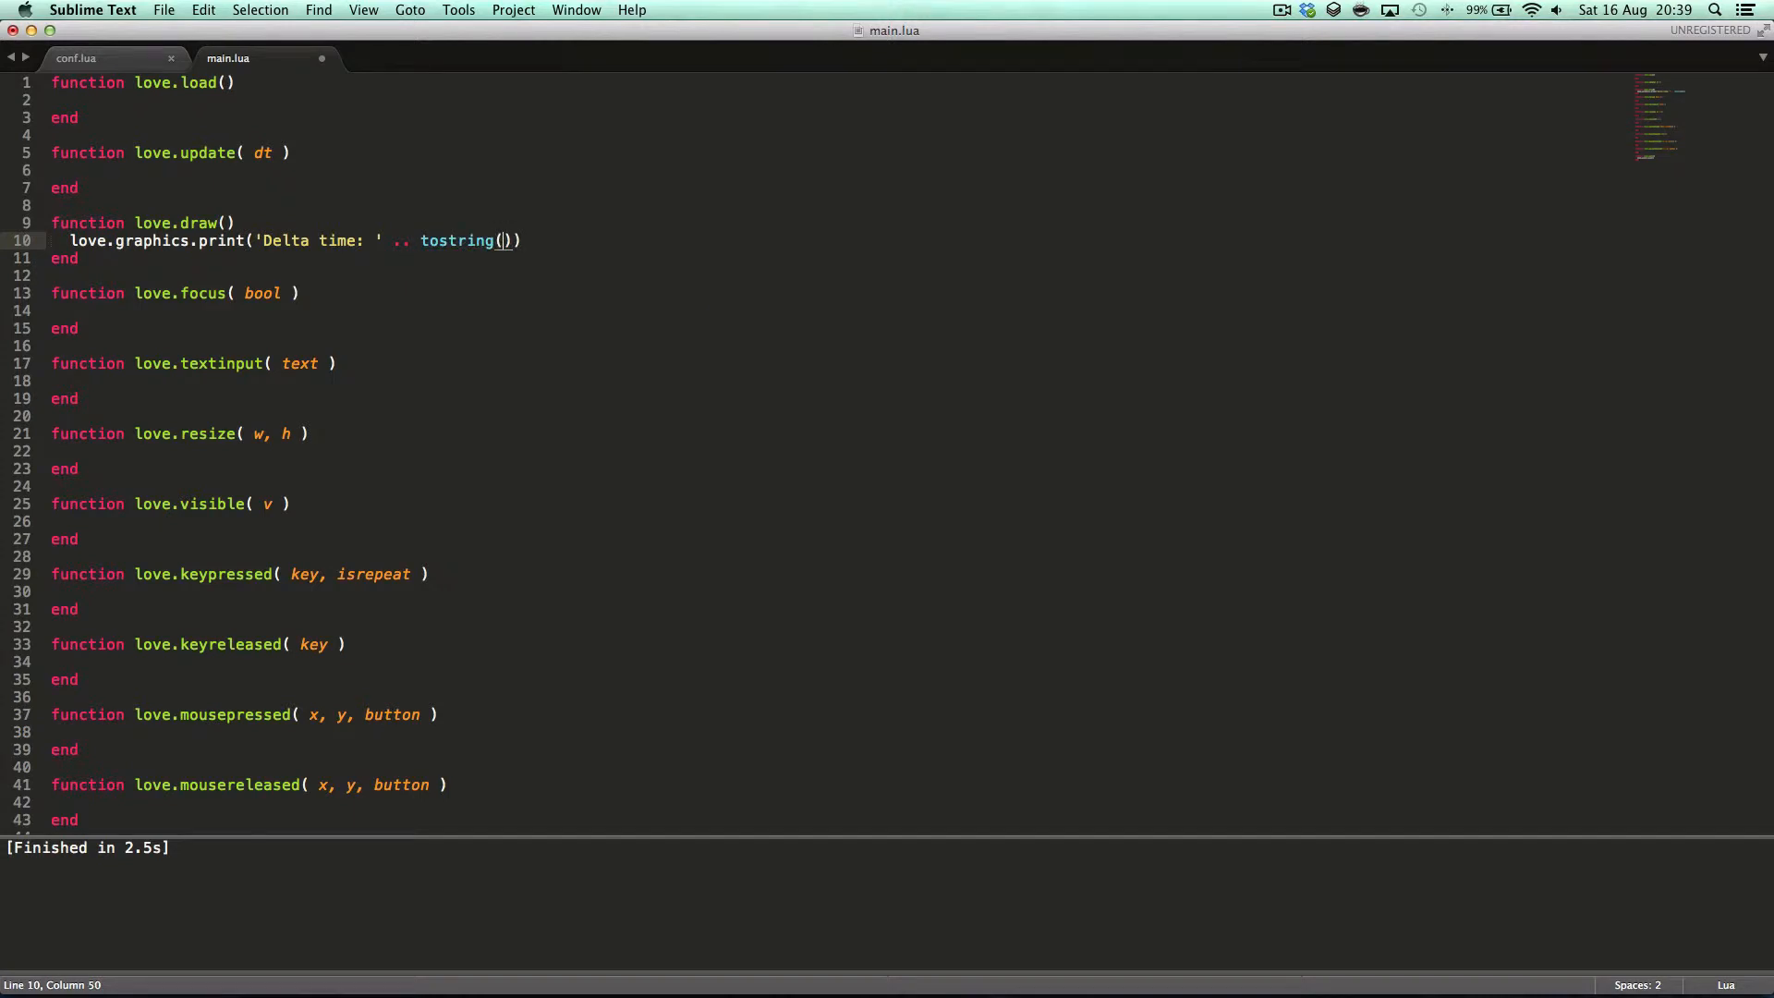
type("love.graph")
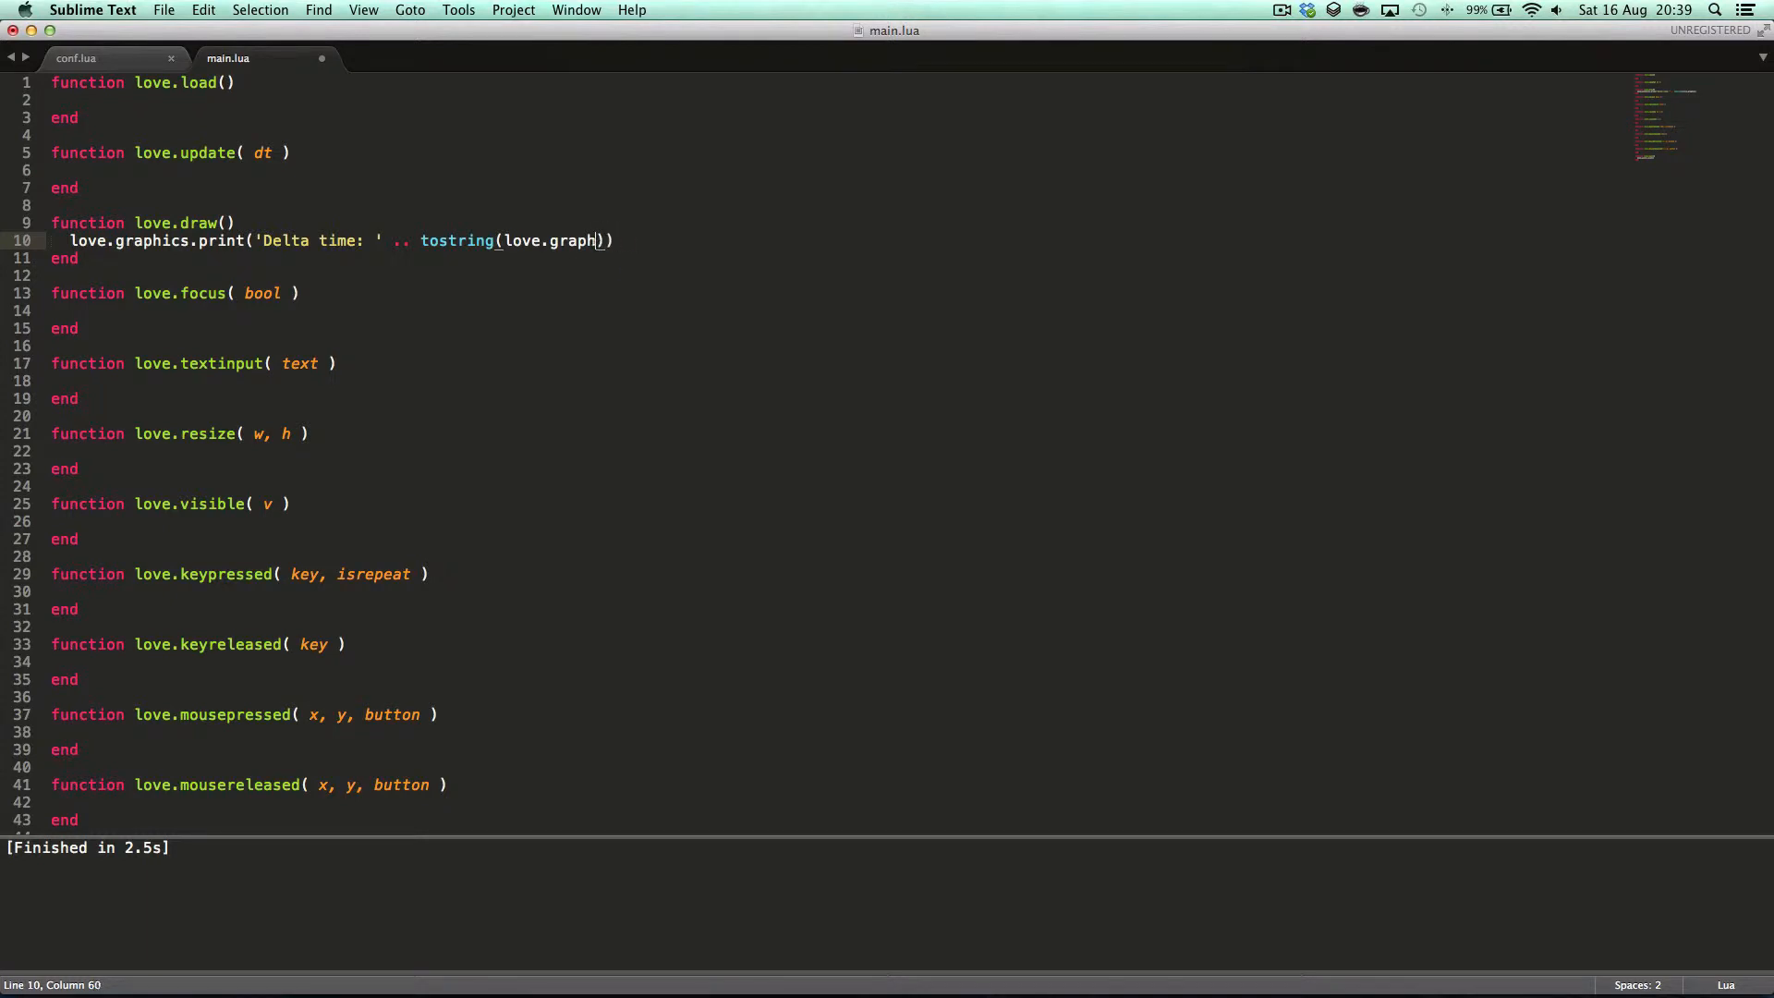
type("timer.g")
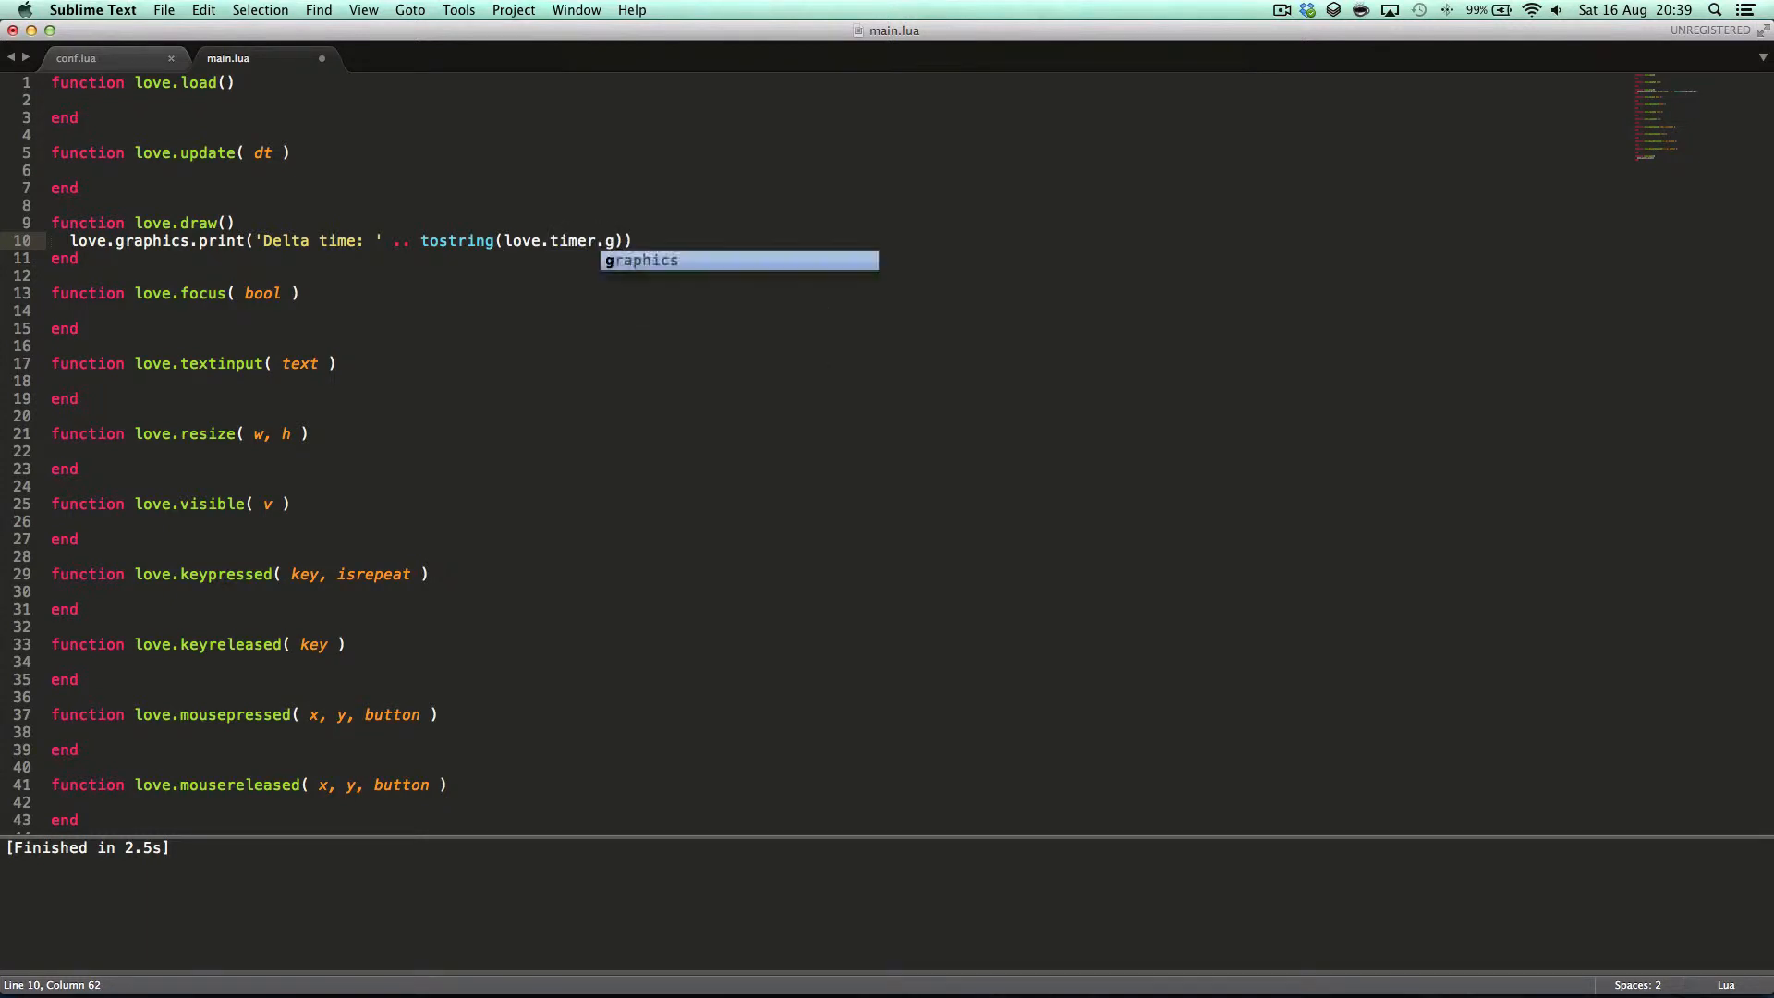
type("etDelta()), 0, 0)")
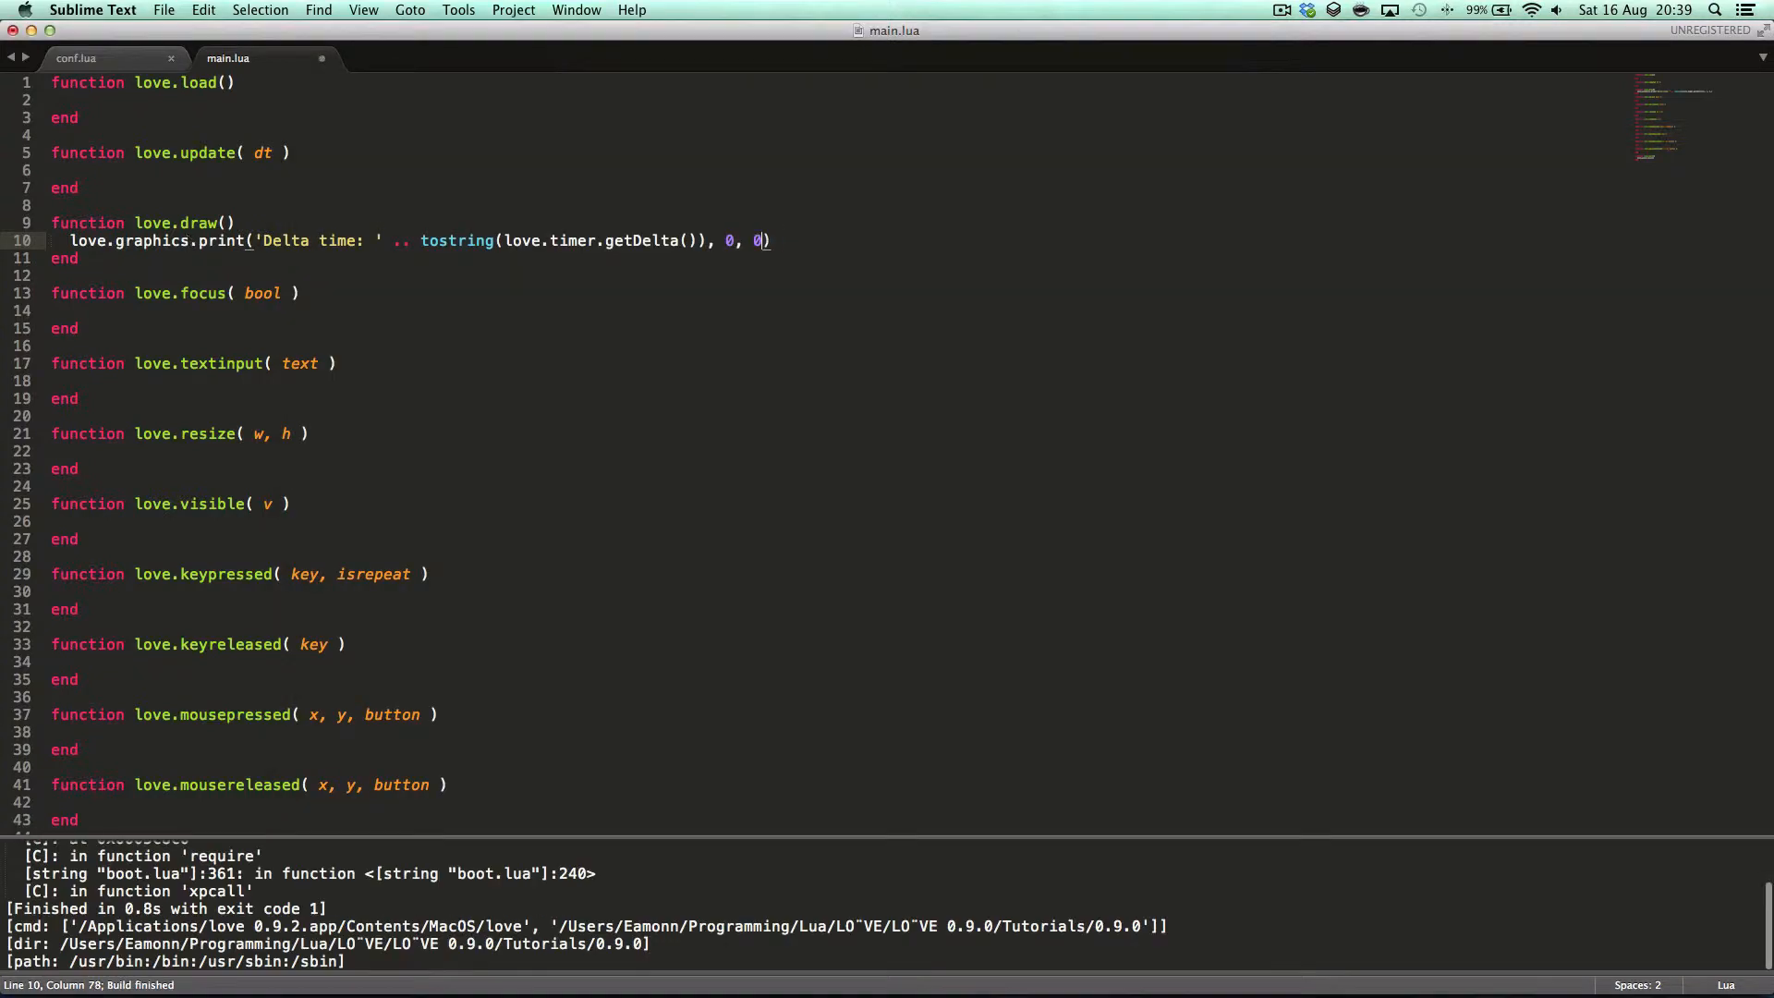
key("cmd+s")
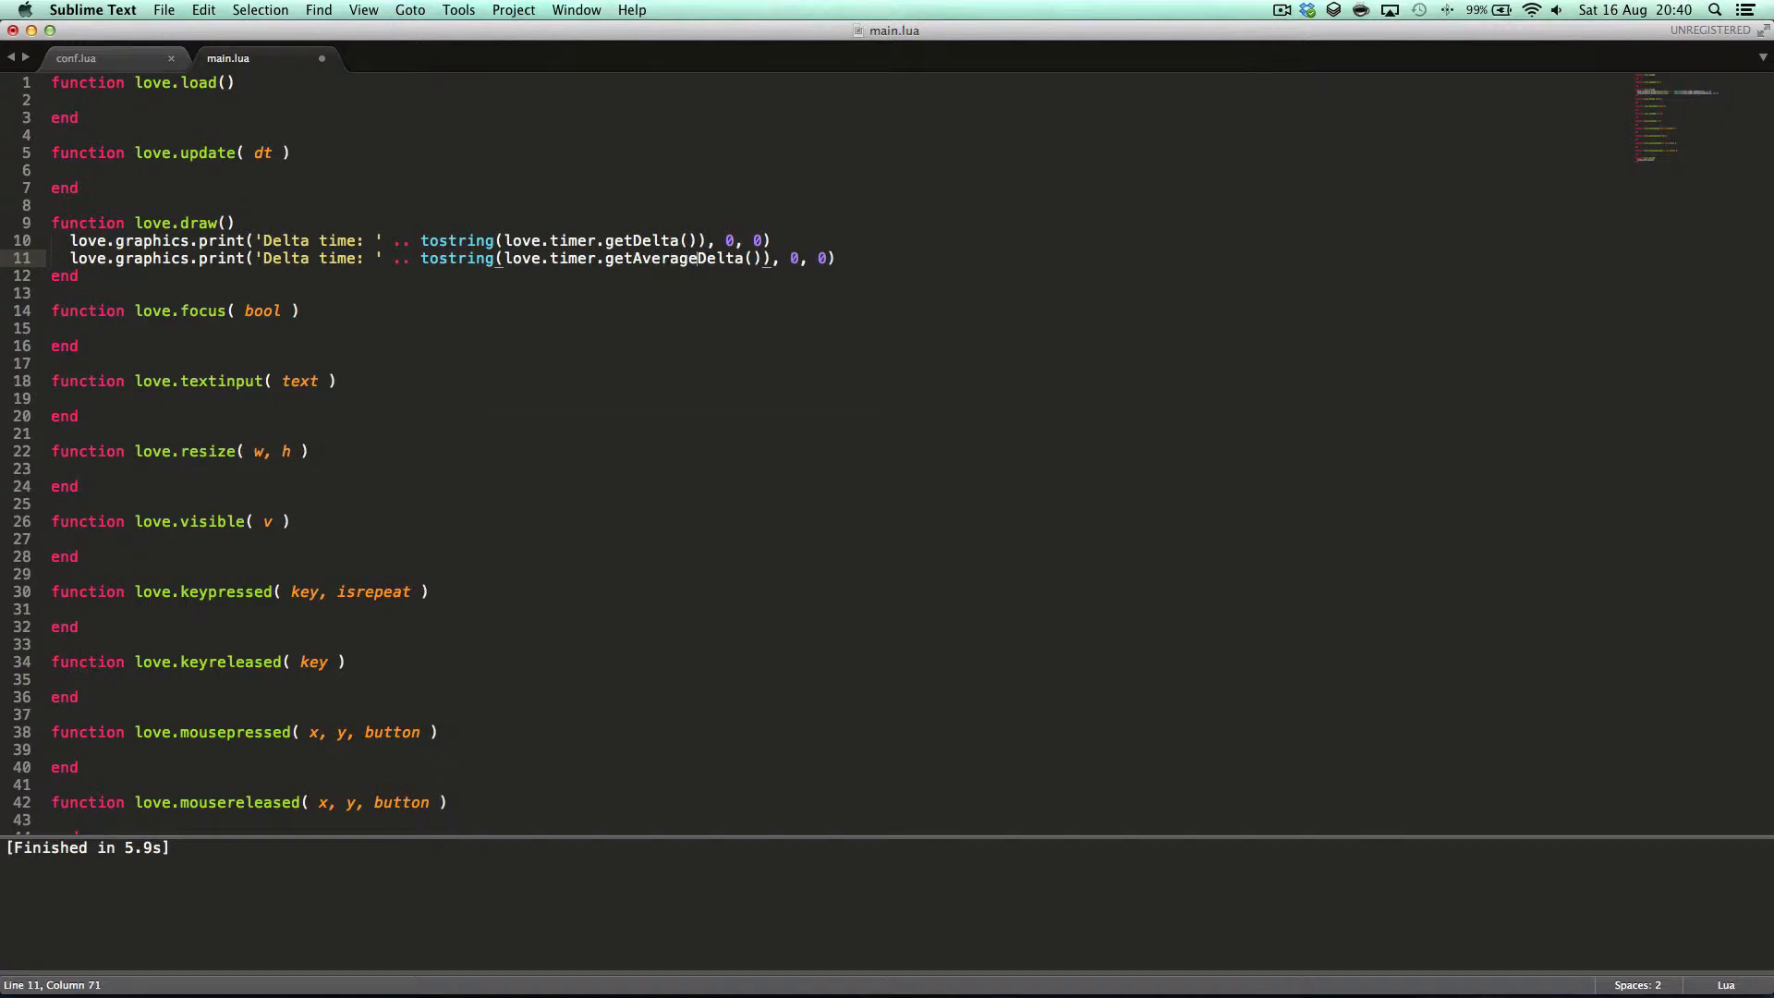
- Save main.lua and add the average delta print using getAverageDelta() at 0, 20
key("cmd+s")
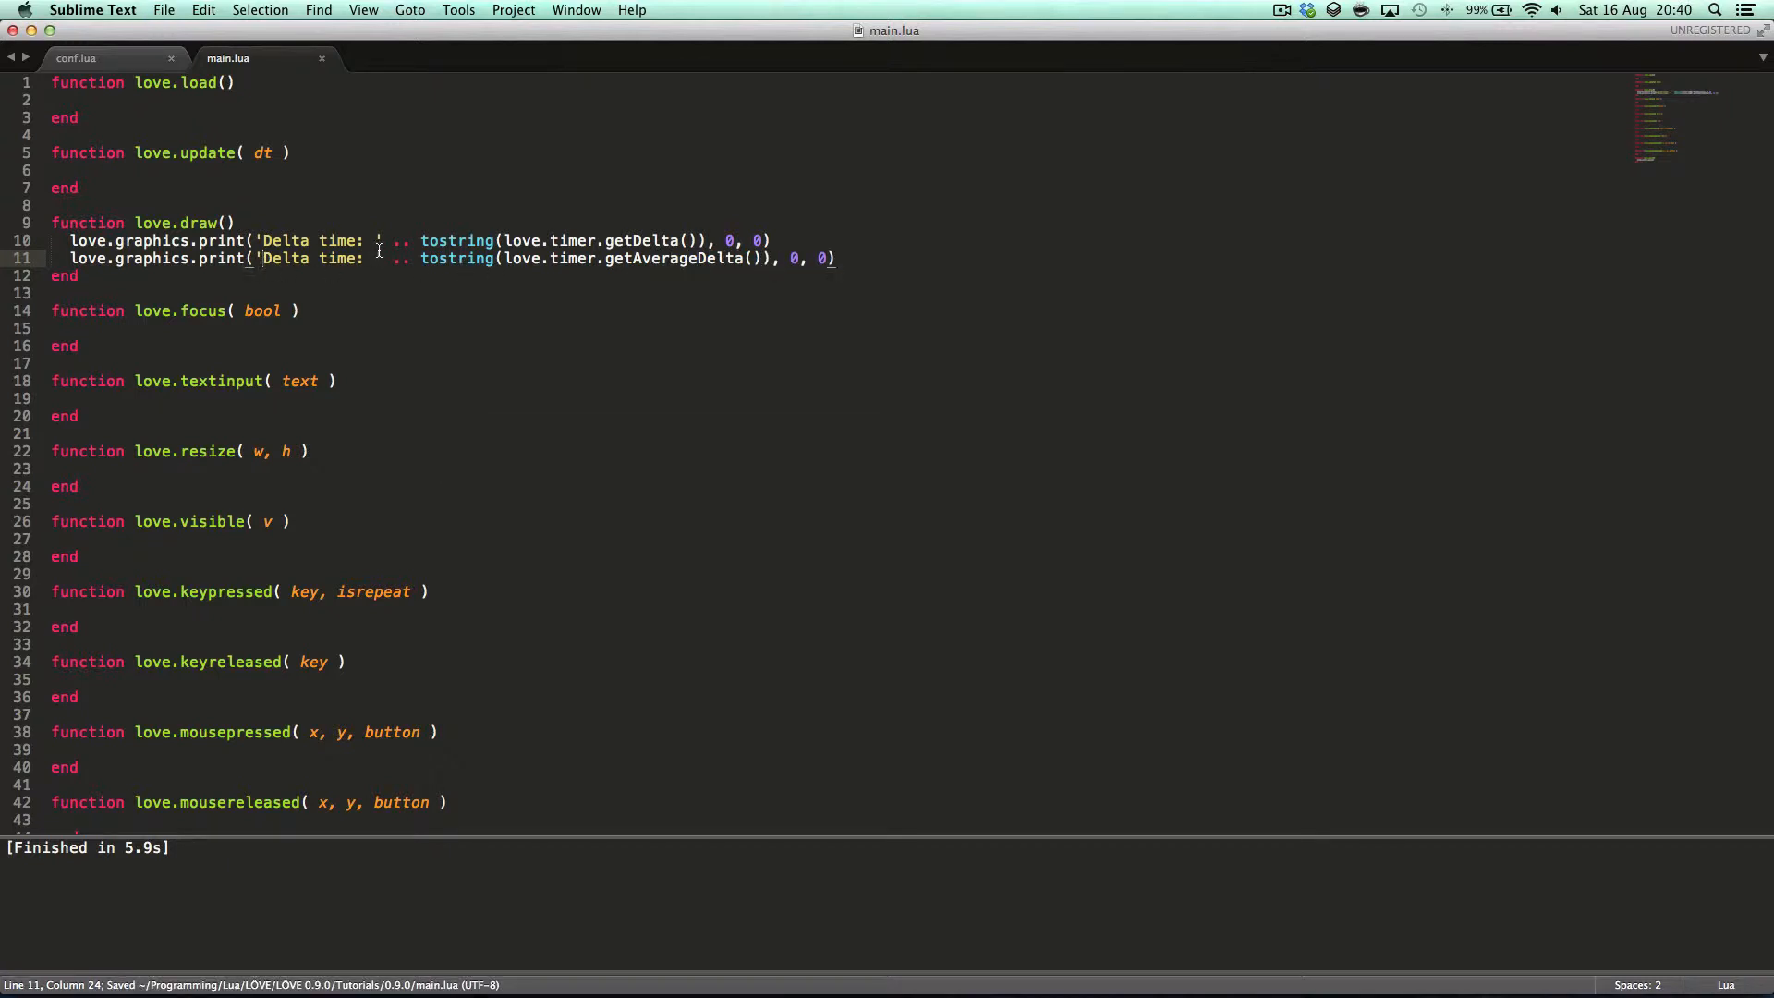
type("Average")
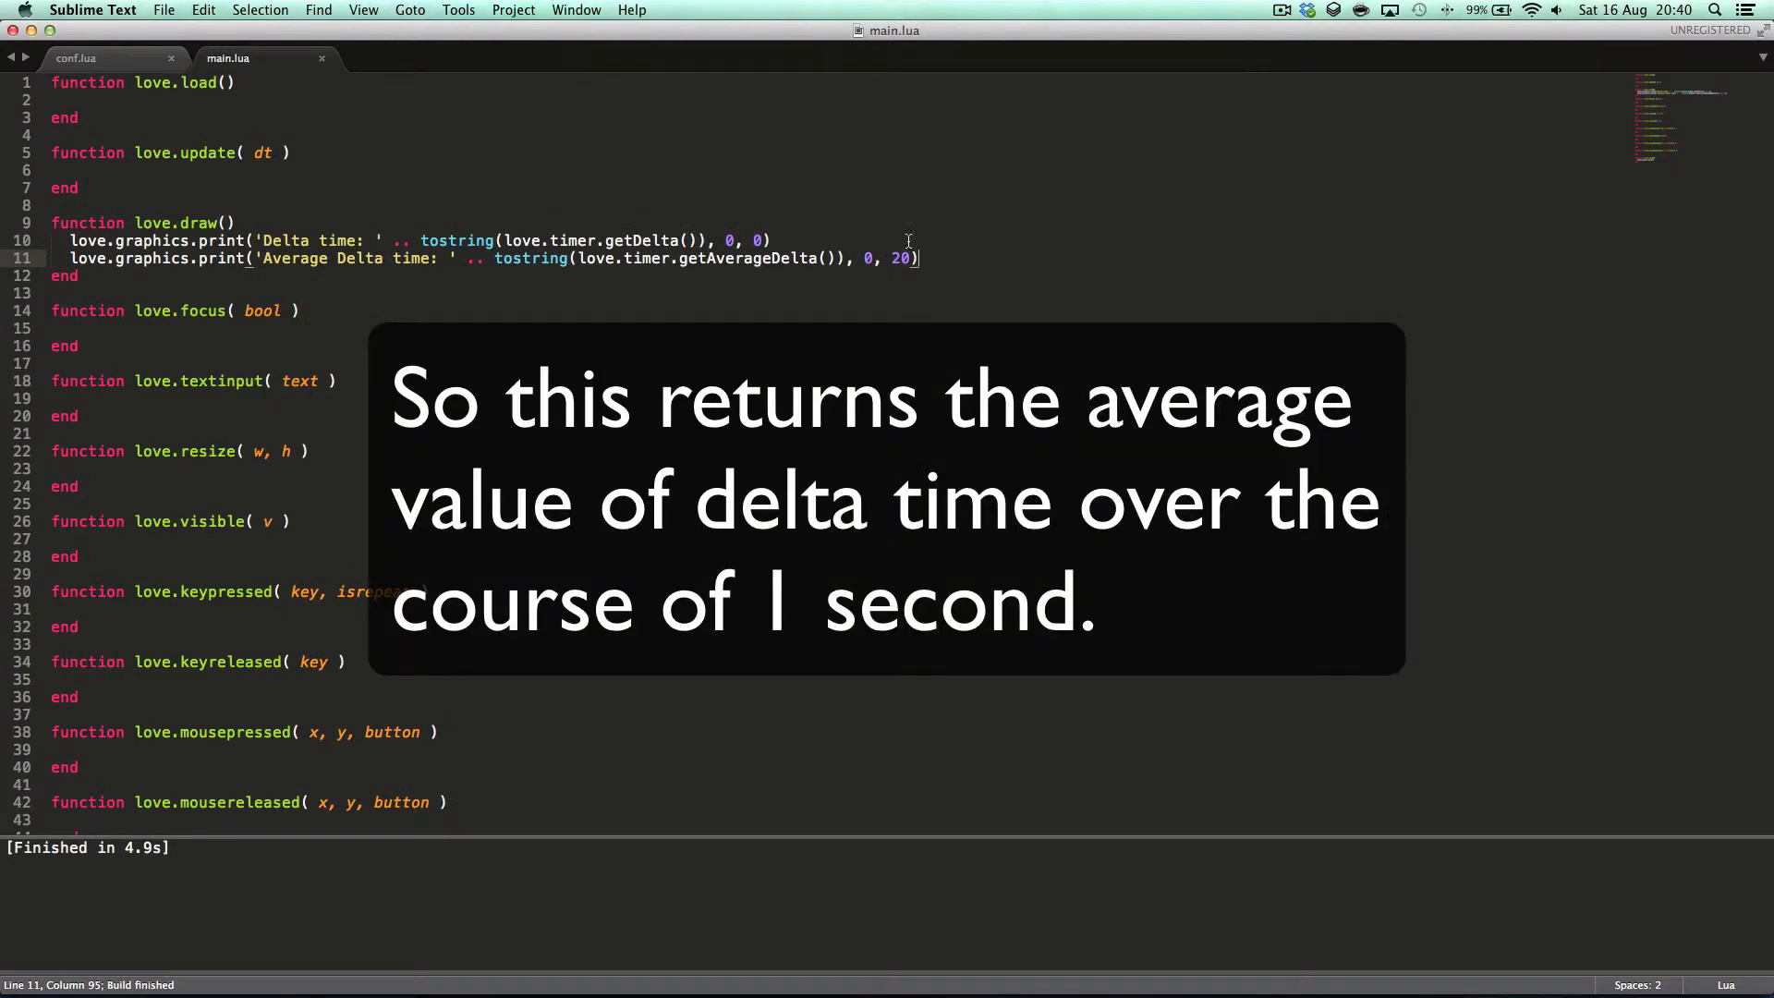
- Print 'Step: ' with tostring(love.timer.step()) at 0, 40 as a third love.draw line
left_click(70, 170)
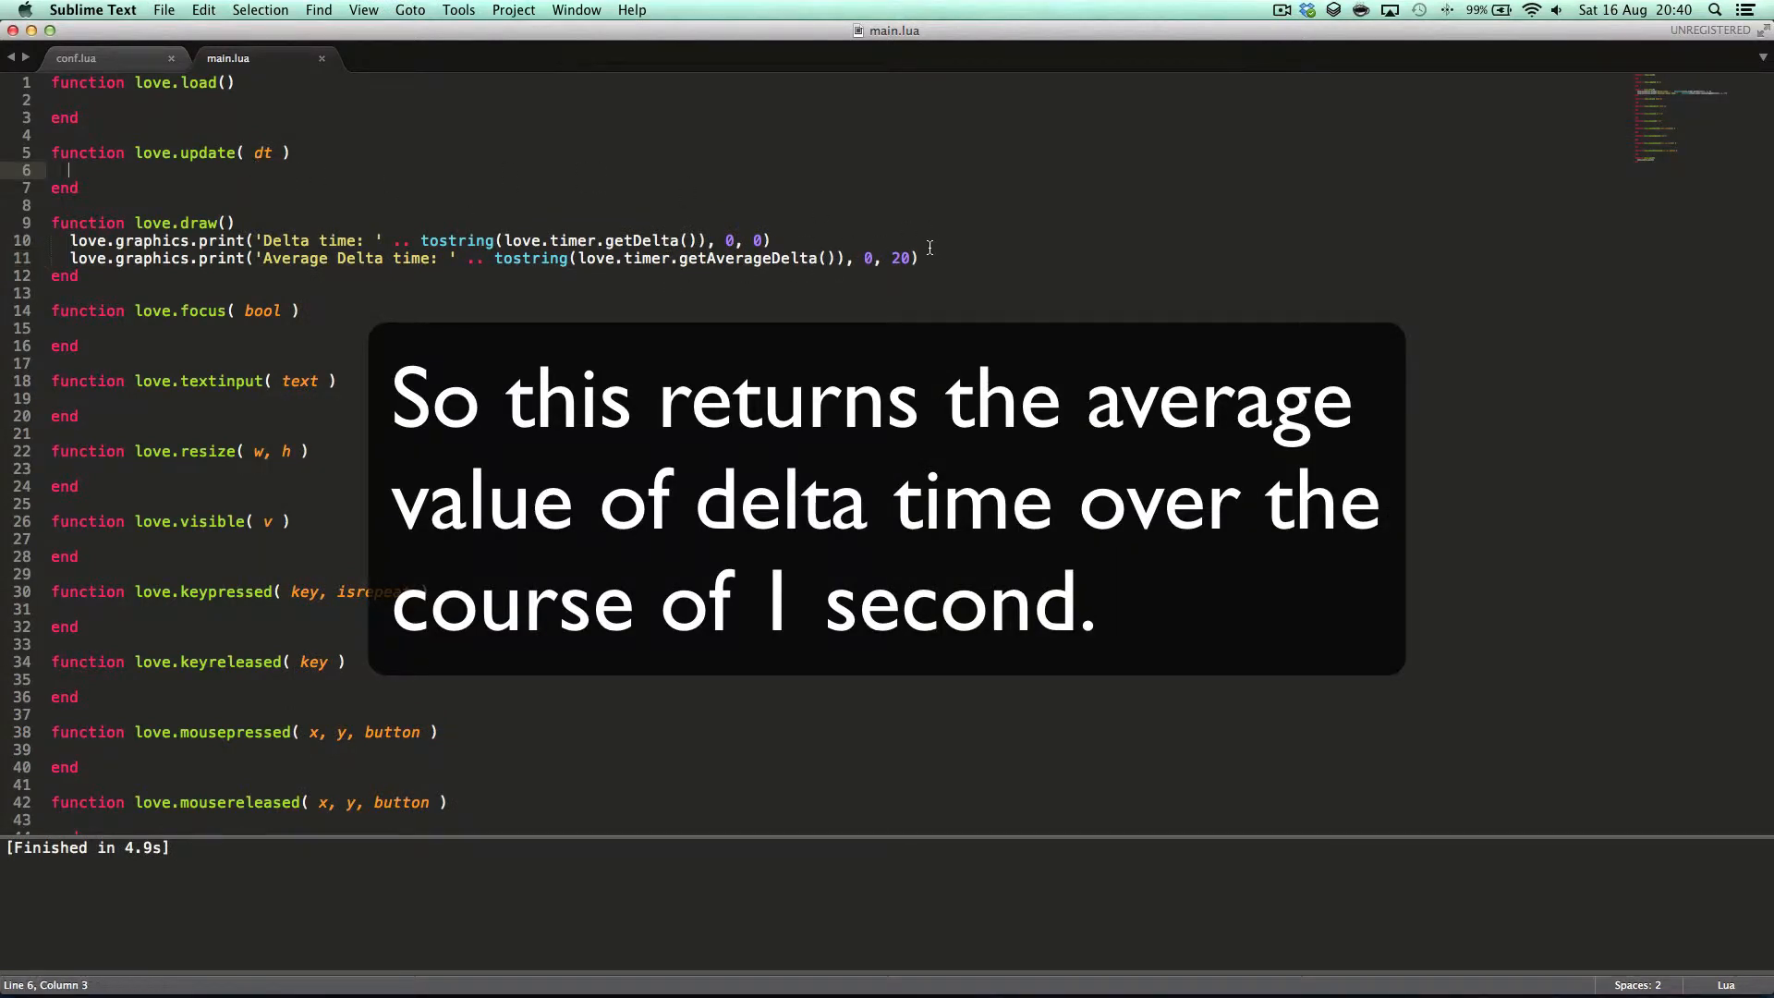
type("love.graphics.print(")
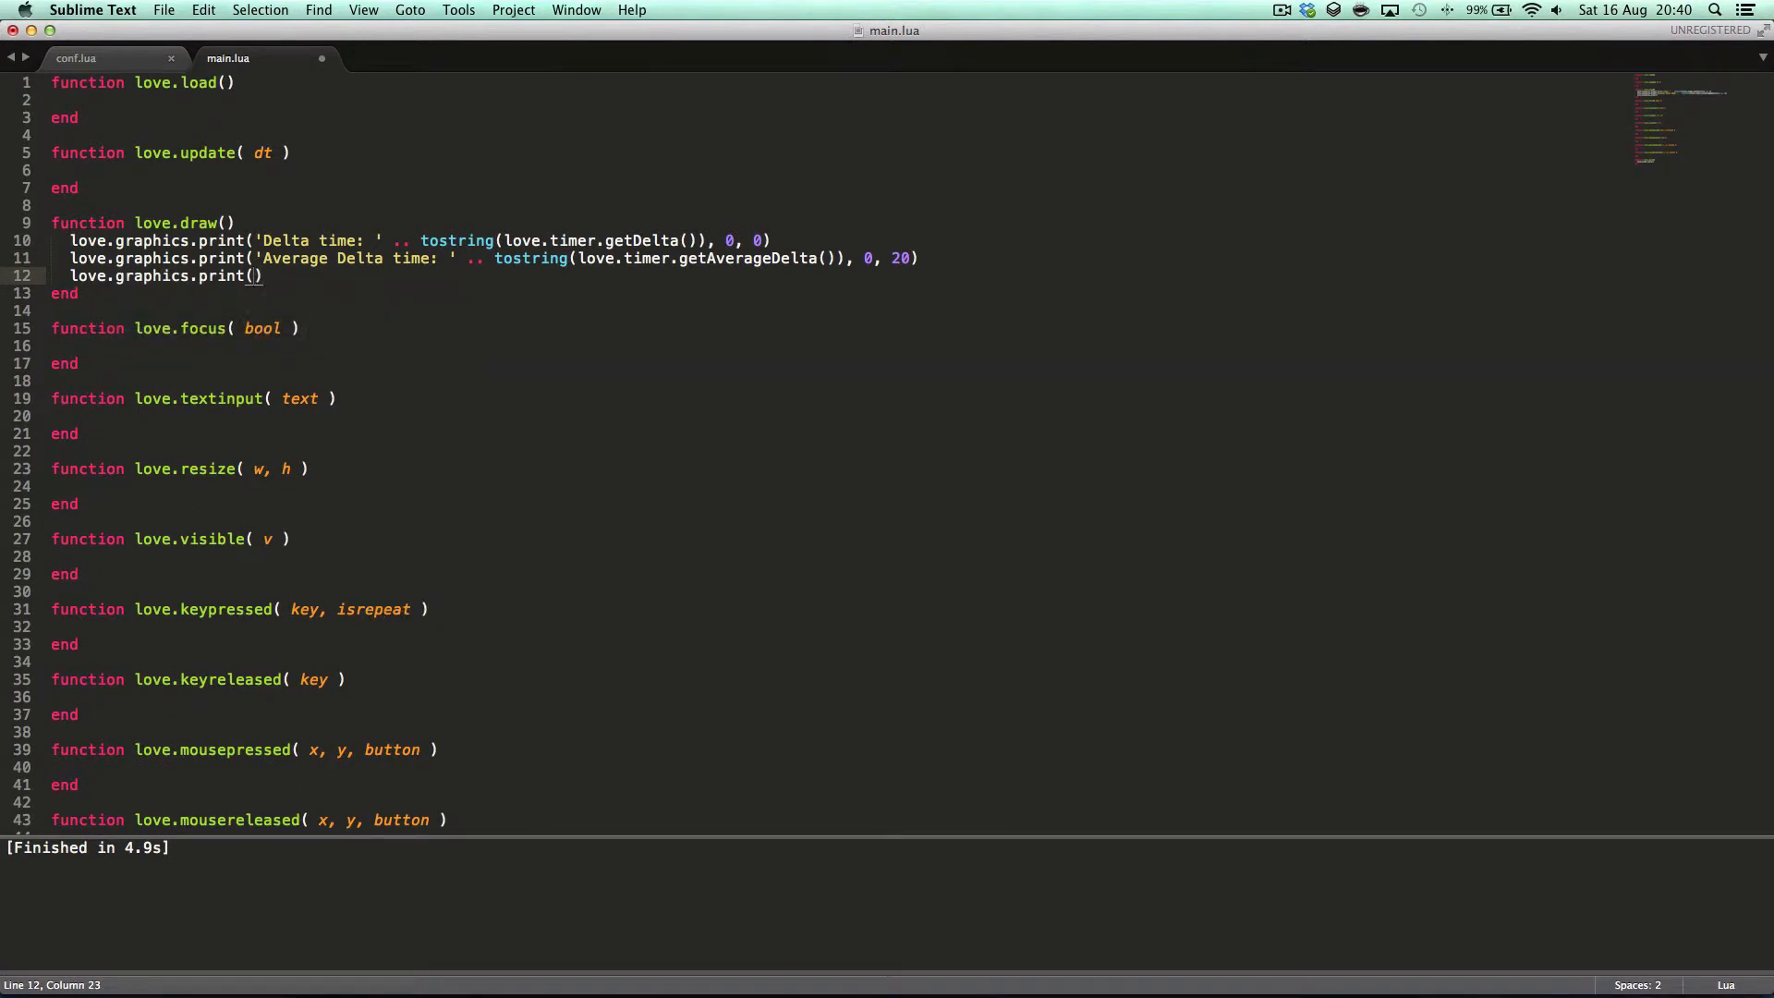
type("'")
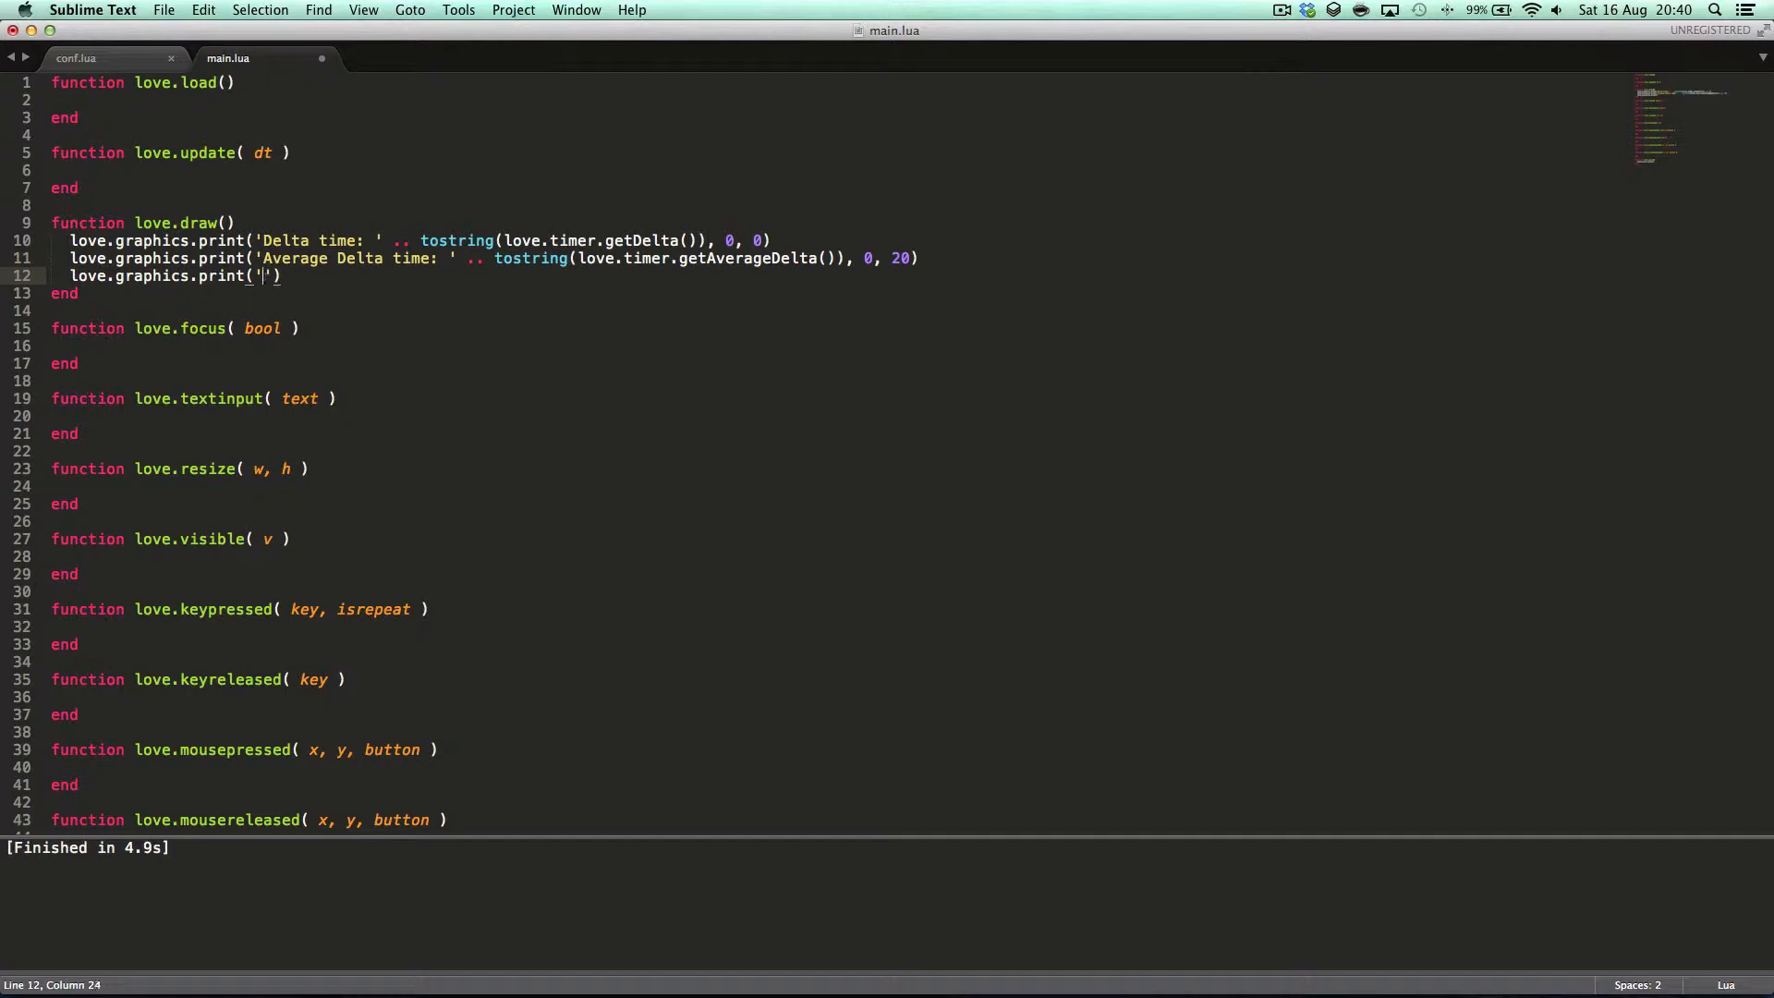
type("Step:")
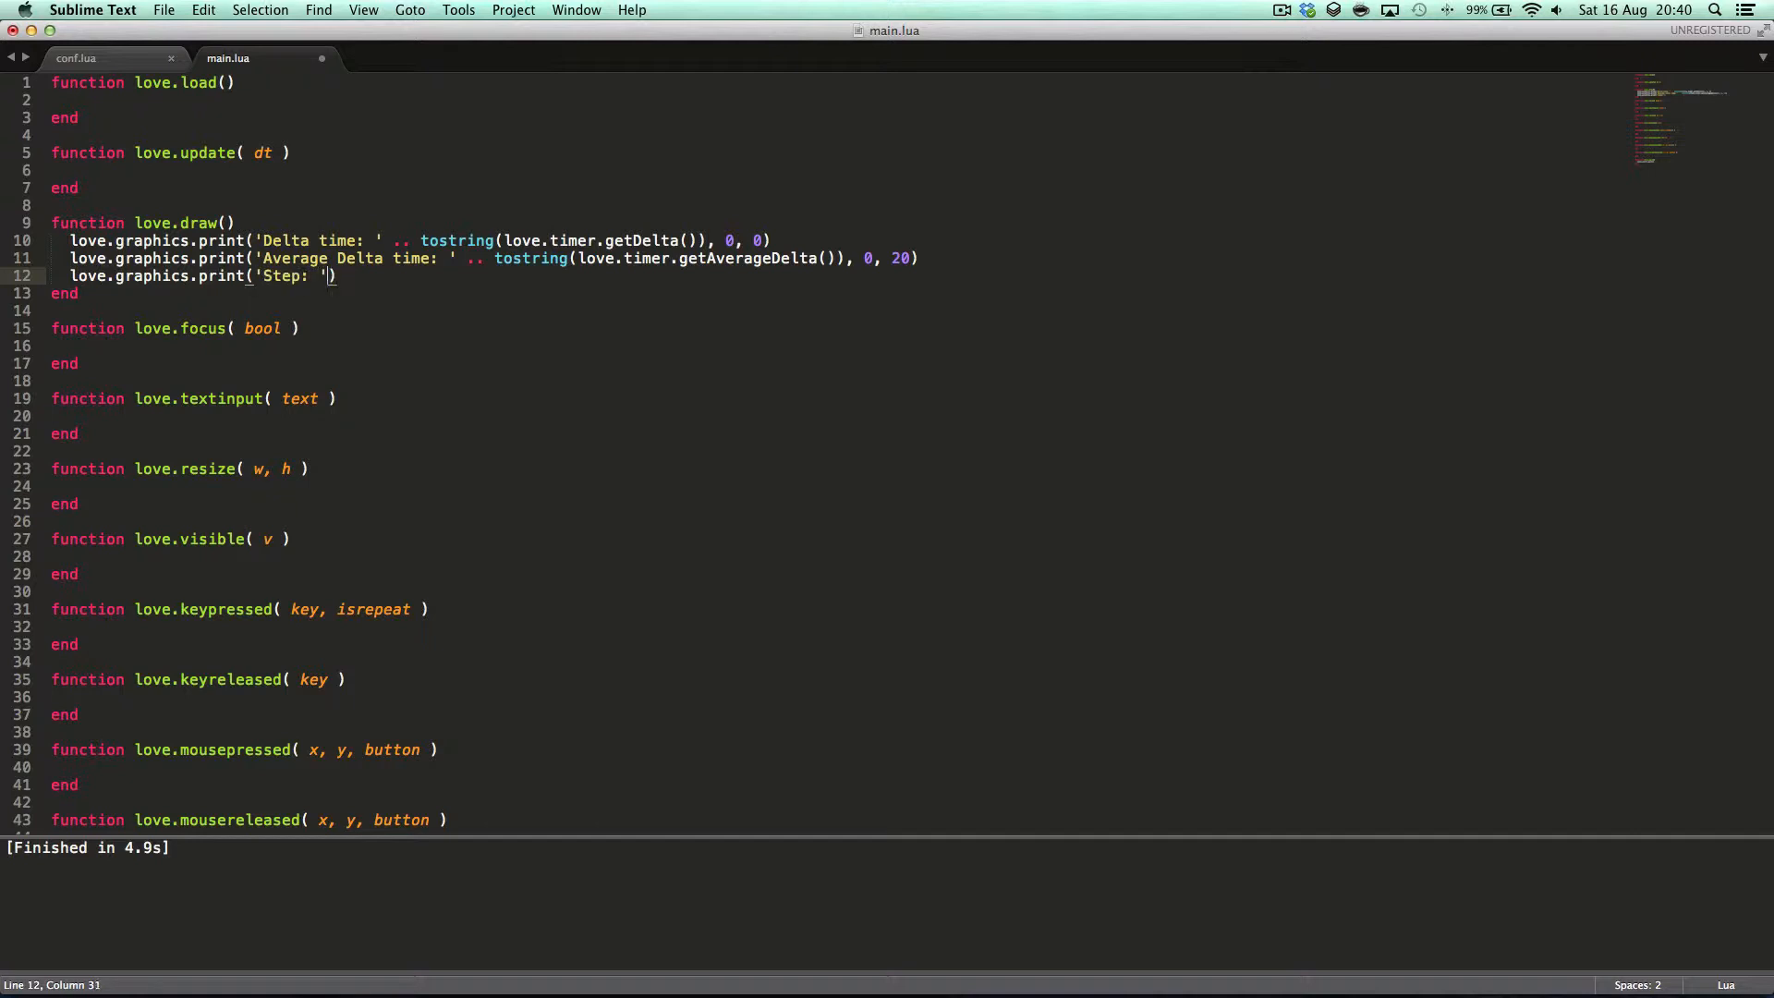
type("..")
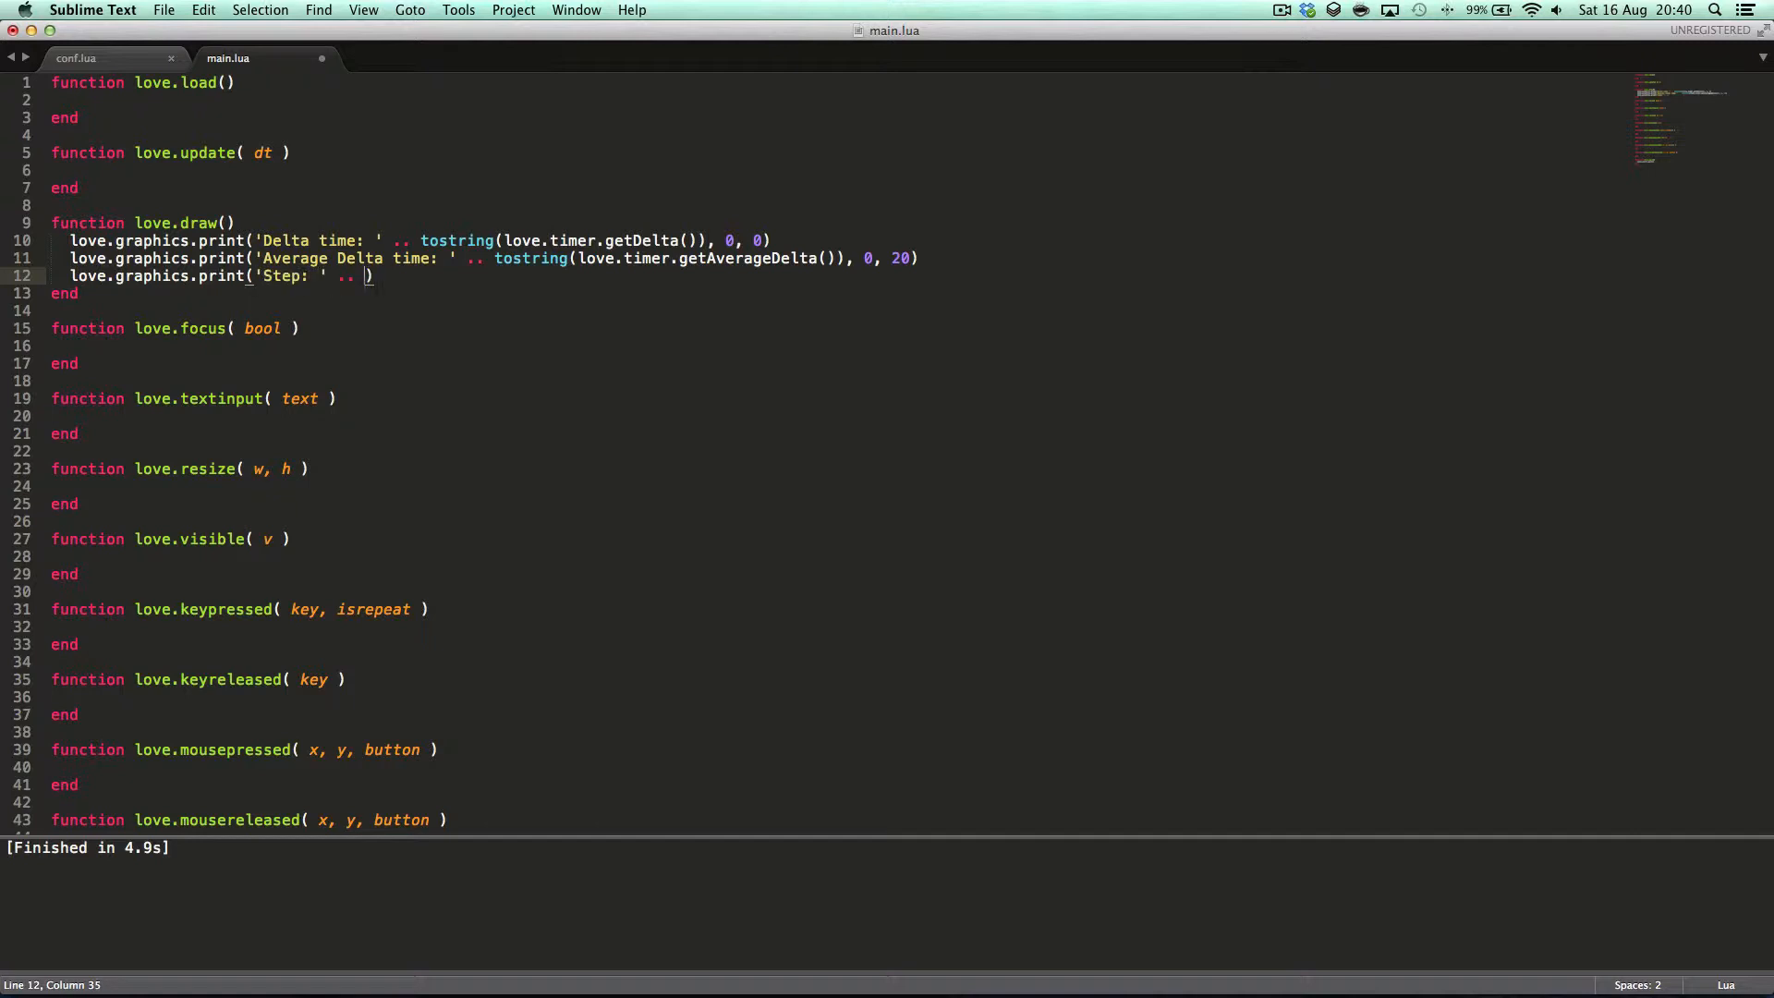
type("ros")
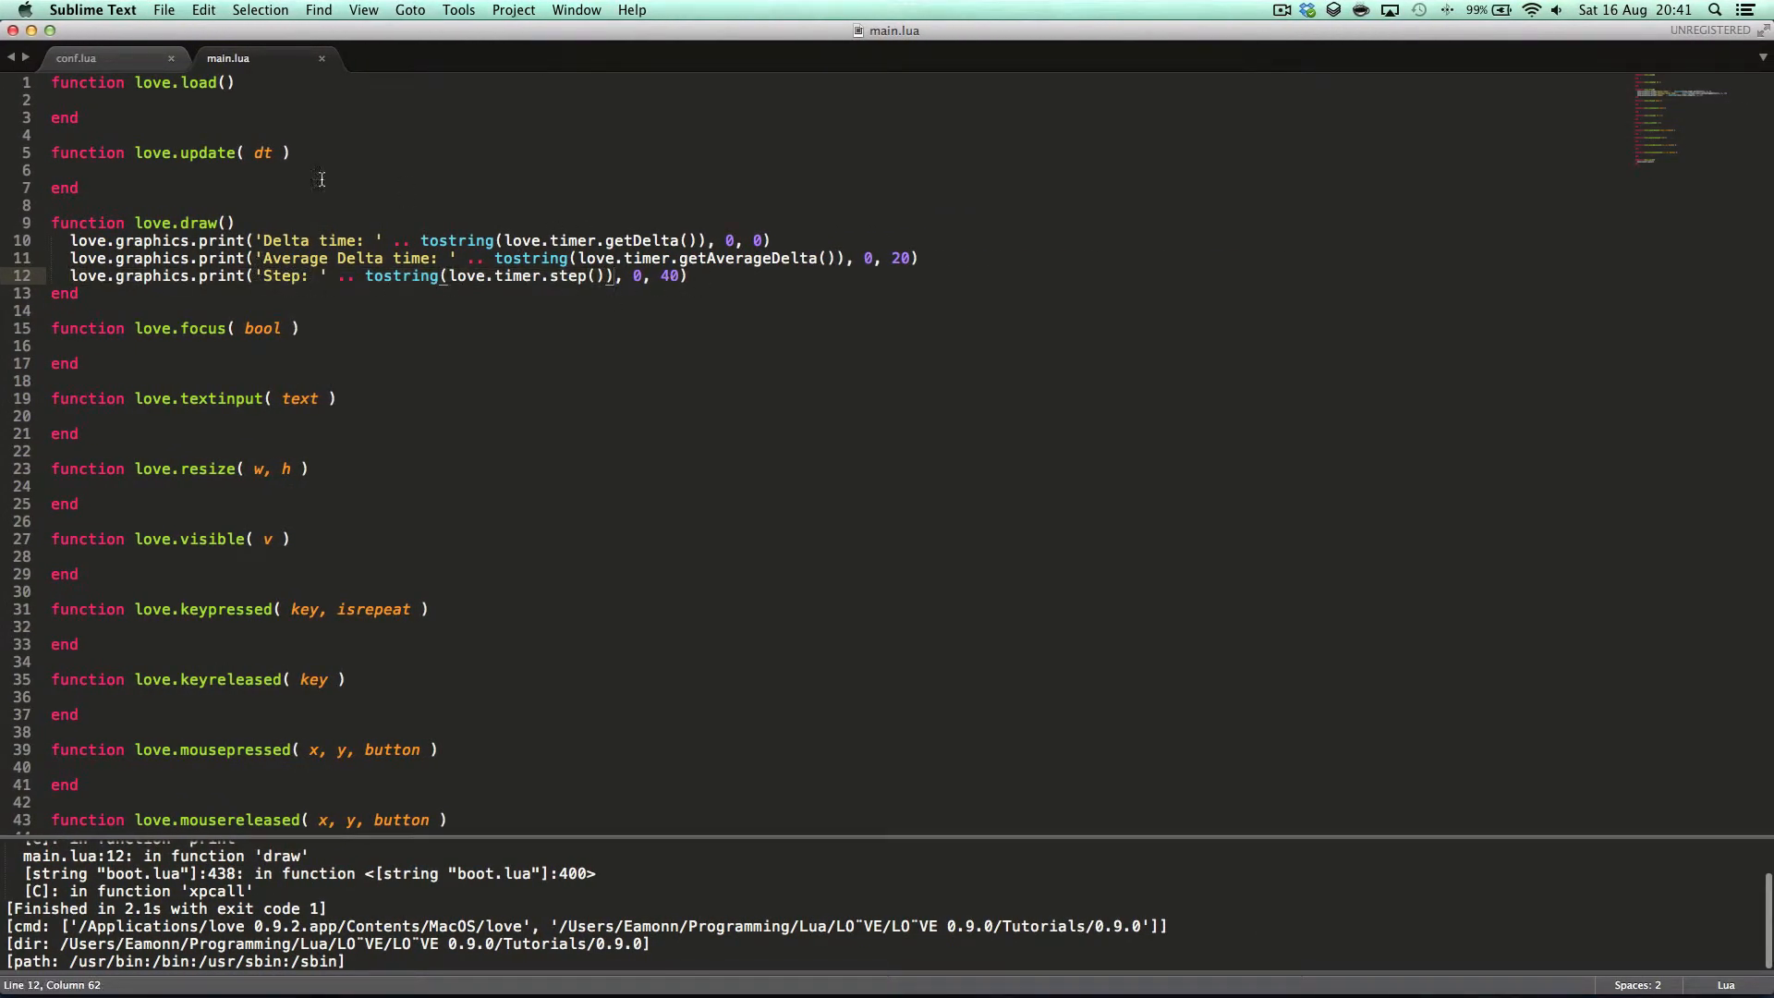
- Remove the failing 'Step' print line from love.draw so main.lua runs without errors
triple_click(340, 275)
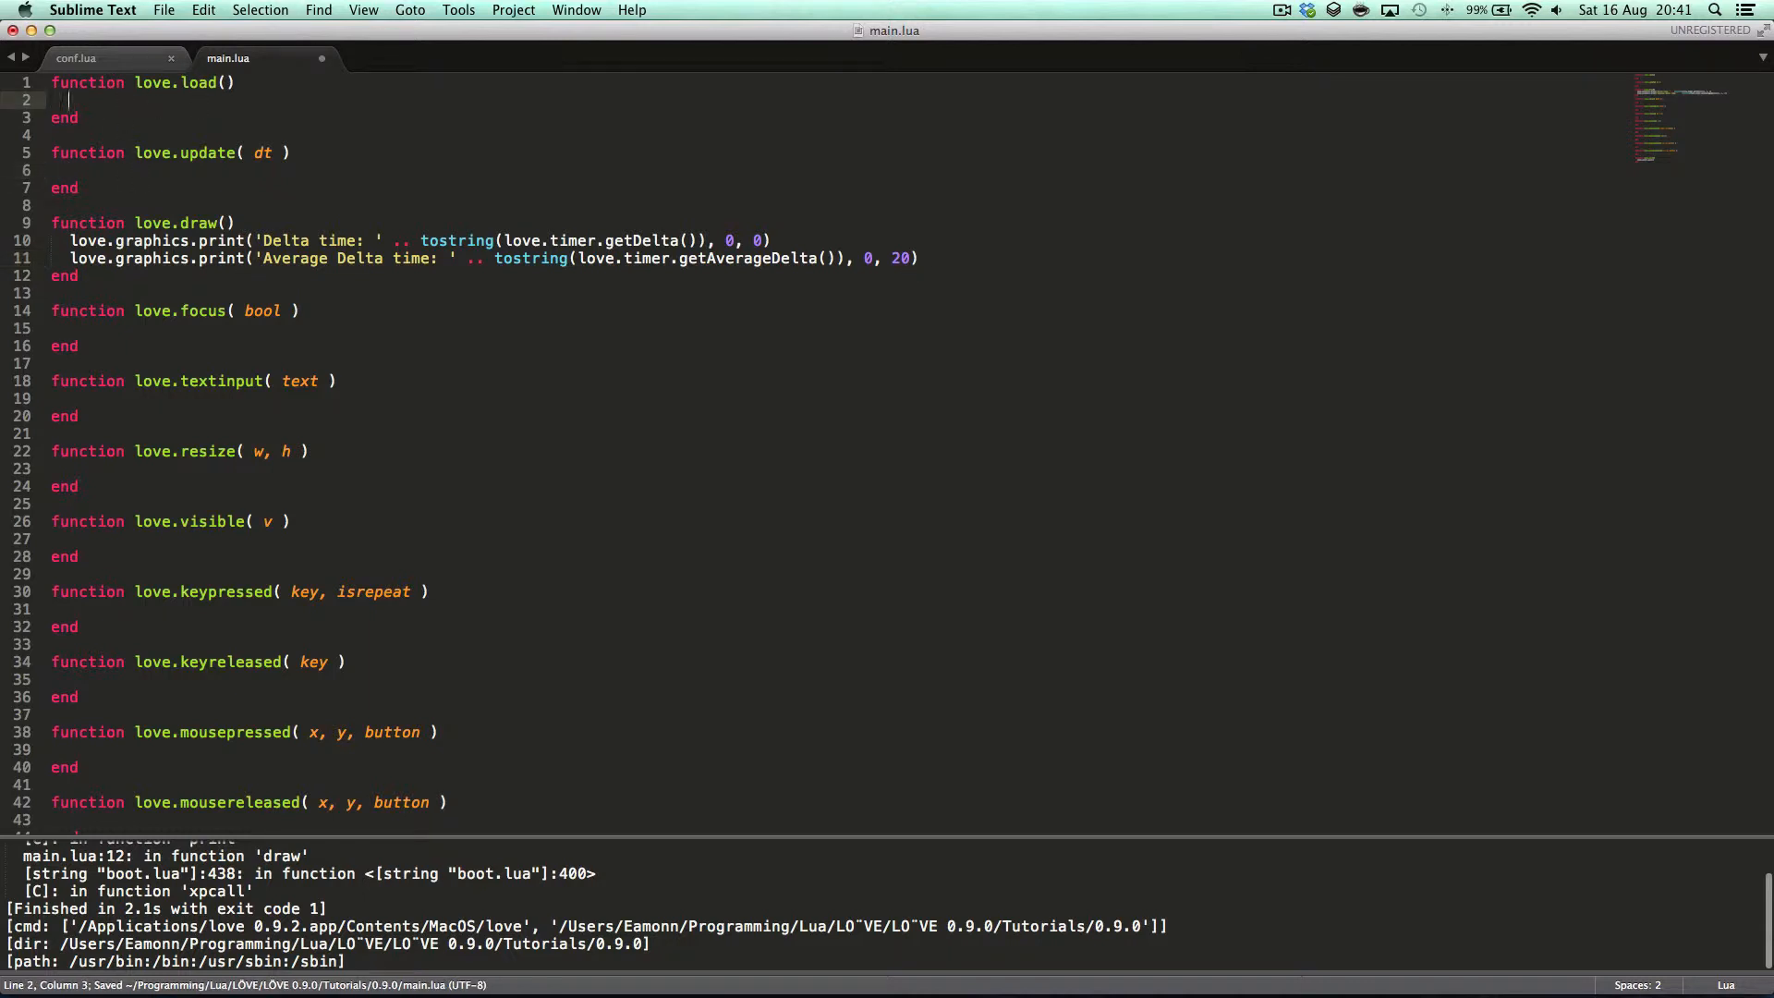
type("print(love.g")
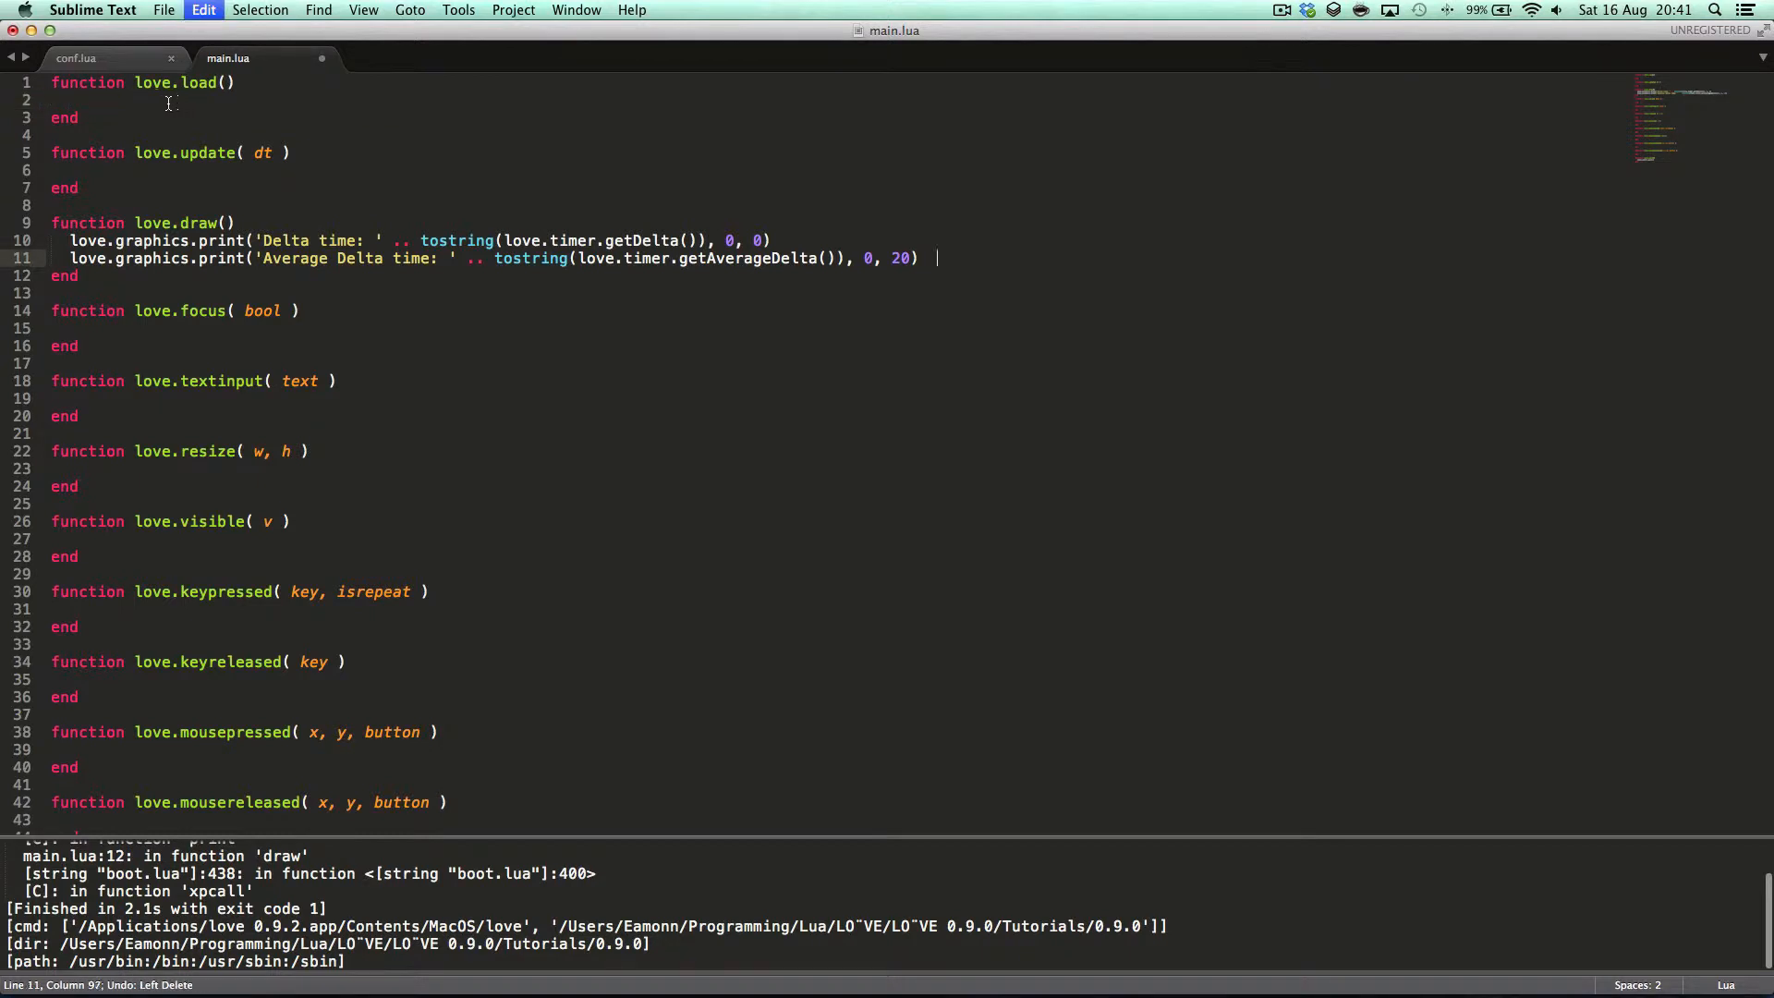
type("love.graphics.print('Step: ' .. tostring(love.timer.step()), 0, 40)")
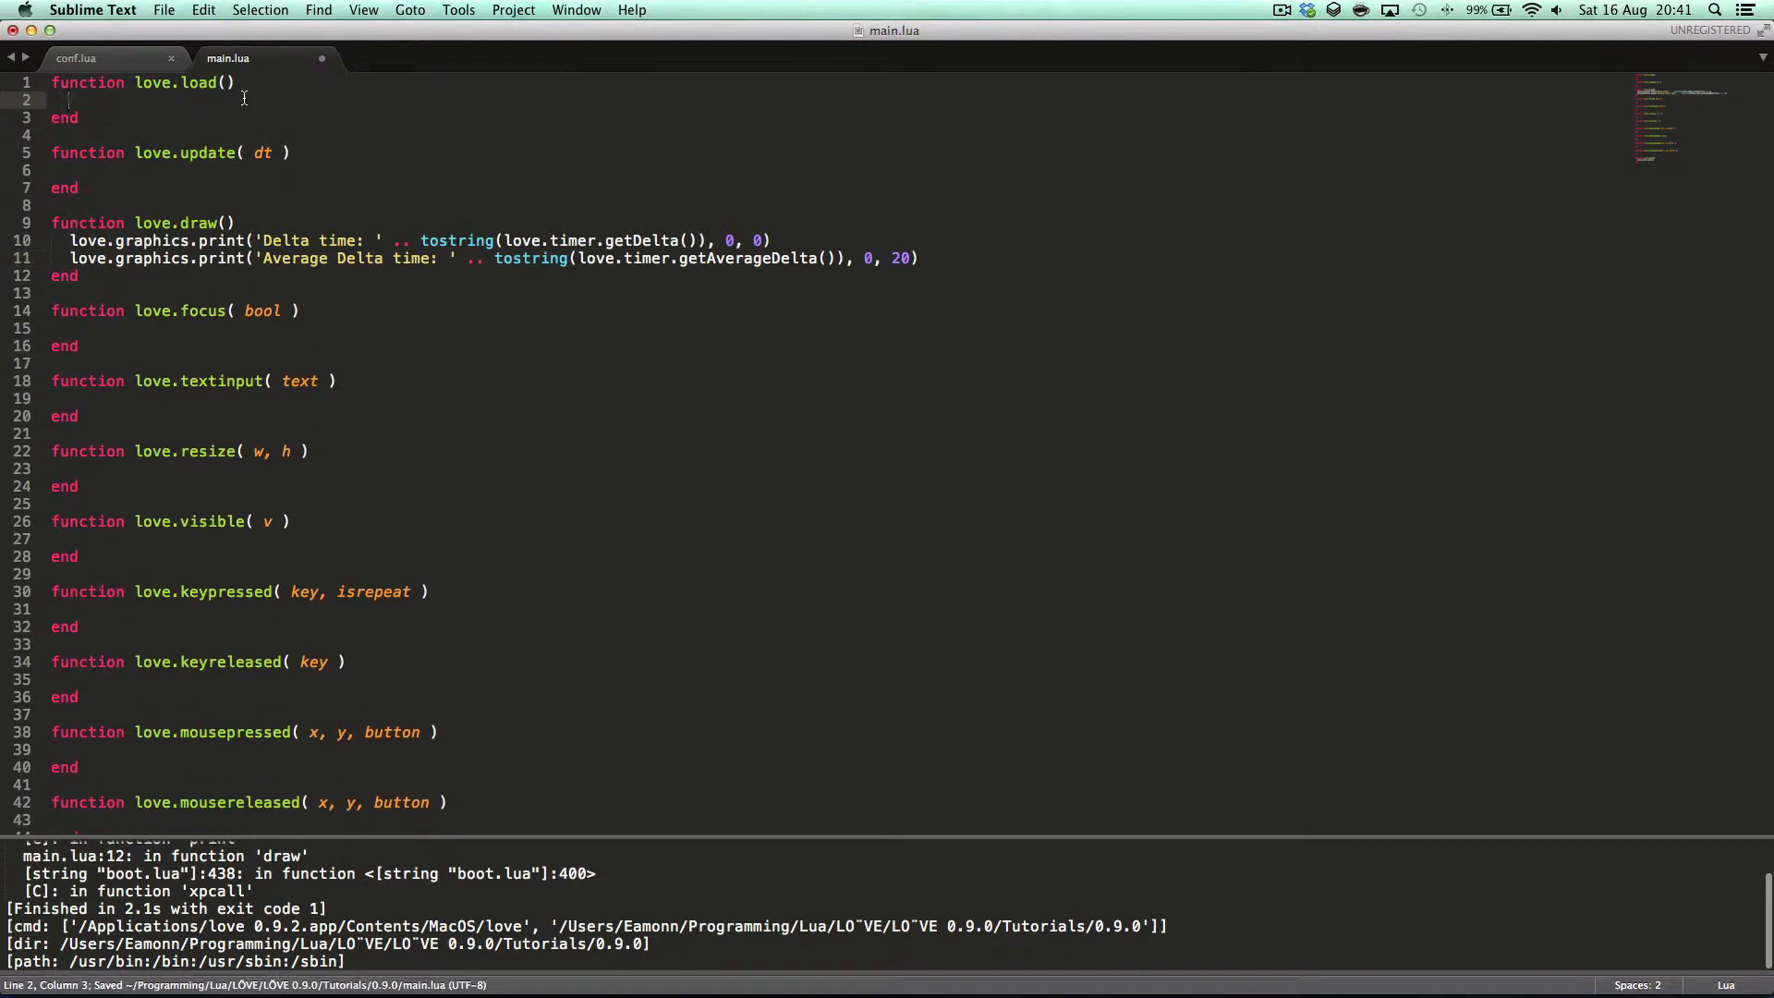
type("print(love.timer.s")
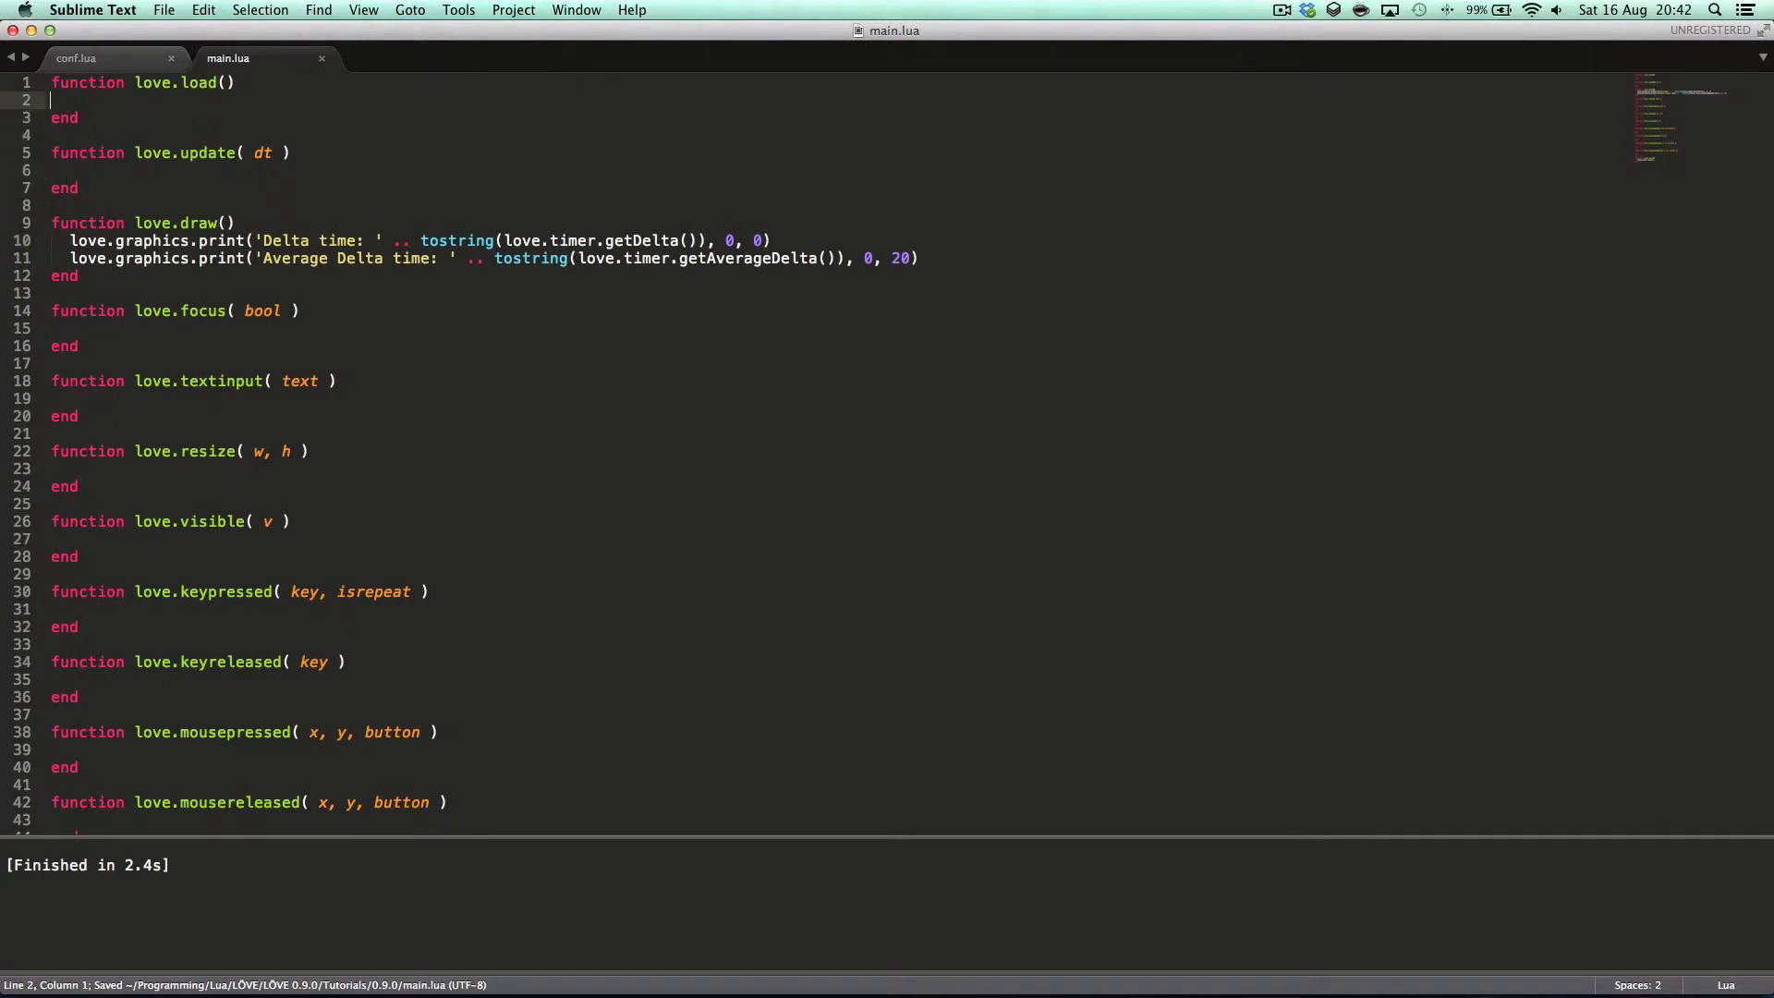
- Add timer = 0 and time = 2 globals and accumulate love.timer.getDelta() into timer in love.update
left_click(226, 82)
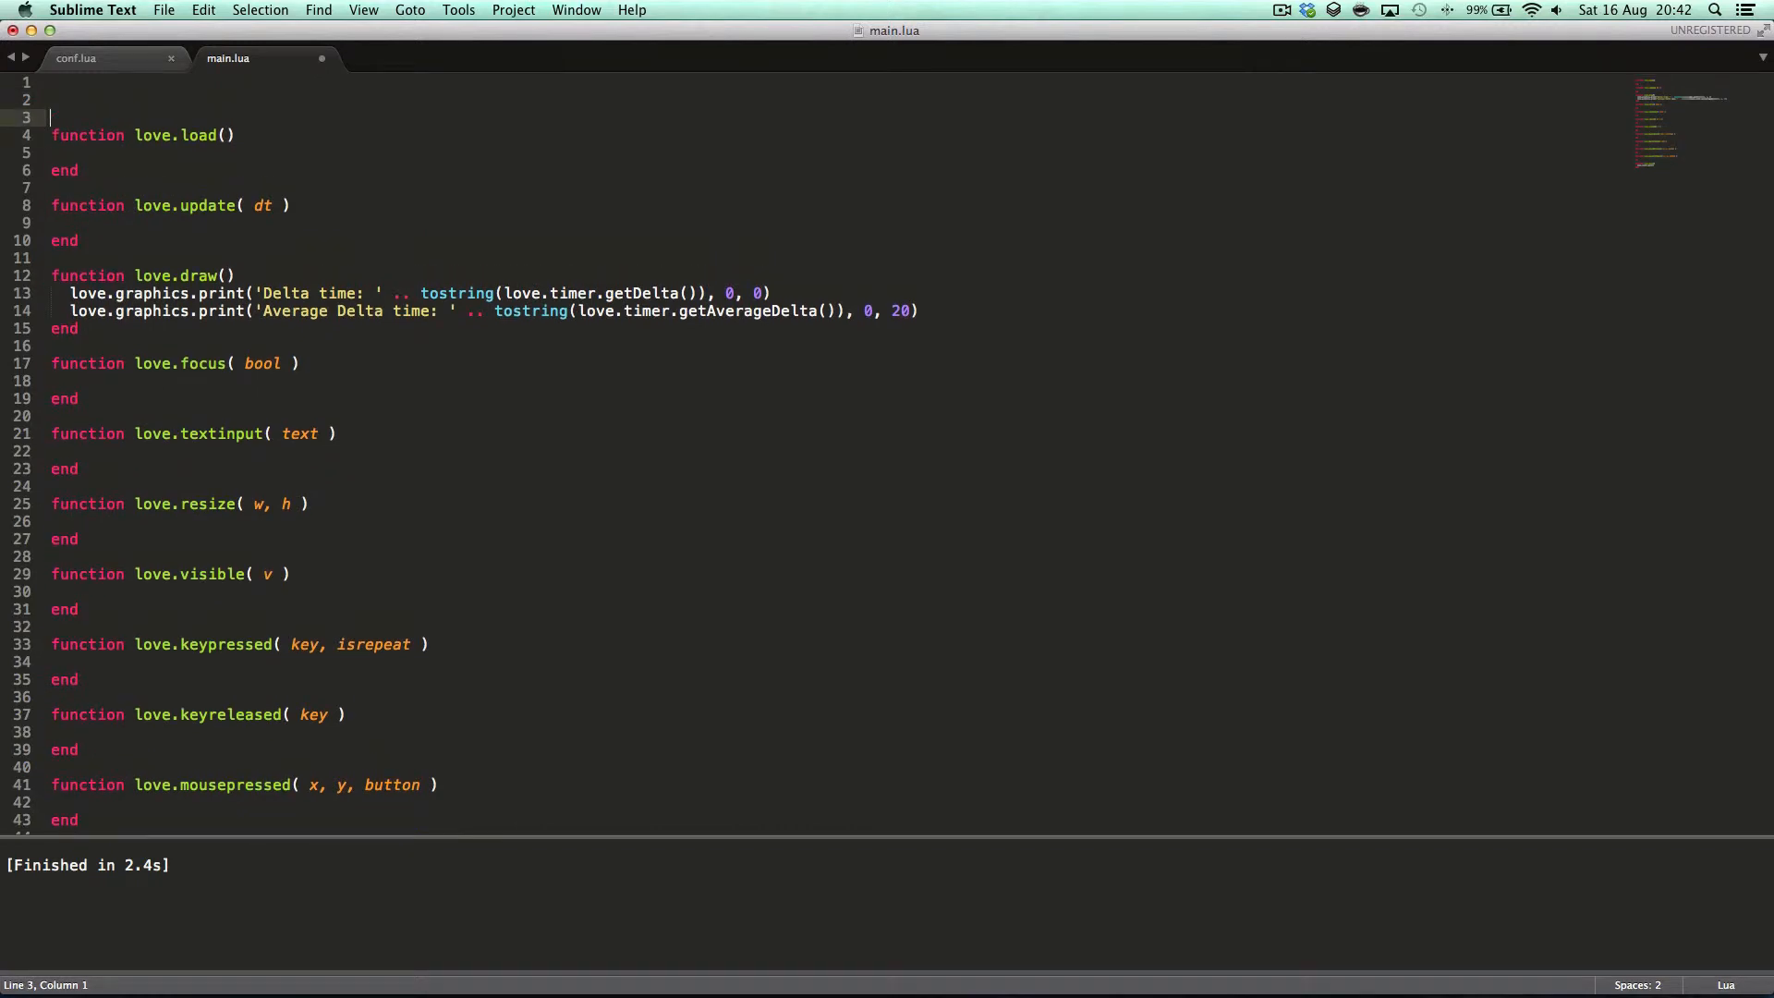
type("timer = 0")
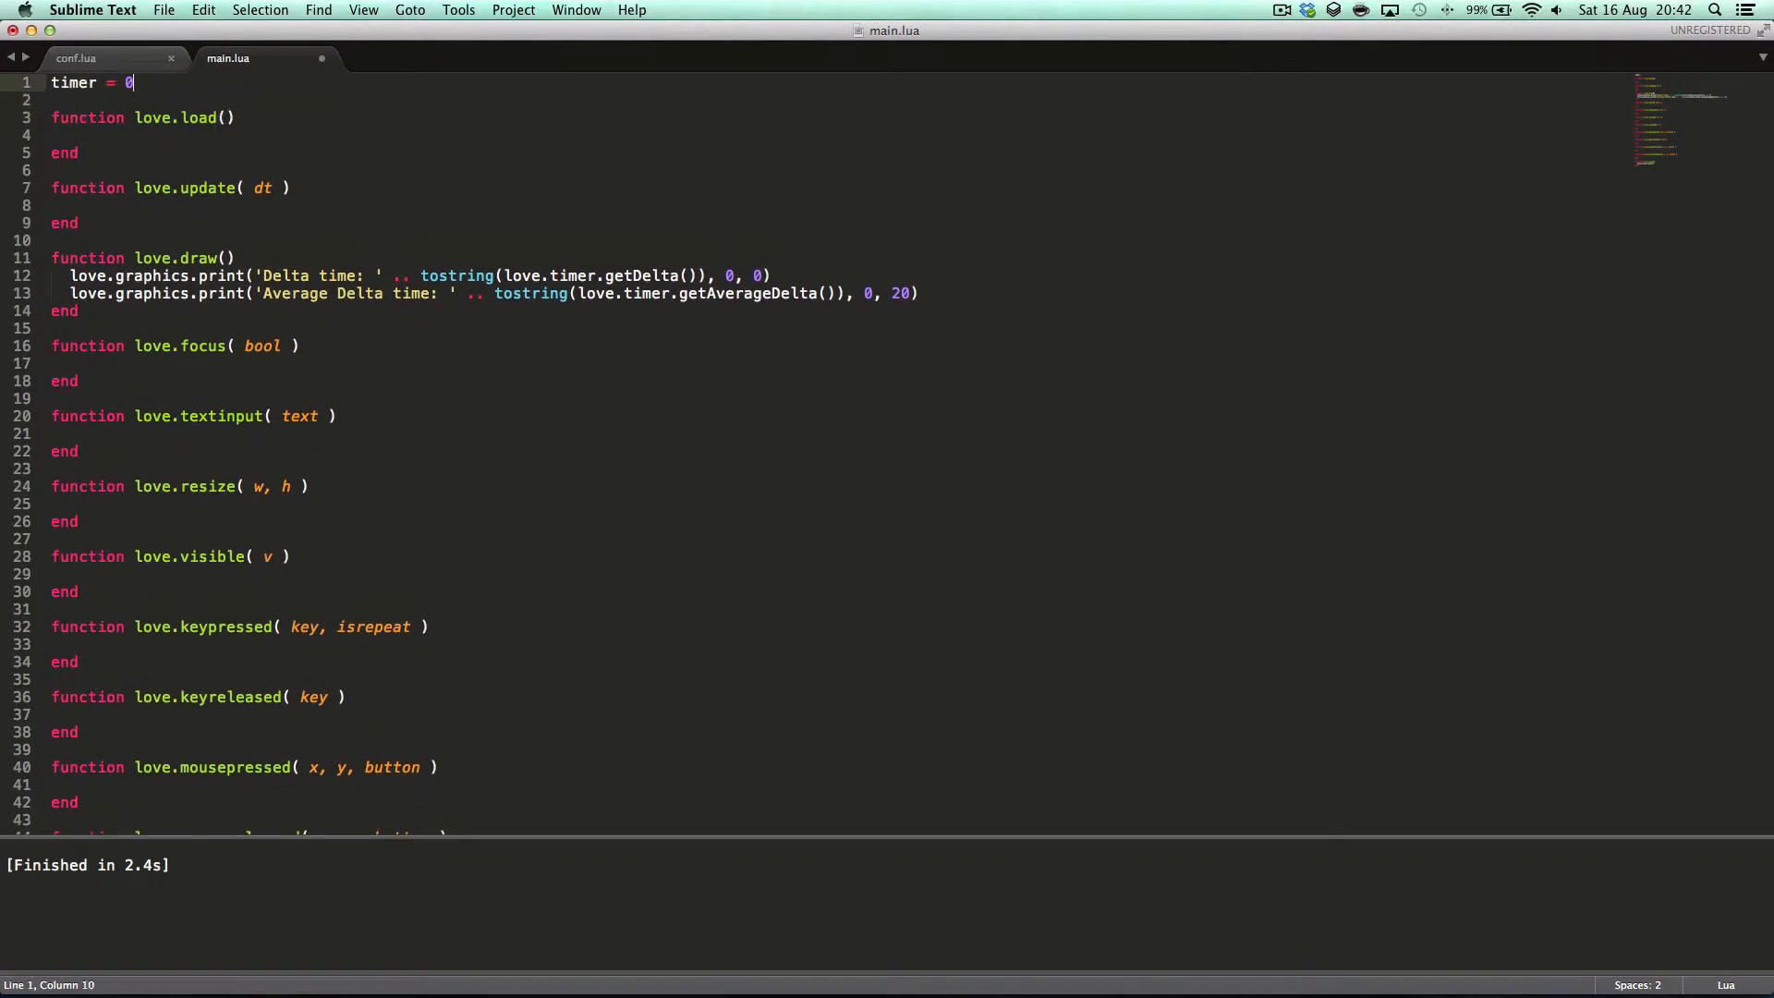
type("time = 2")
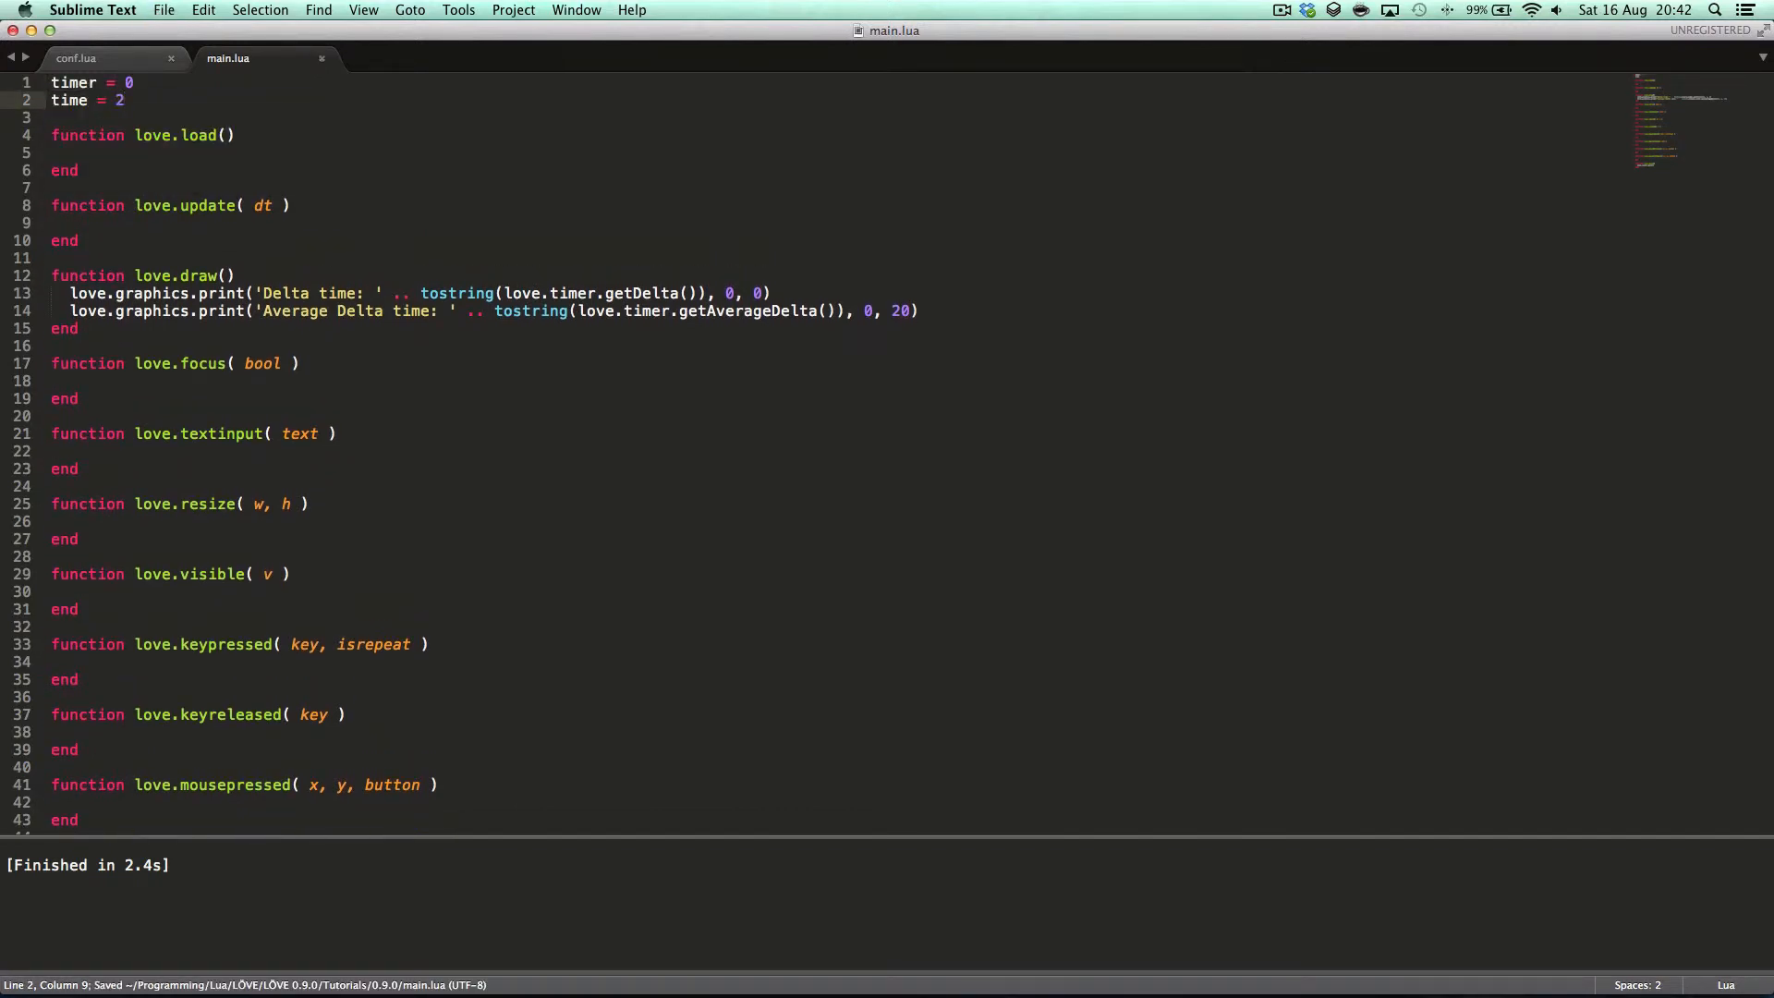
type("tijer =")
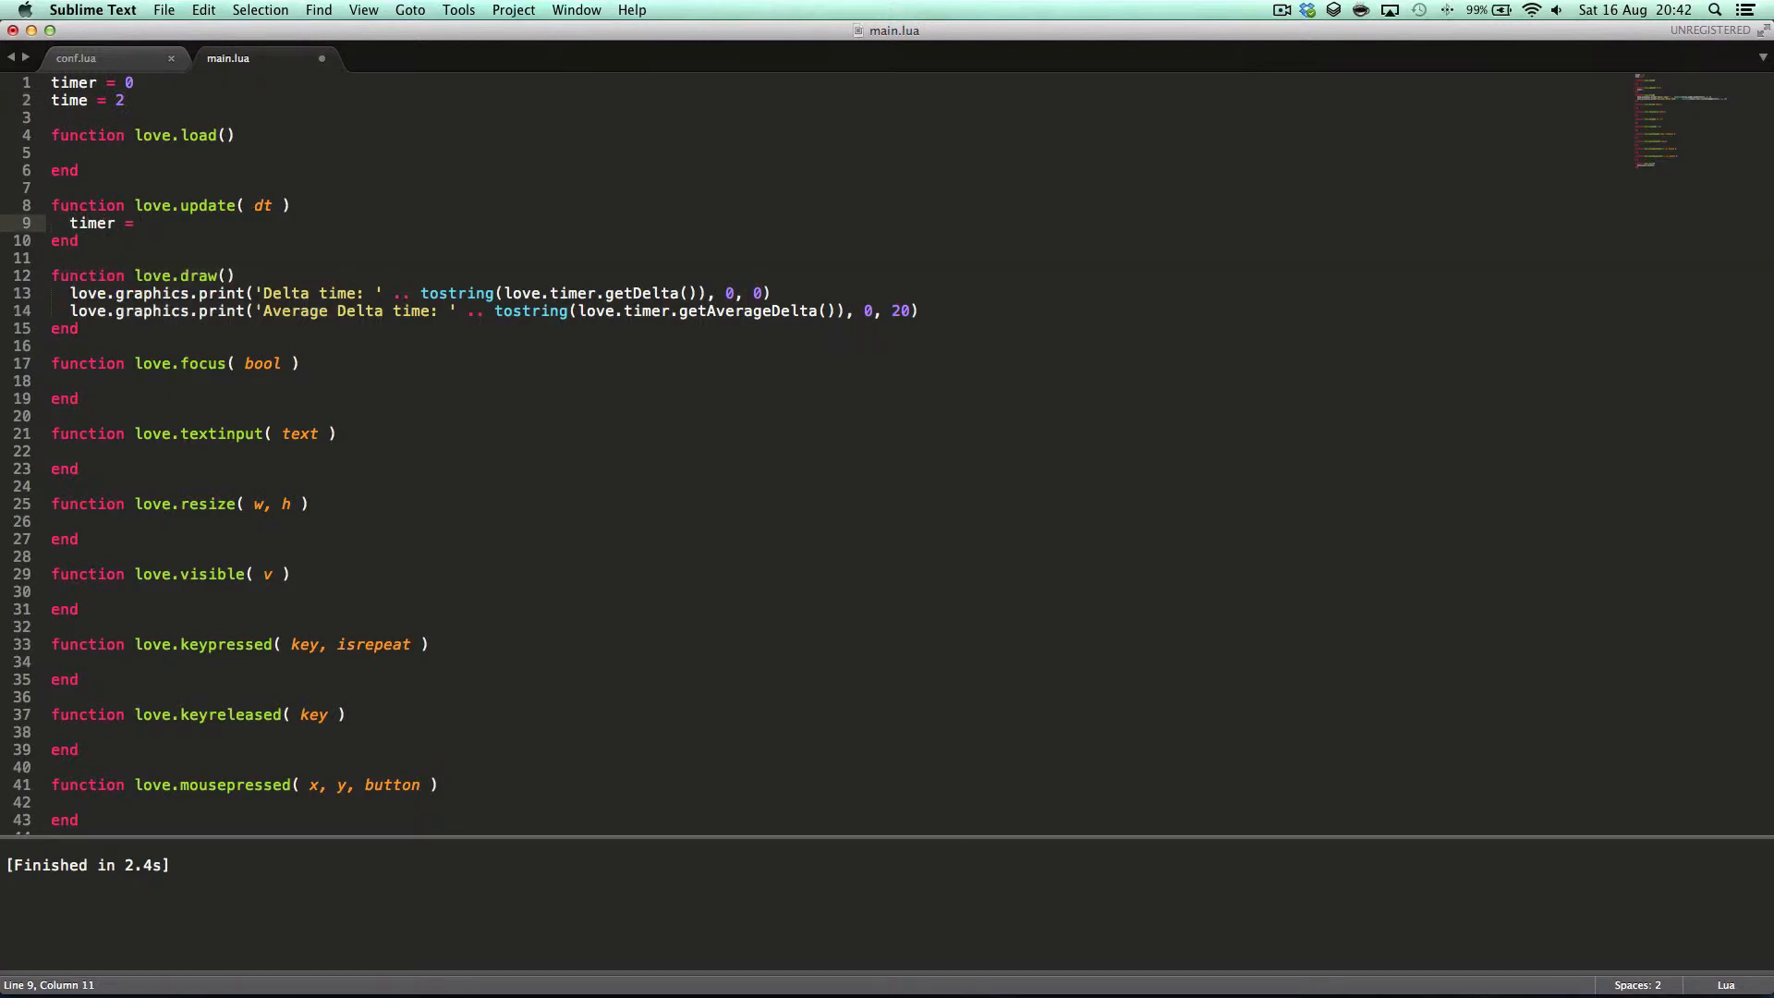
type("timer +")
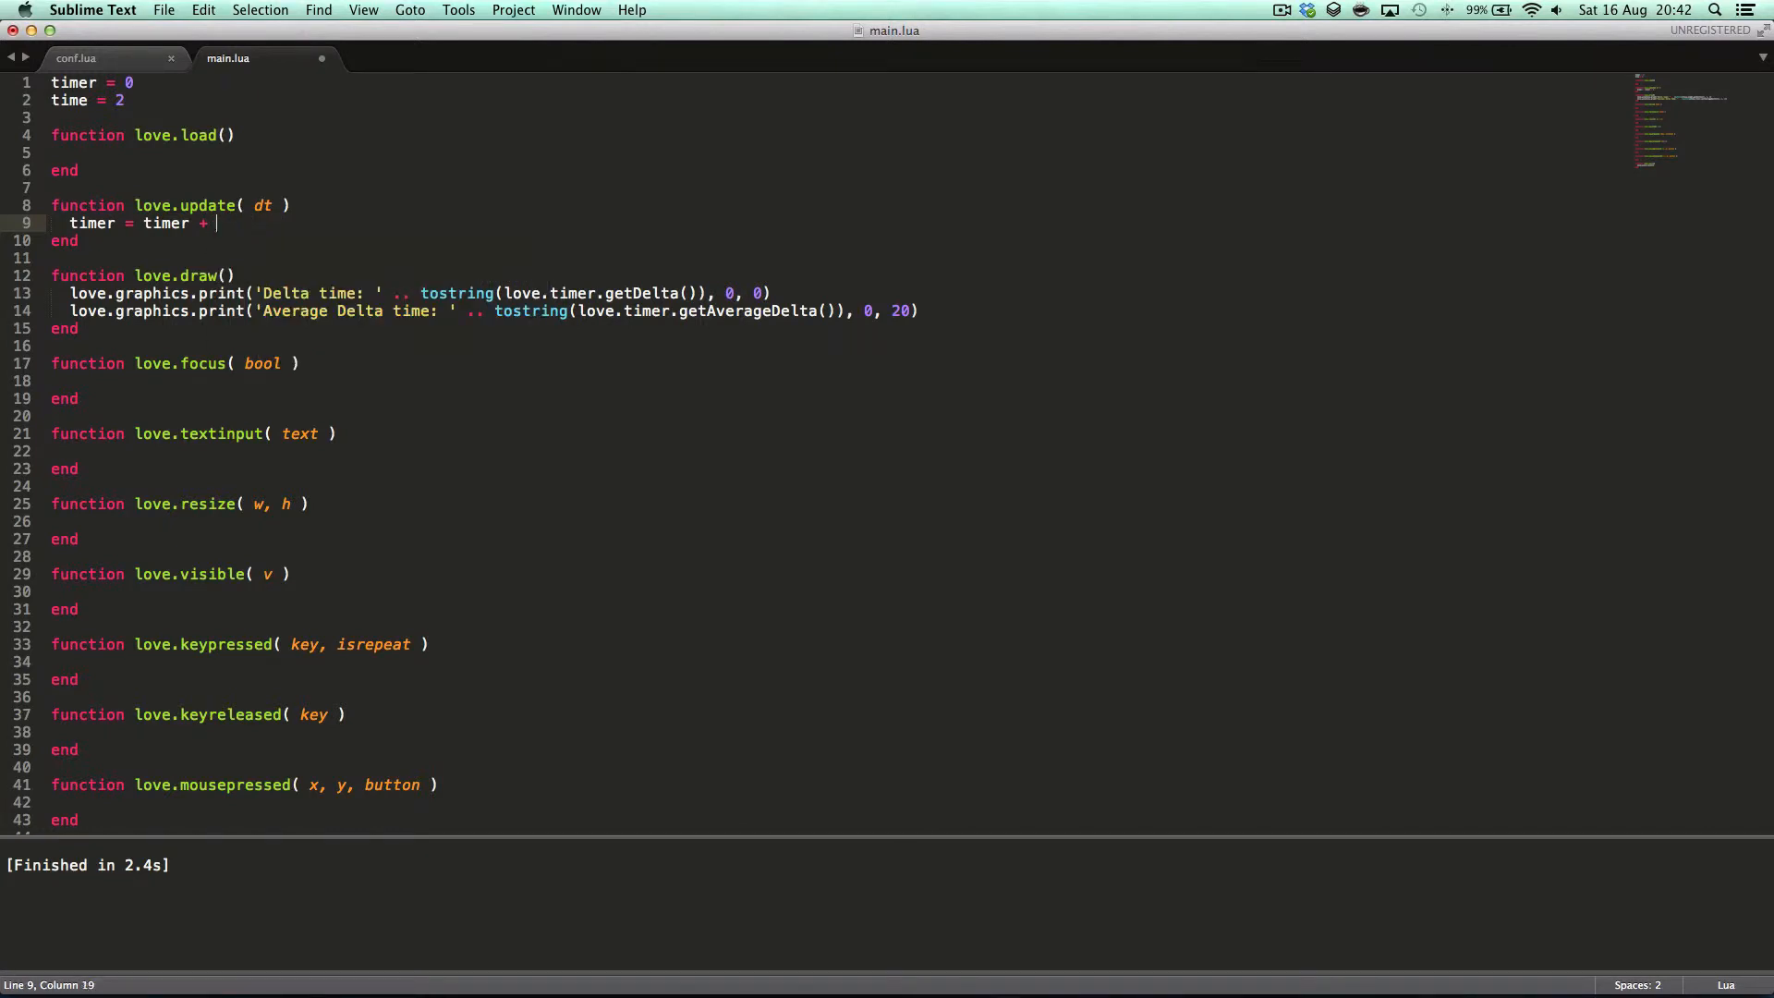
type("love.timer.getDelta(")
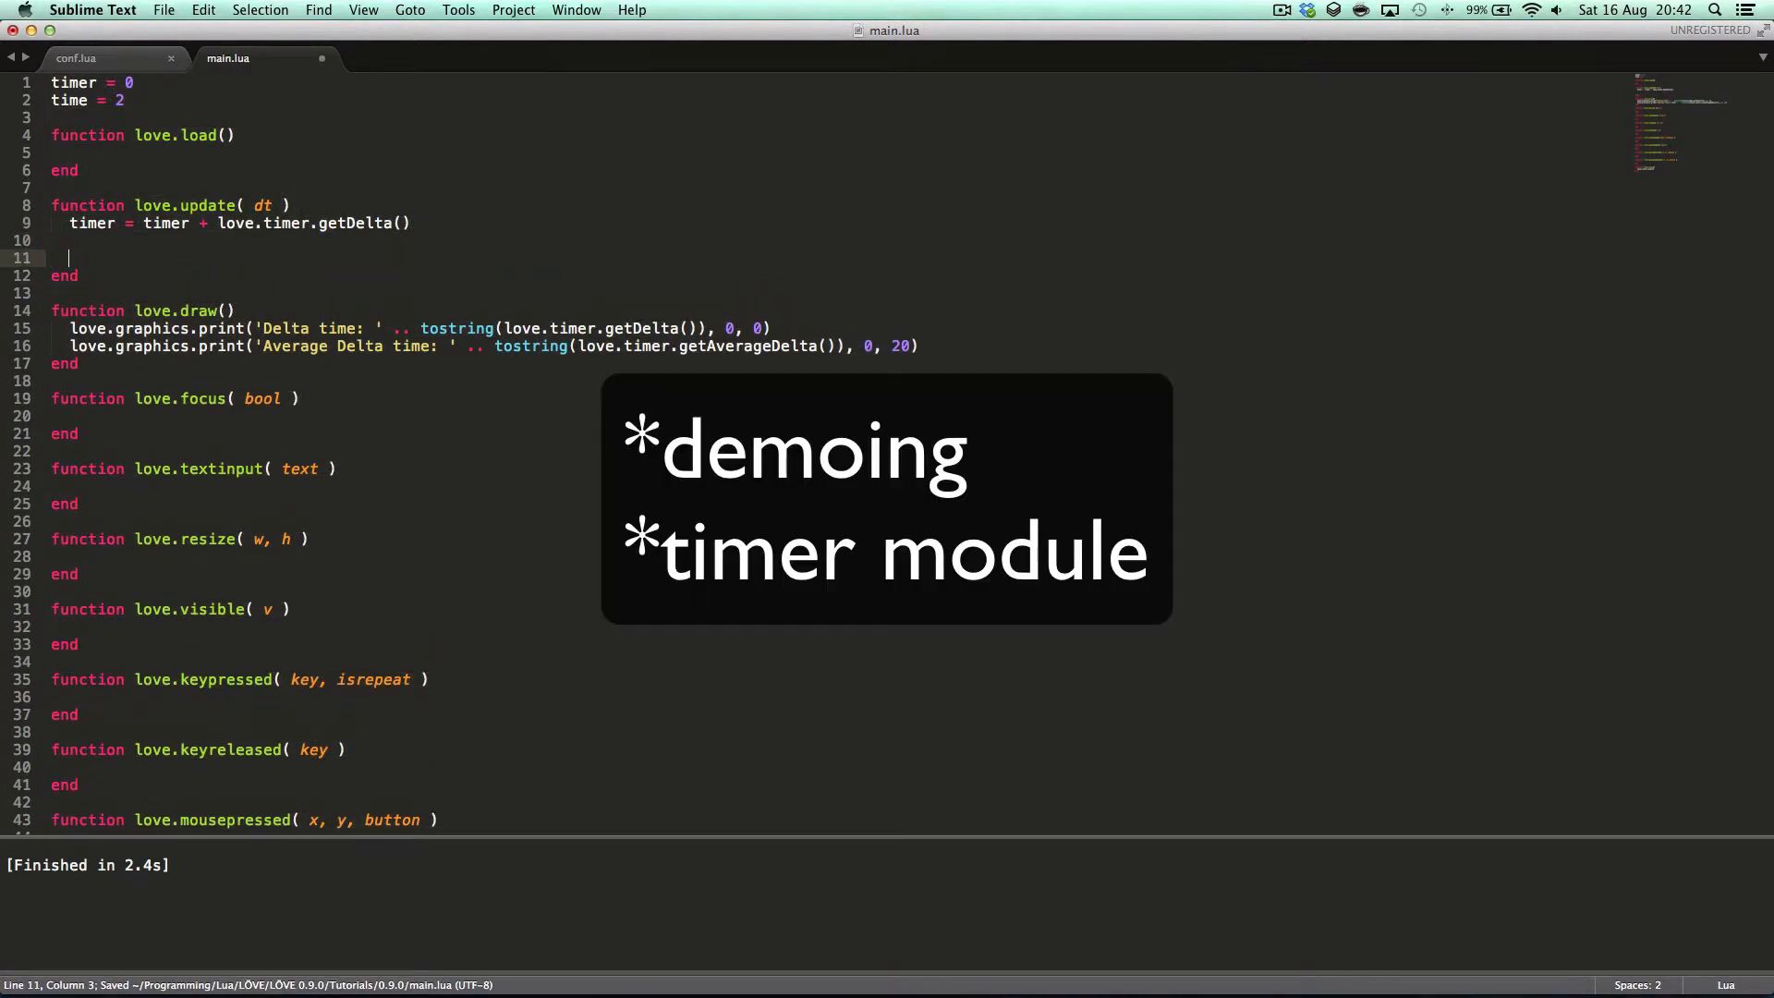
- When timer >= time, call love.timer.sleep(0.5) and reset the timer
type("if timer >= time then")
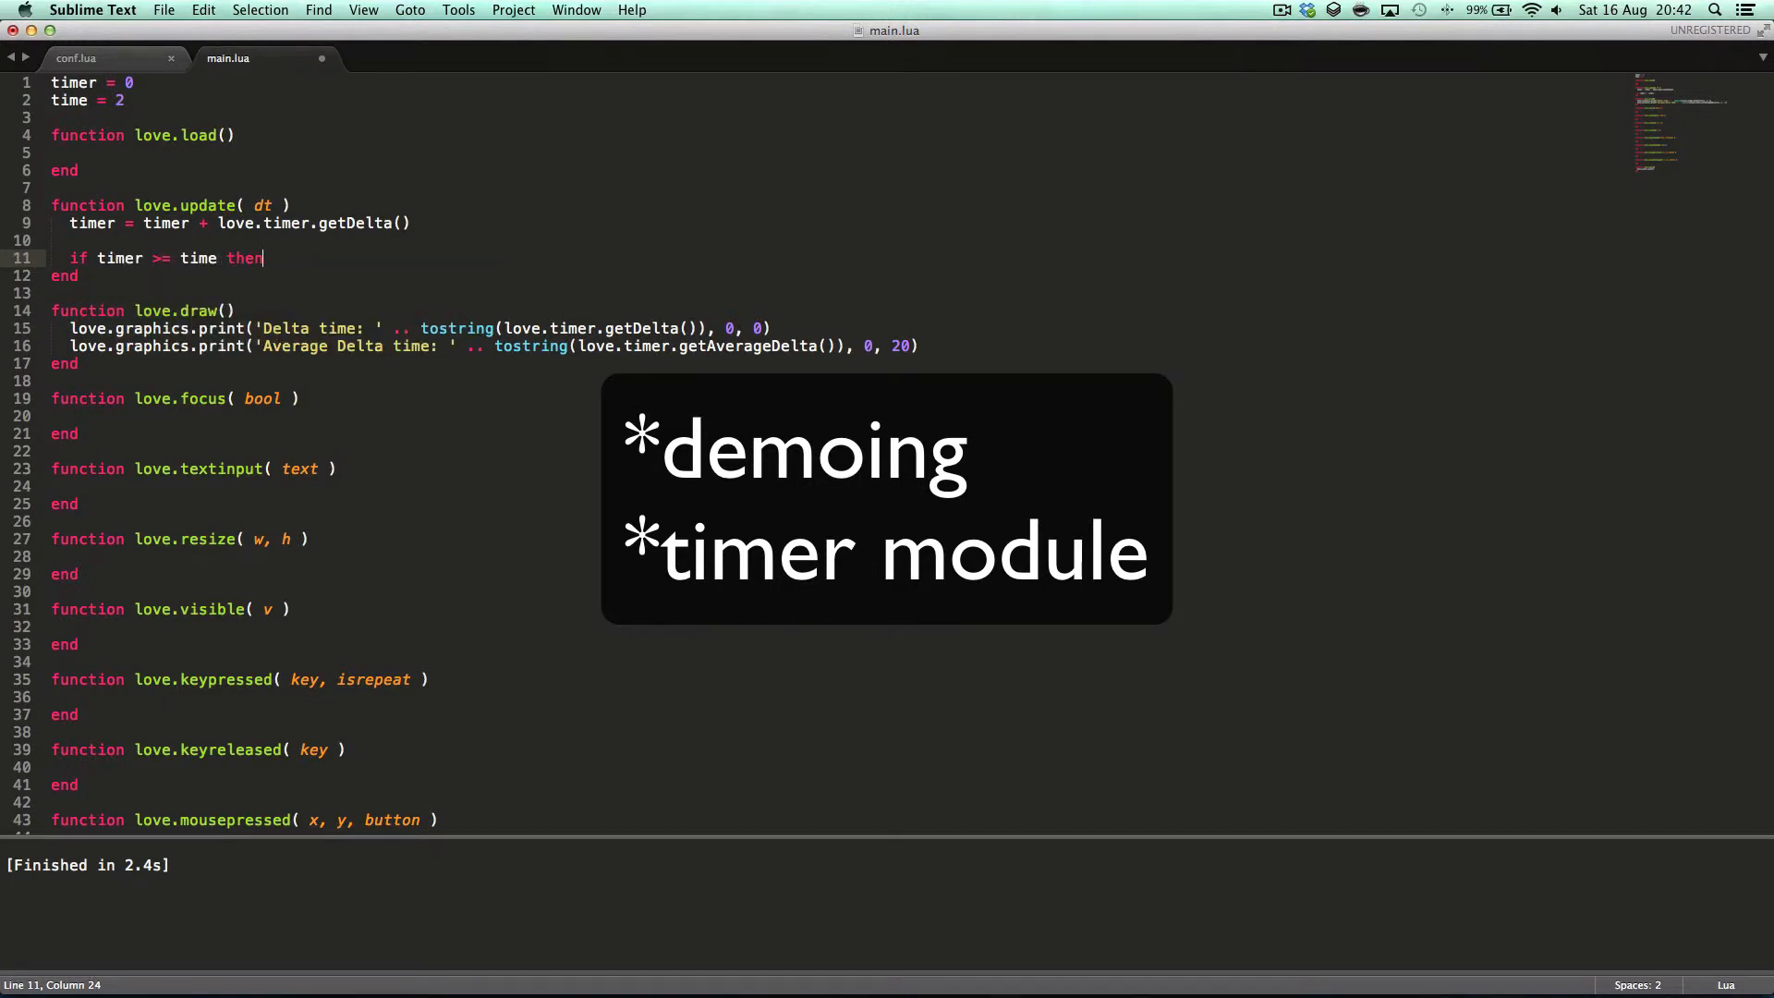
key("return")
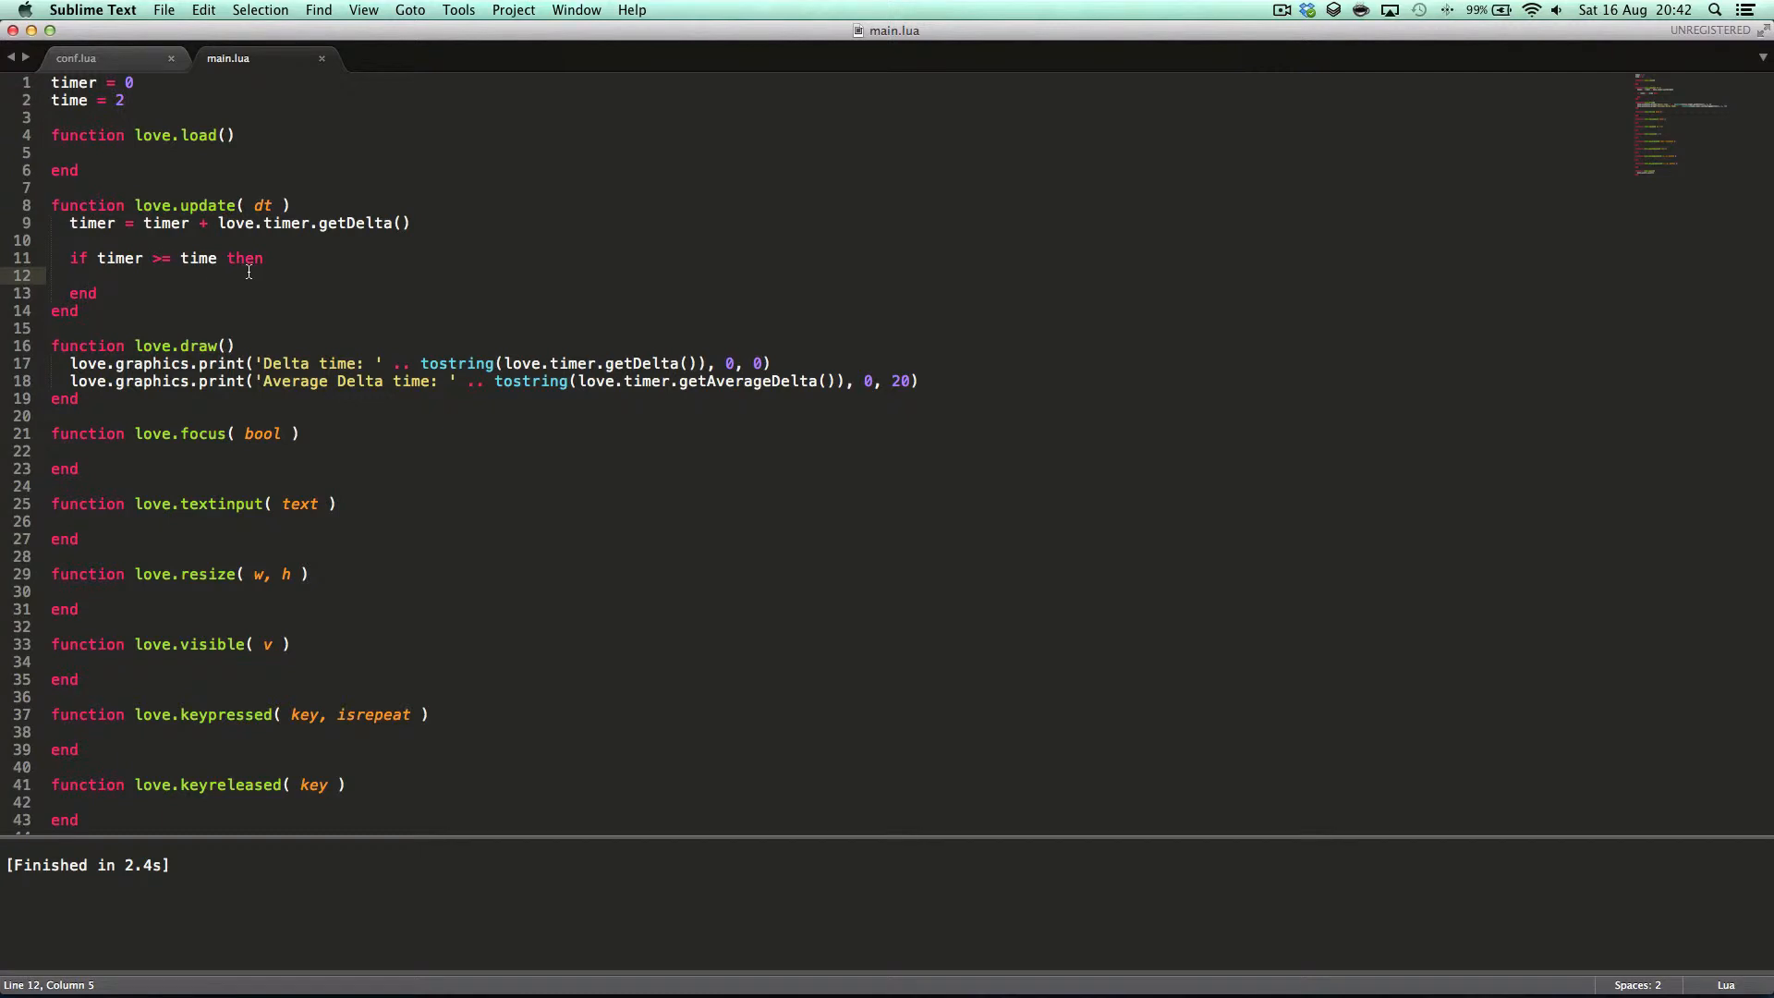
type("l")
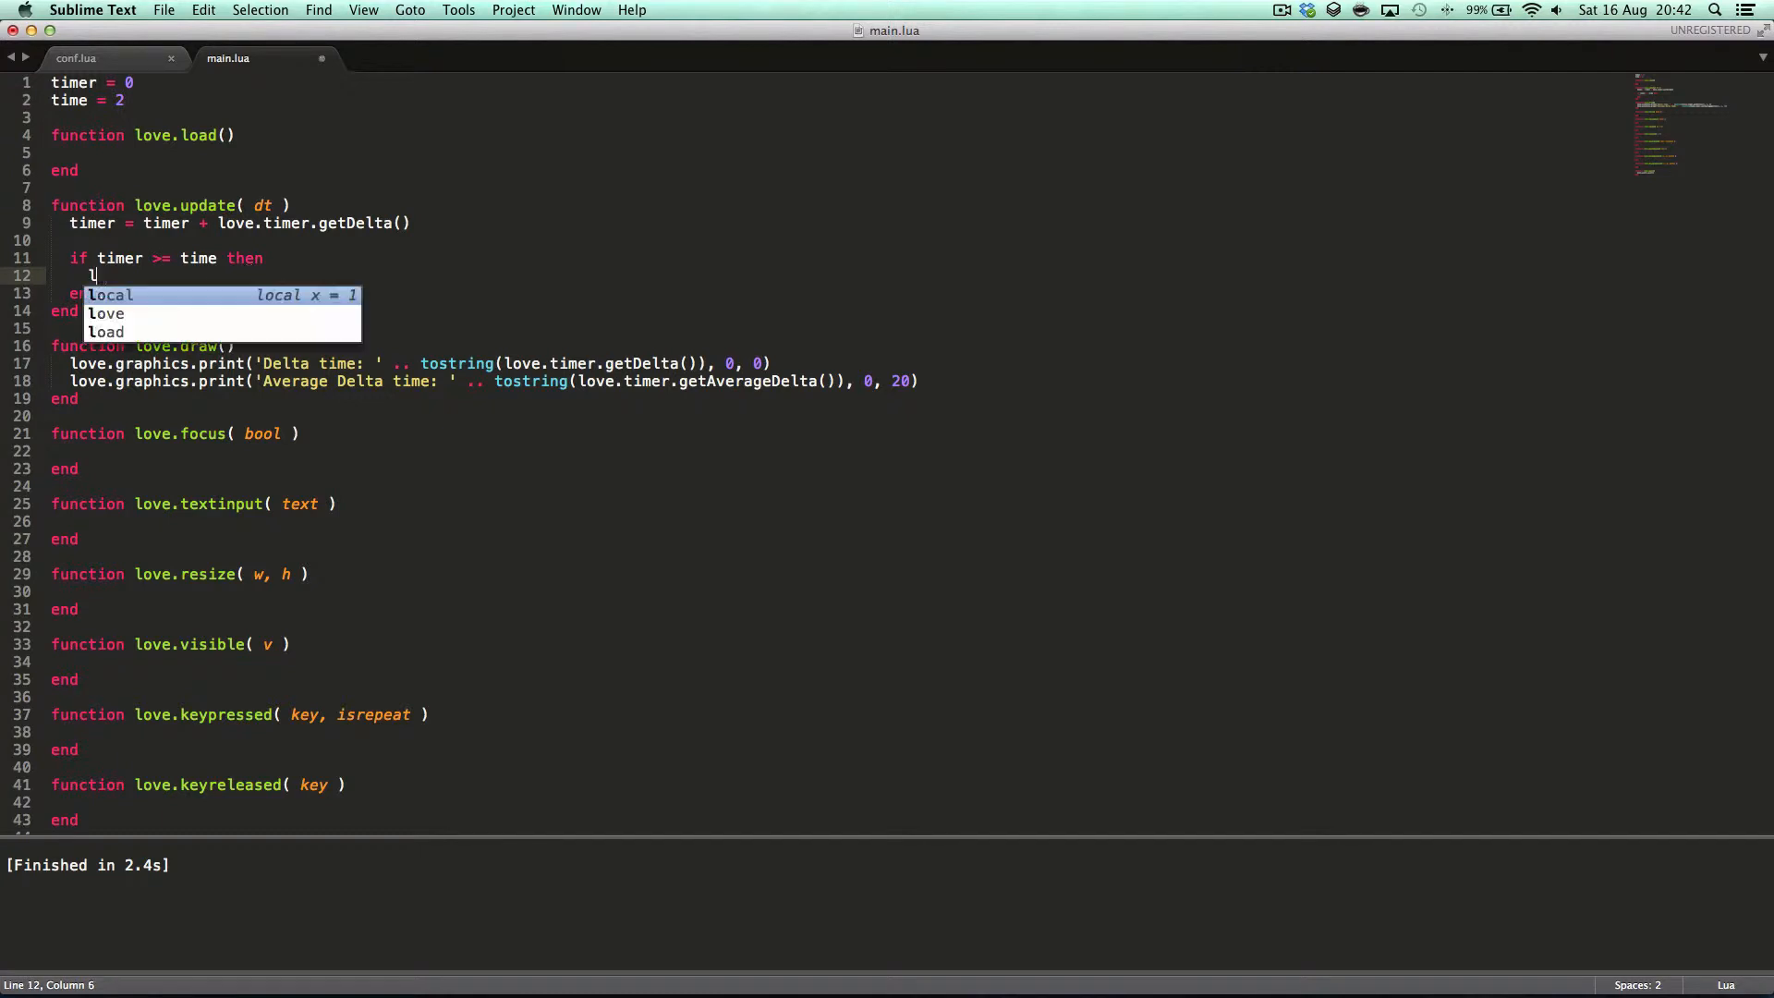
type("ove.timer.sleep")
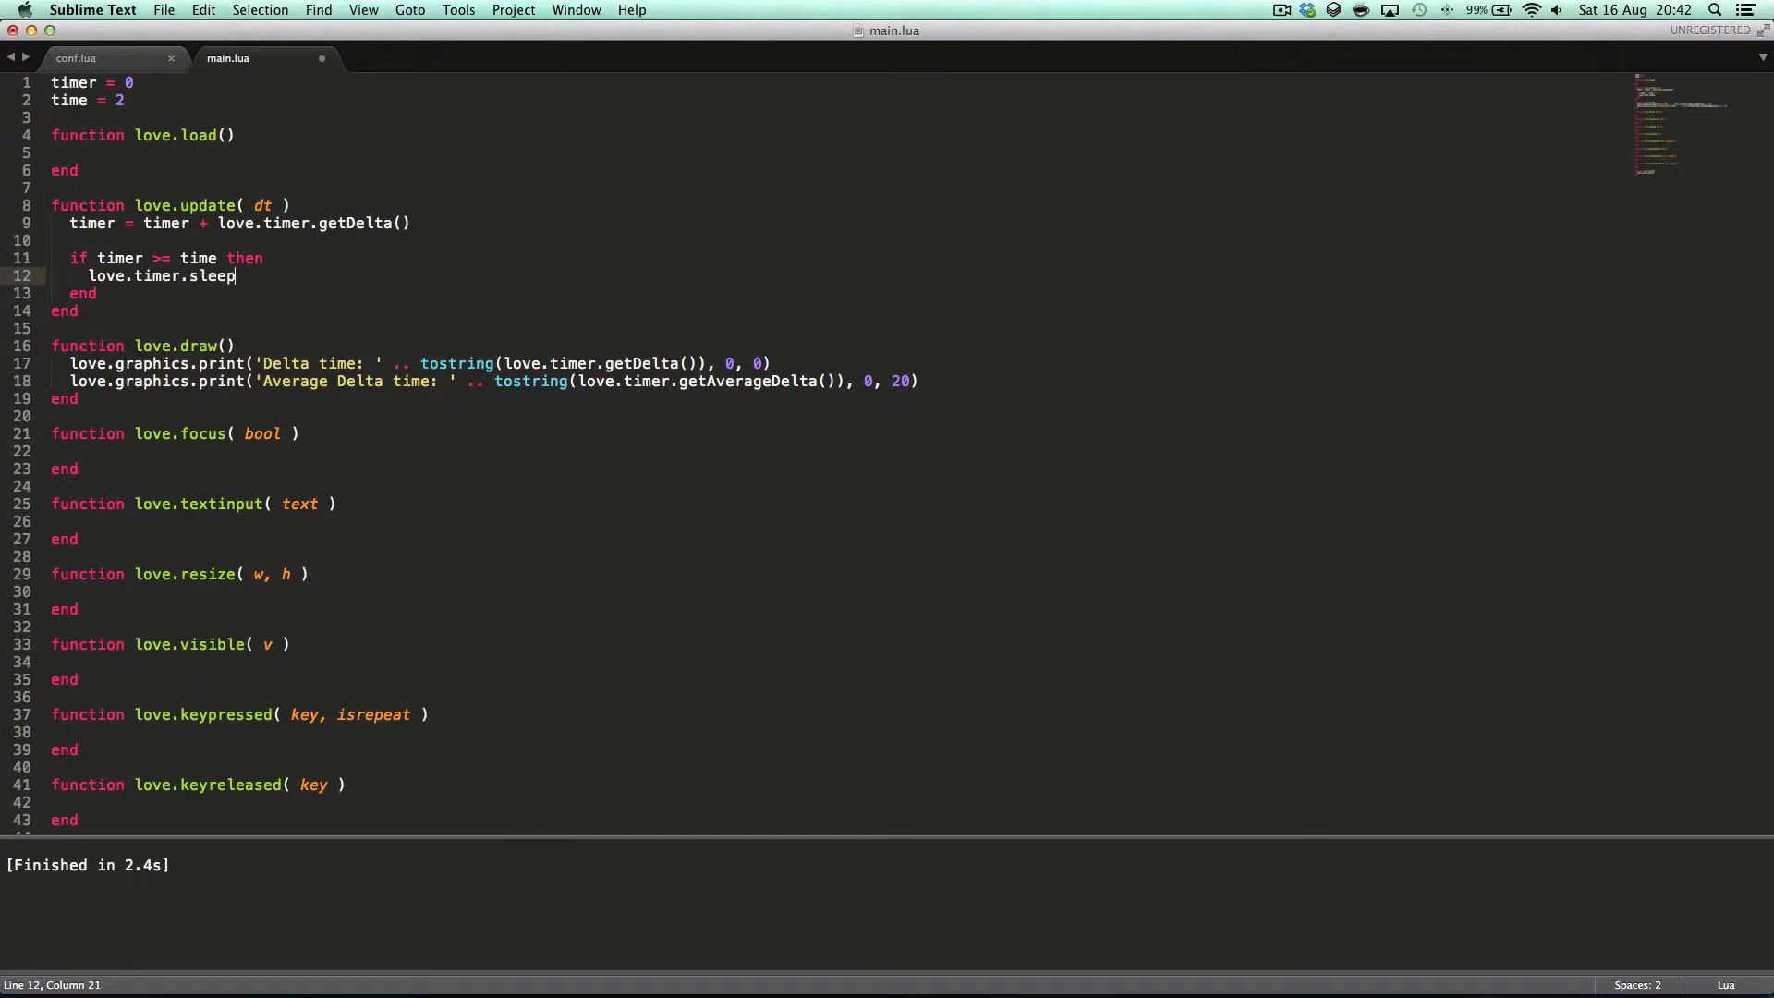
type("(0.5)")
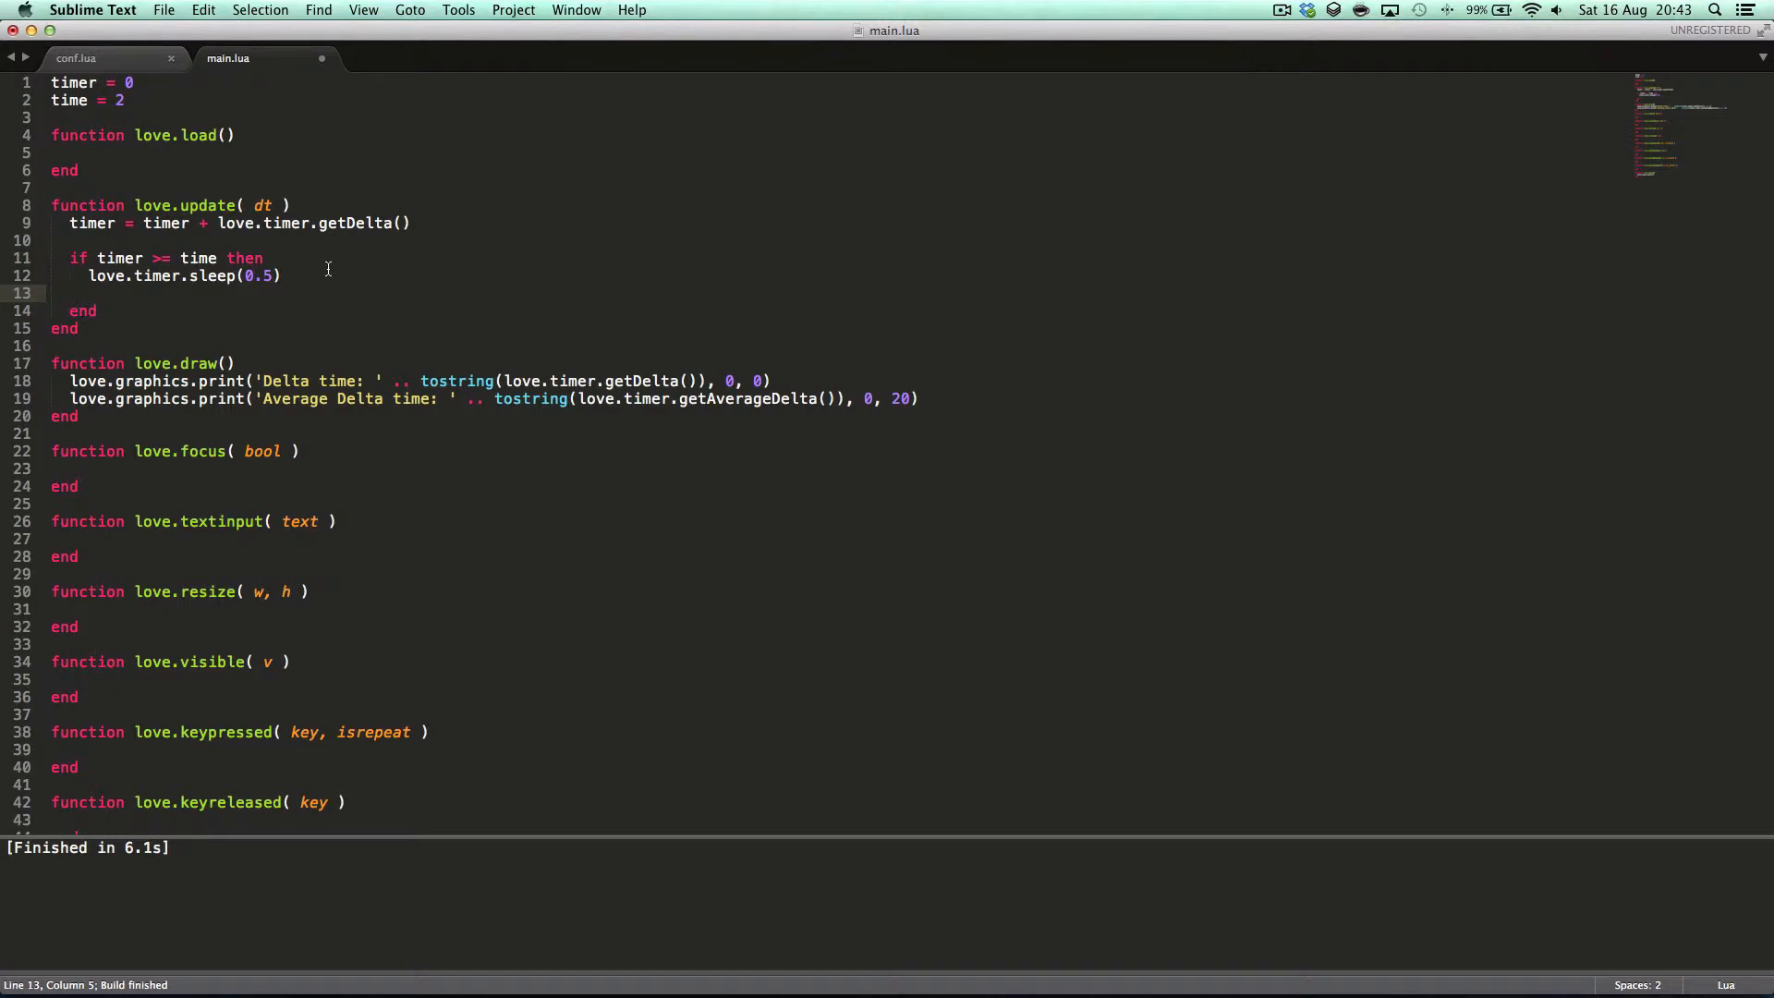
type("tiemr")
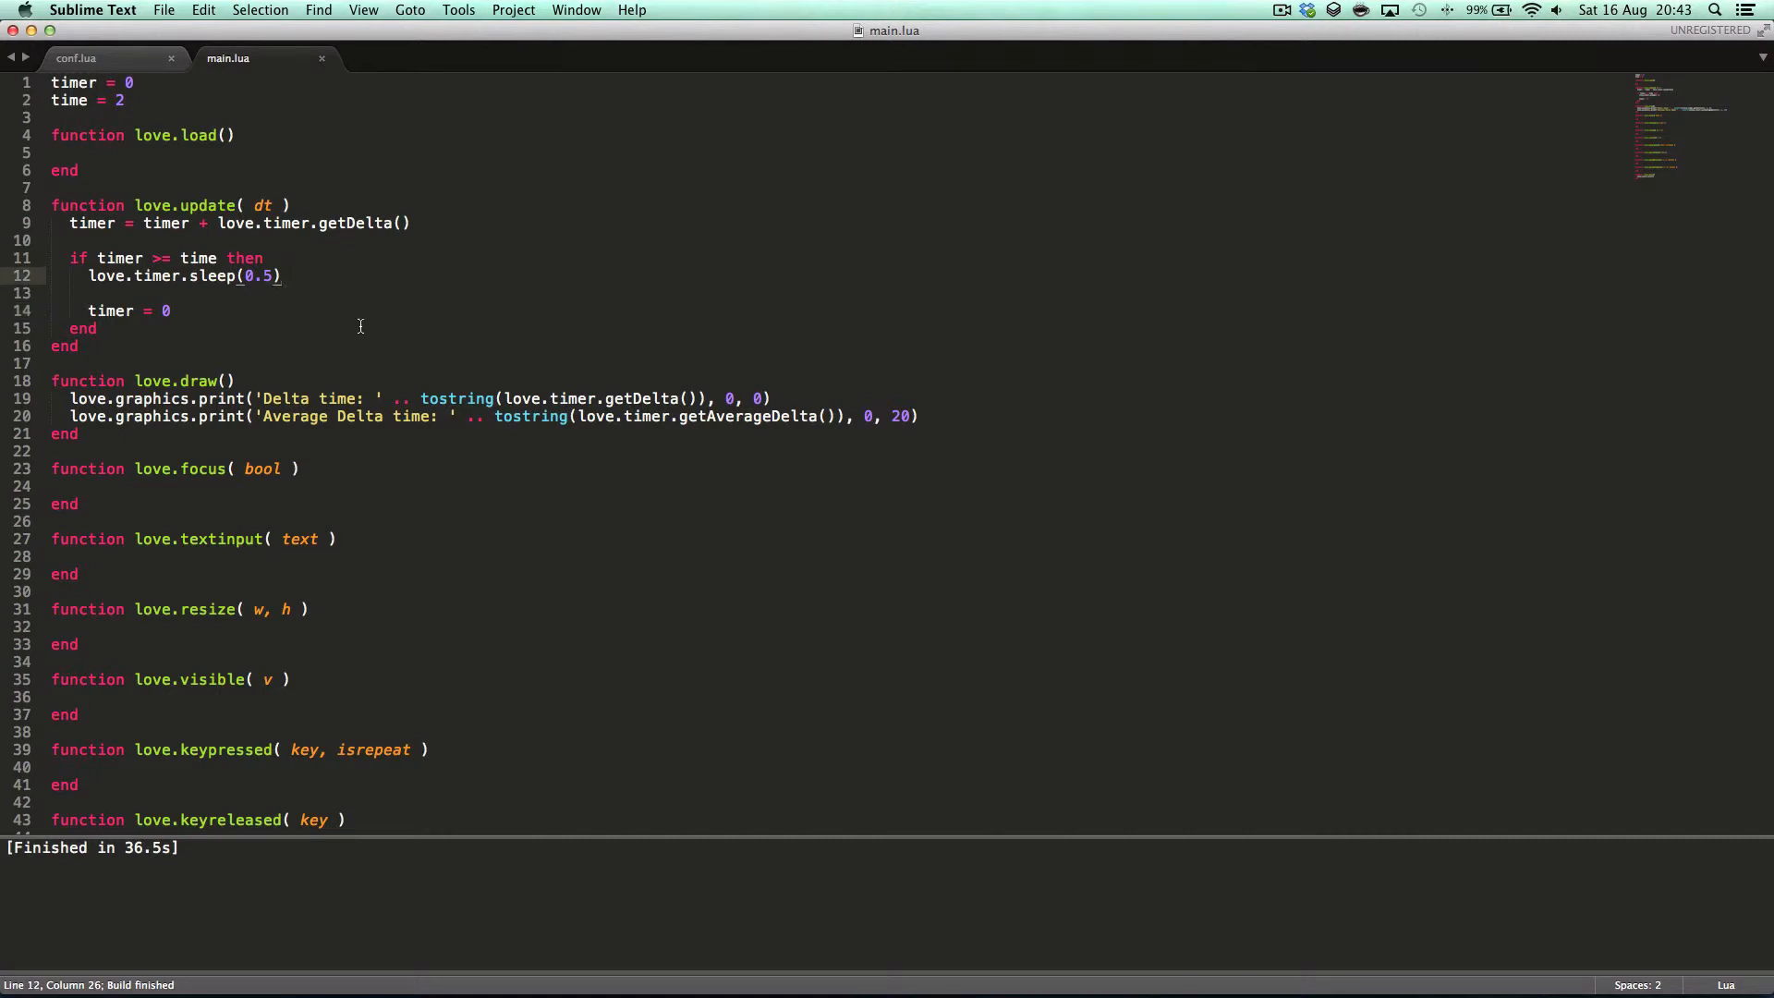
left_click(188, 311)
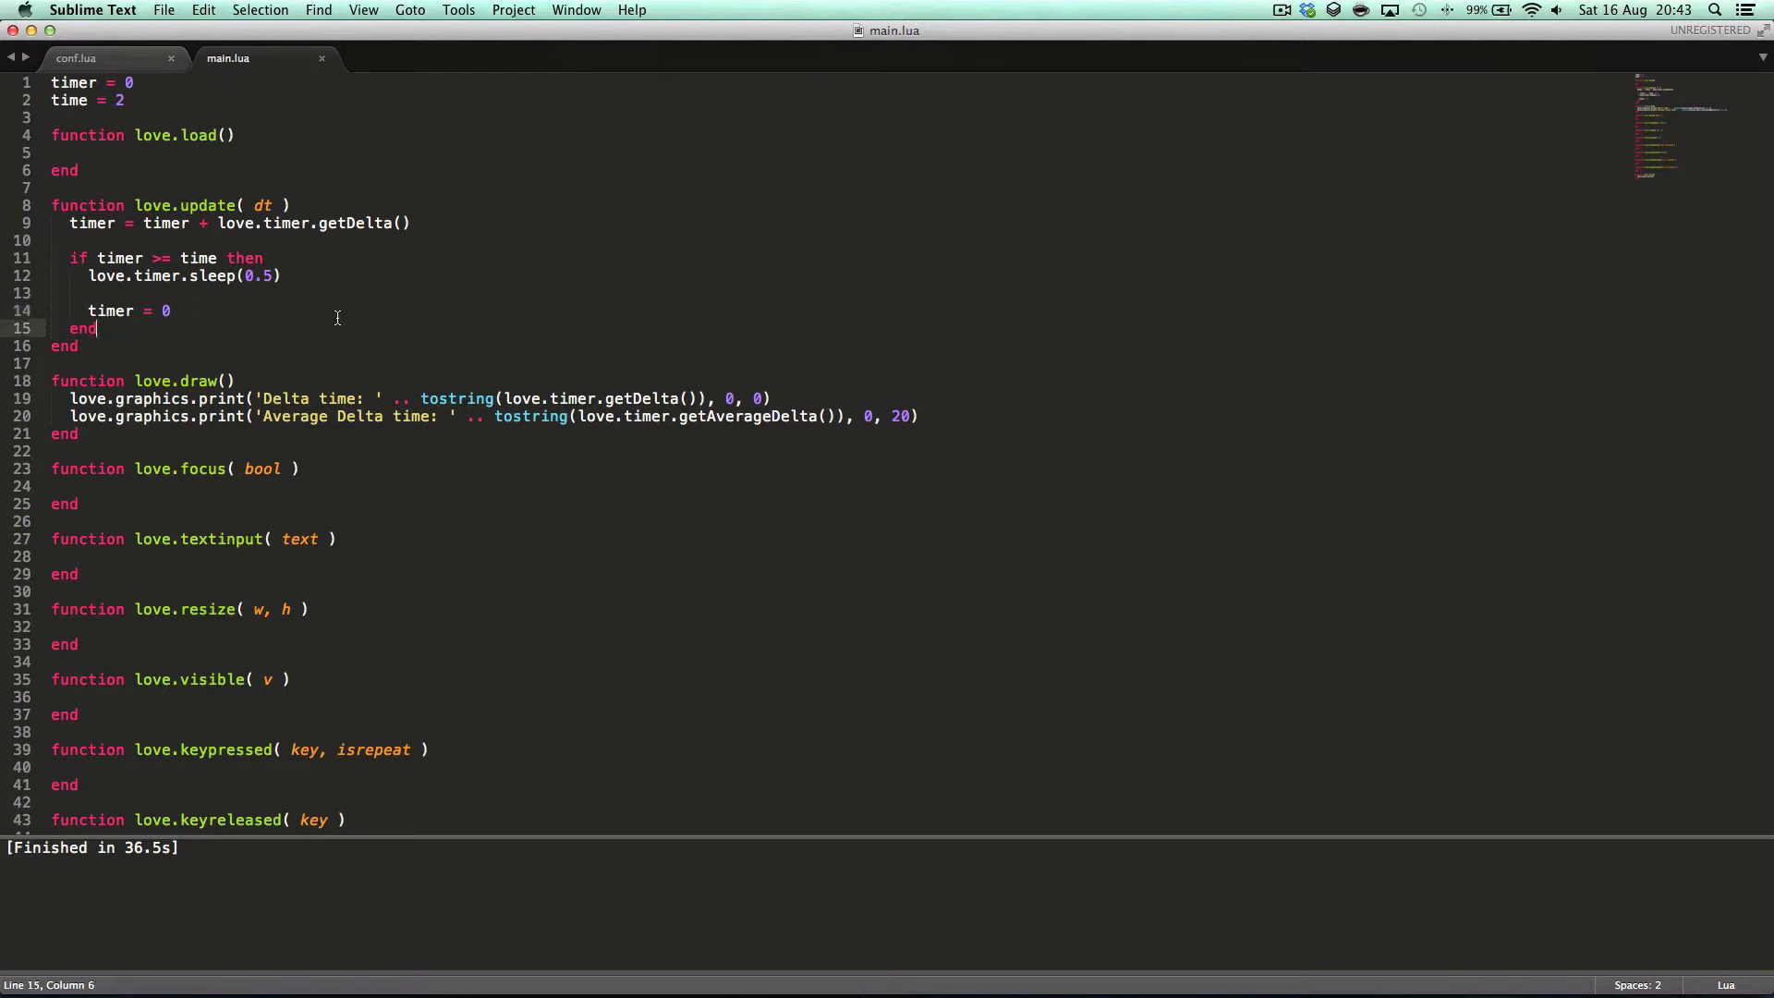
left_click(218, 276)
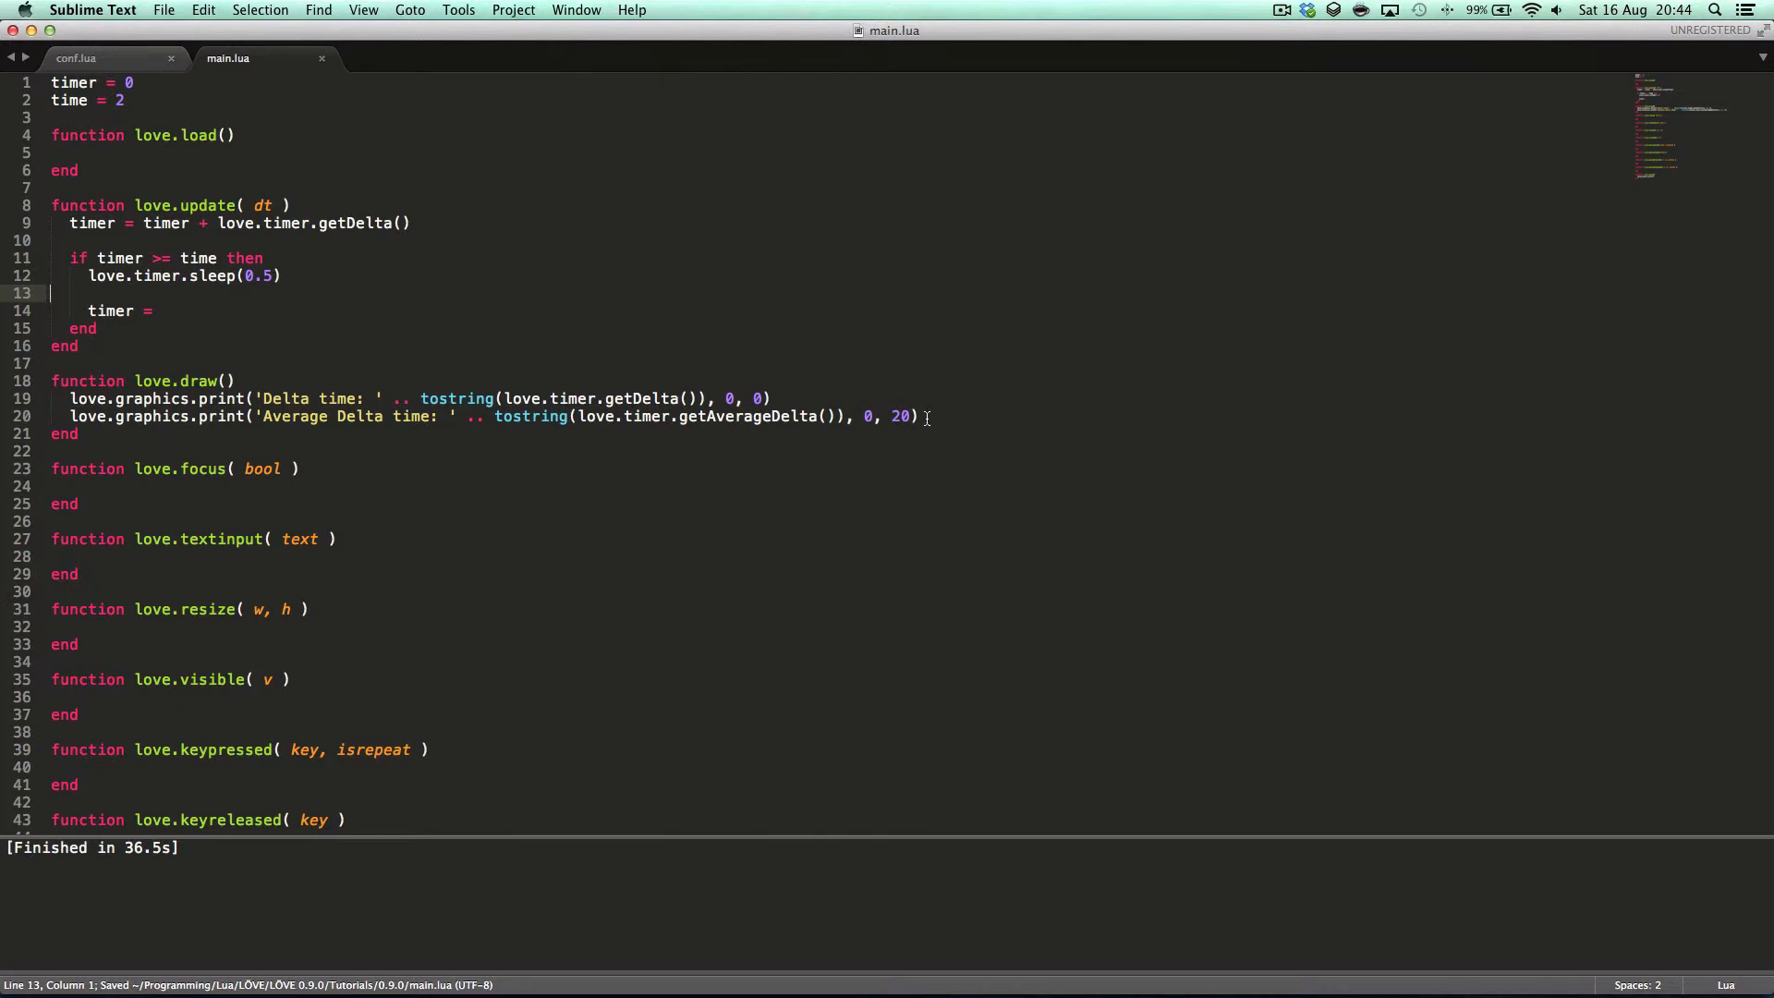
- Print 'Current FPS: ' with tostring(love.timer.getFPS()) at 0, 40 in love.draw
type("love.graphics.print(")
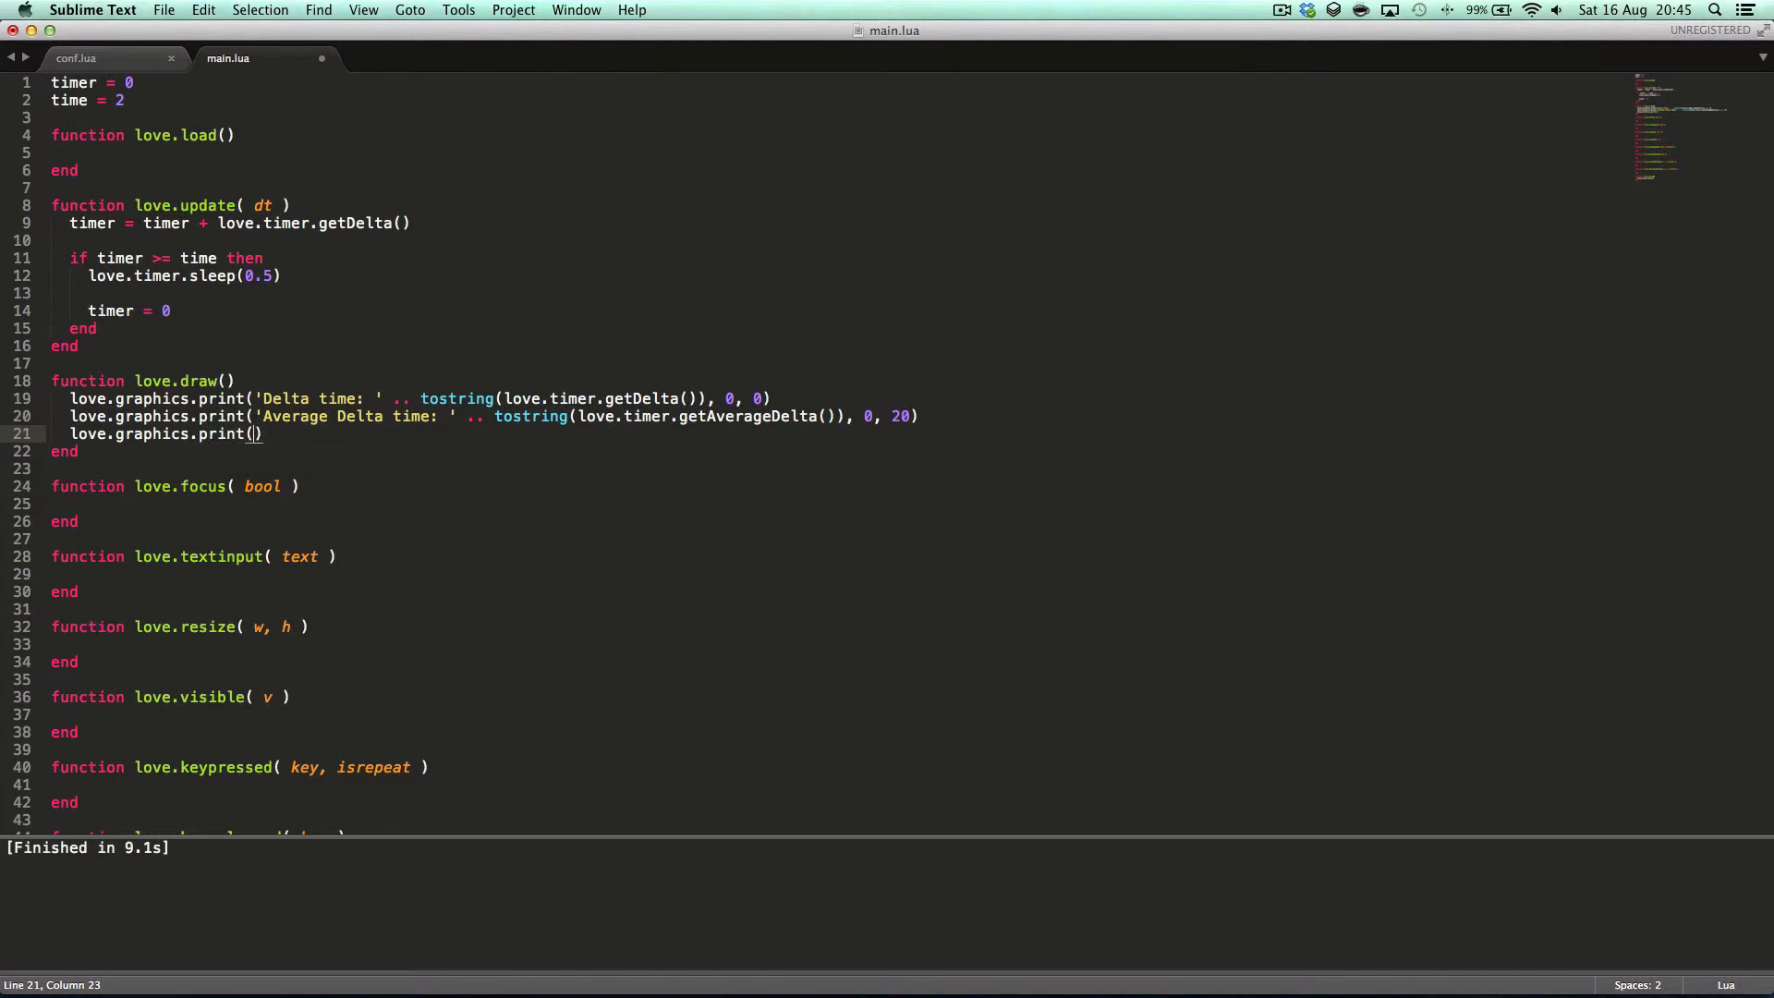
type("Current F'")
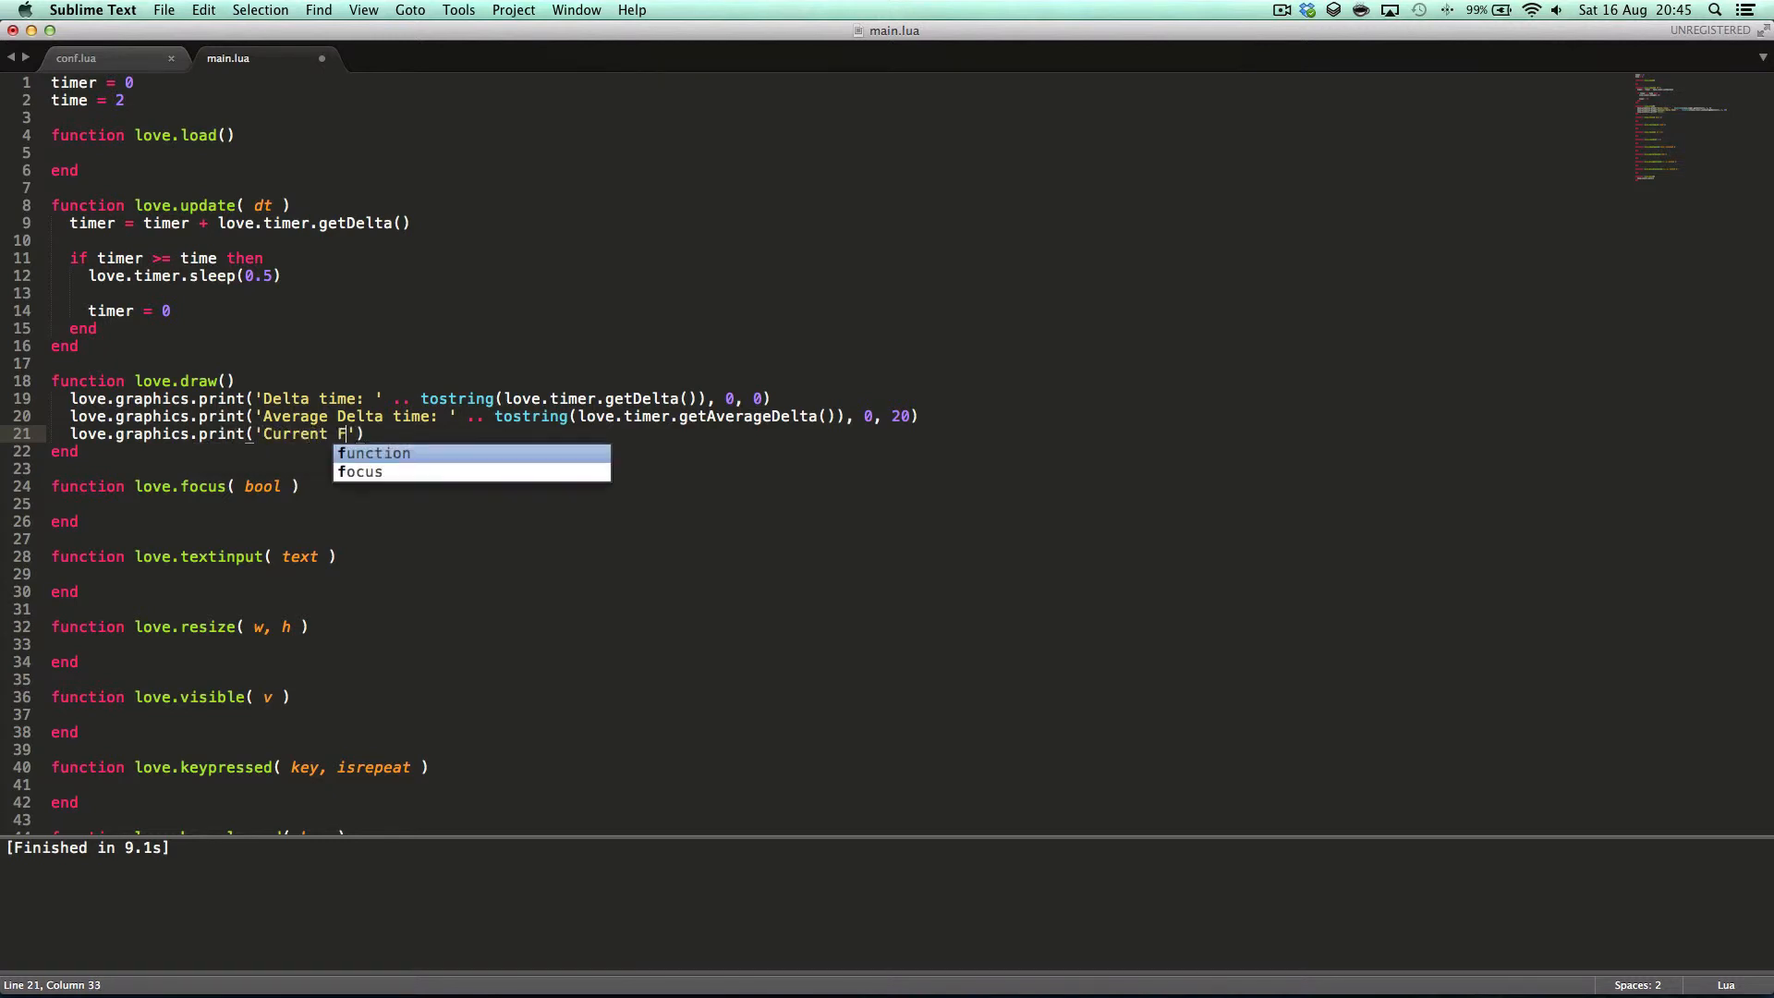
type("PS: ' .. tostring(")
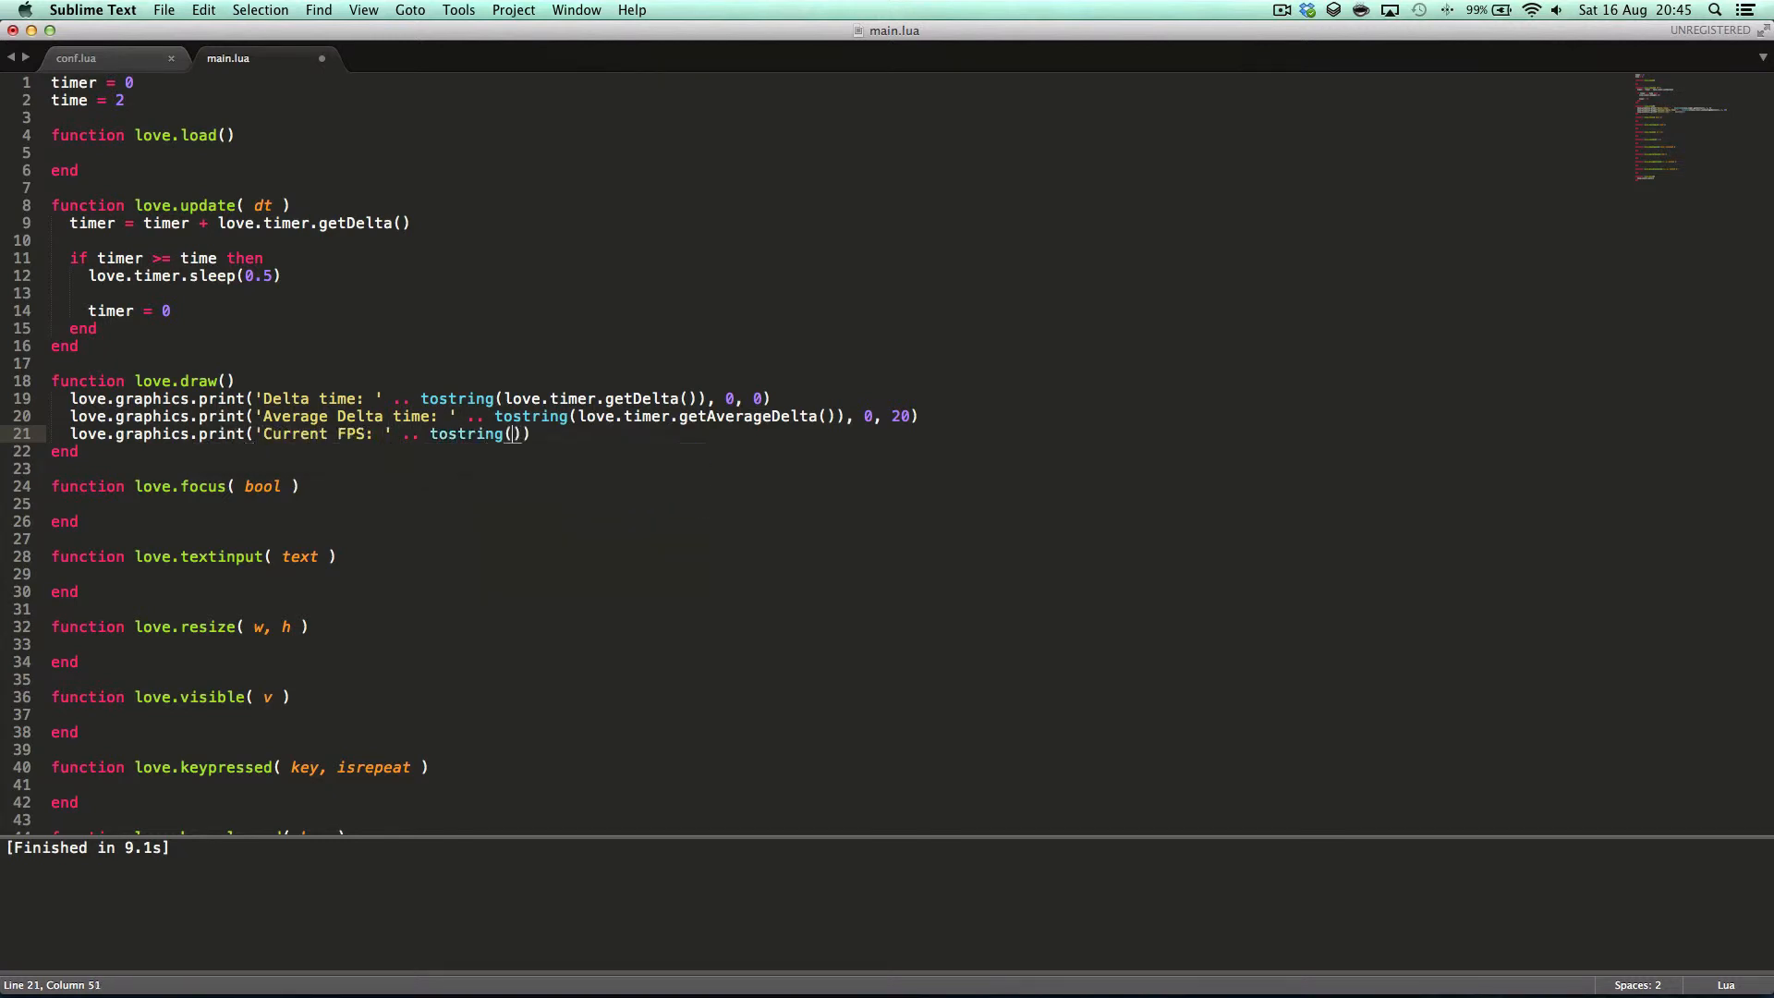
type("love.timer")
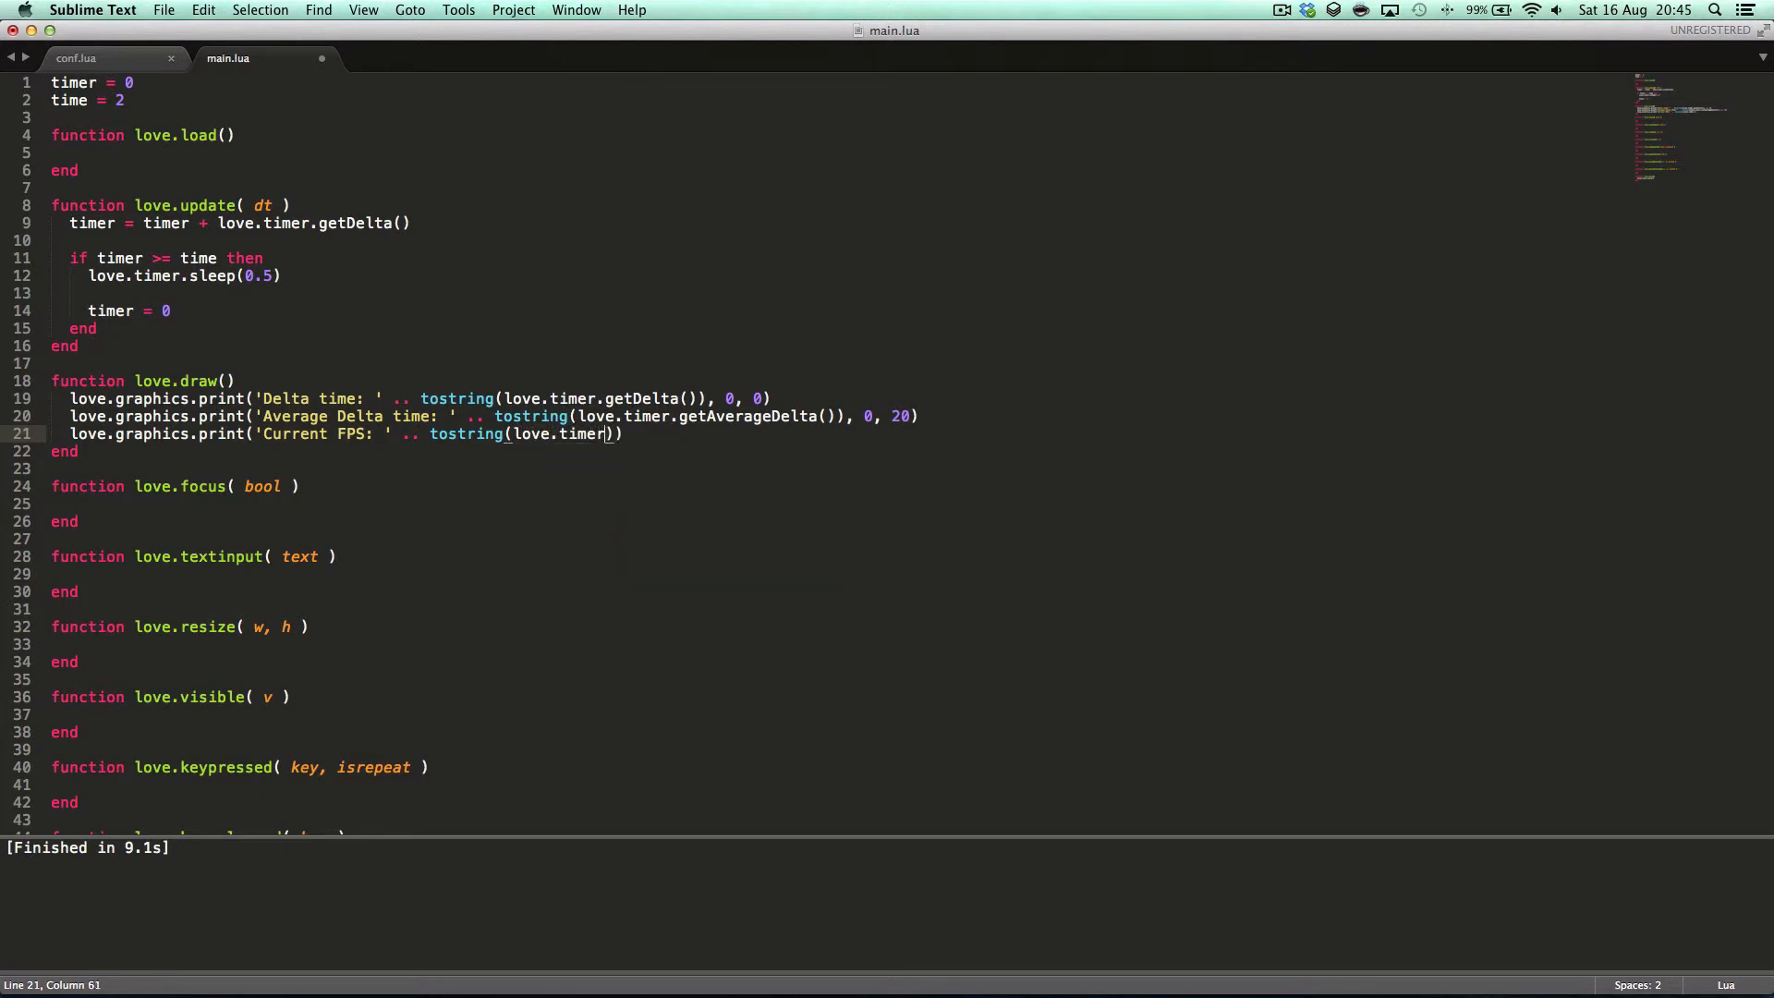
type(".getFPS()")
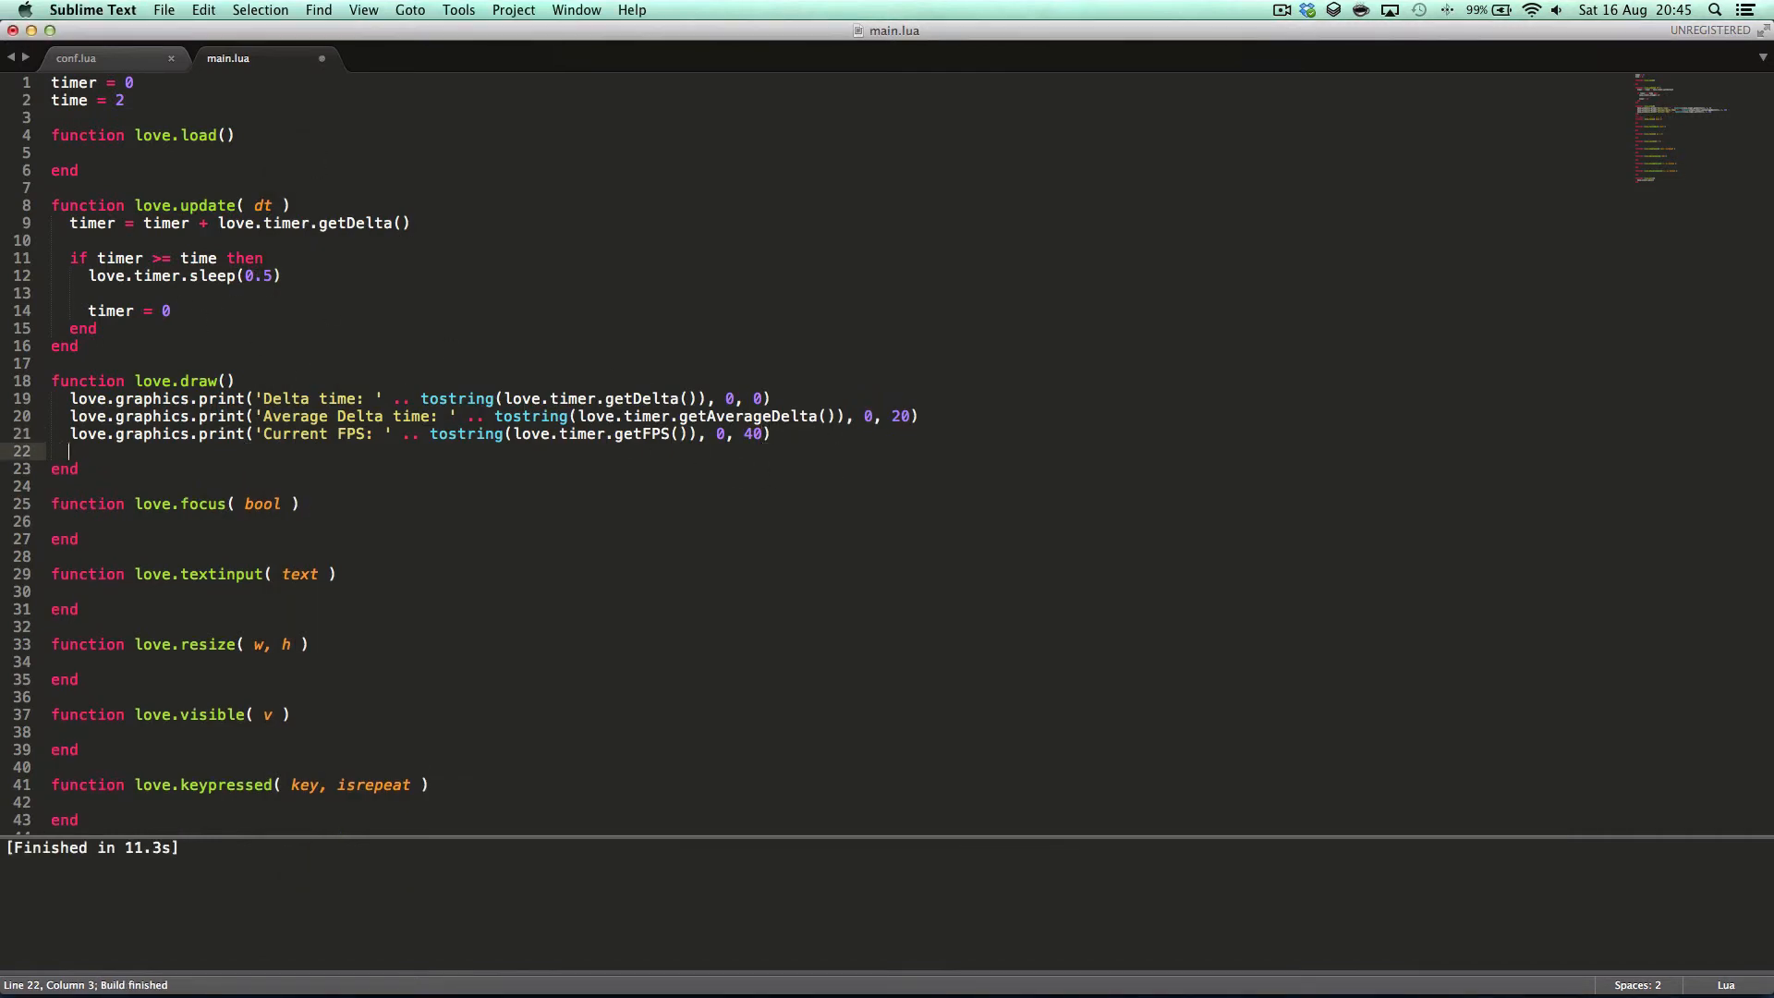
- Print 'Time: ' with love.timer.getTime() at 0, 60 and run the game to see the four readouts
type("love.graphics.print(''")
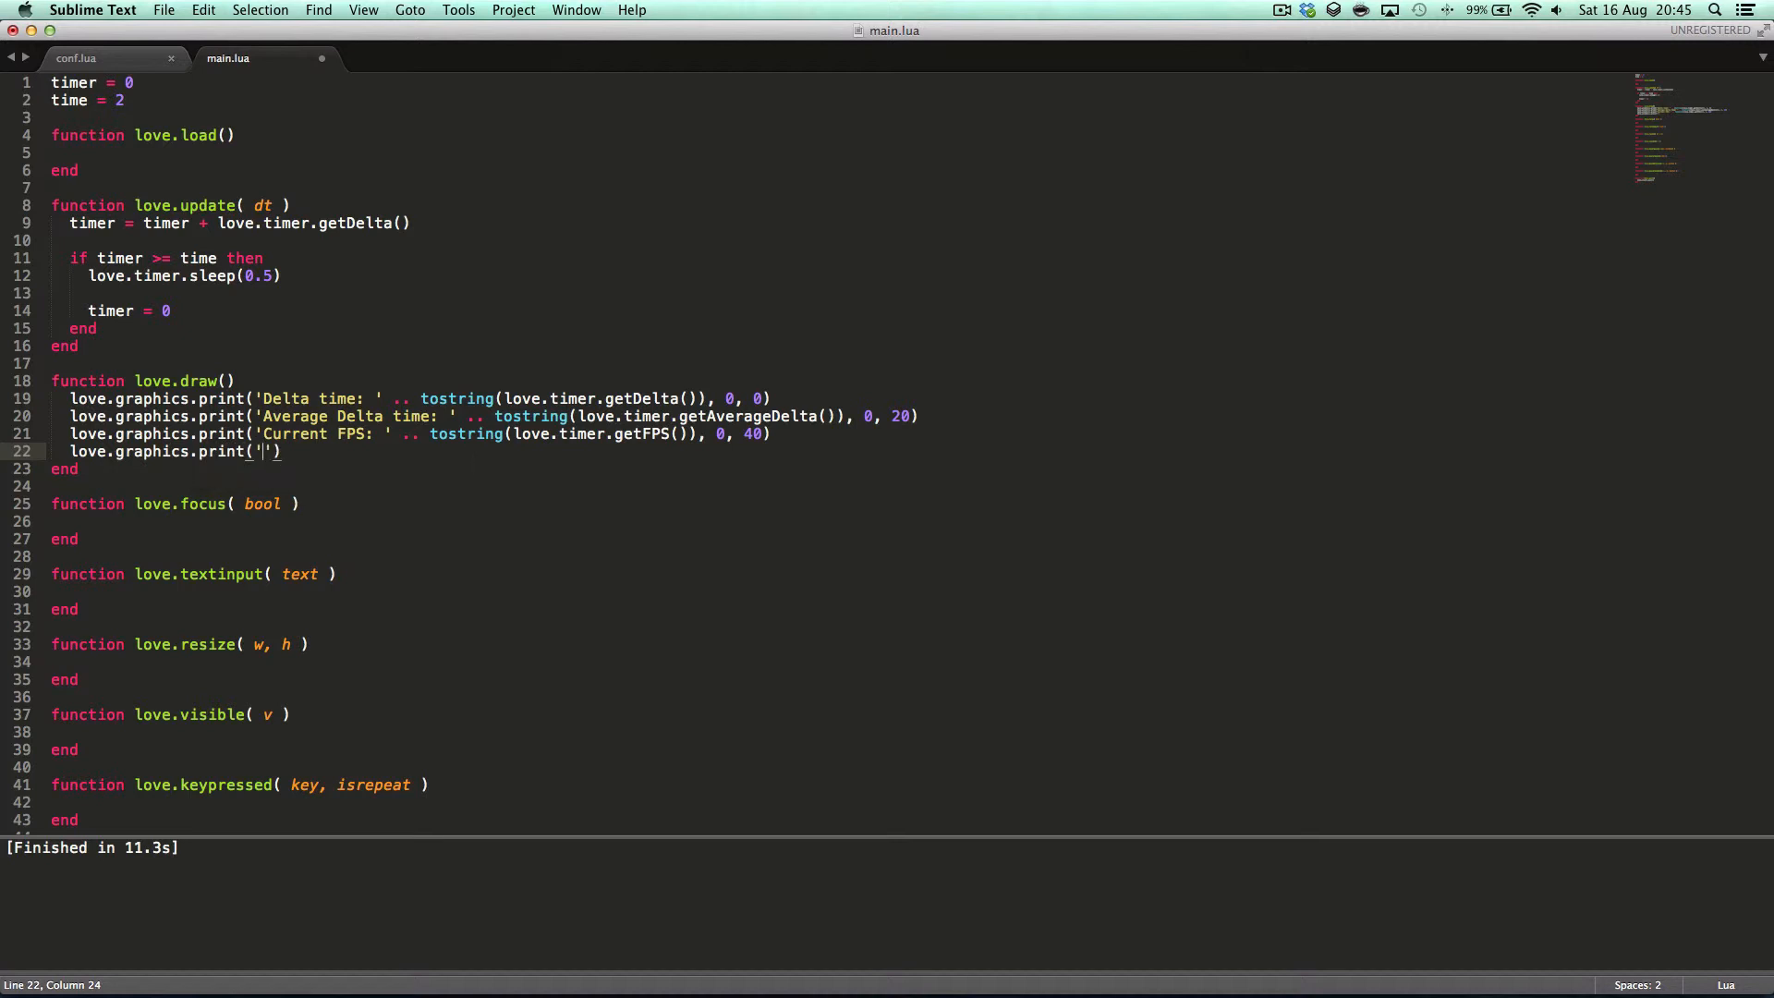
type("T")
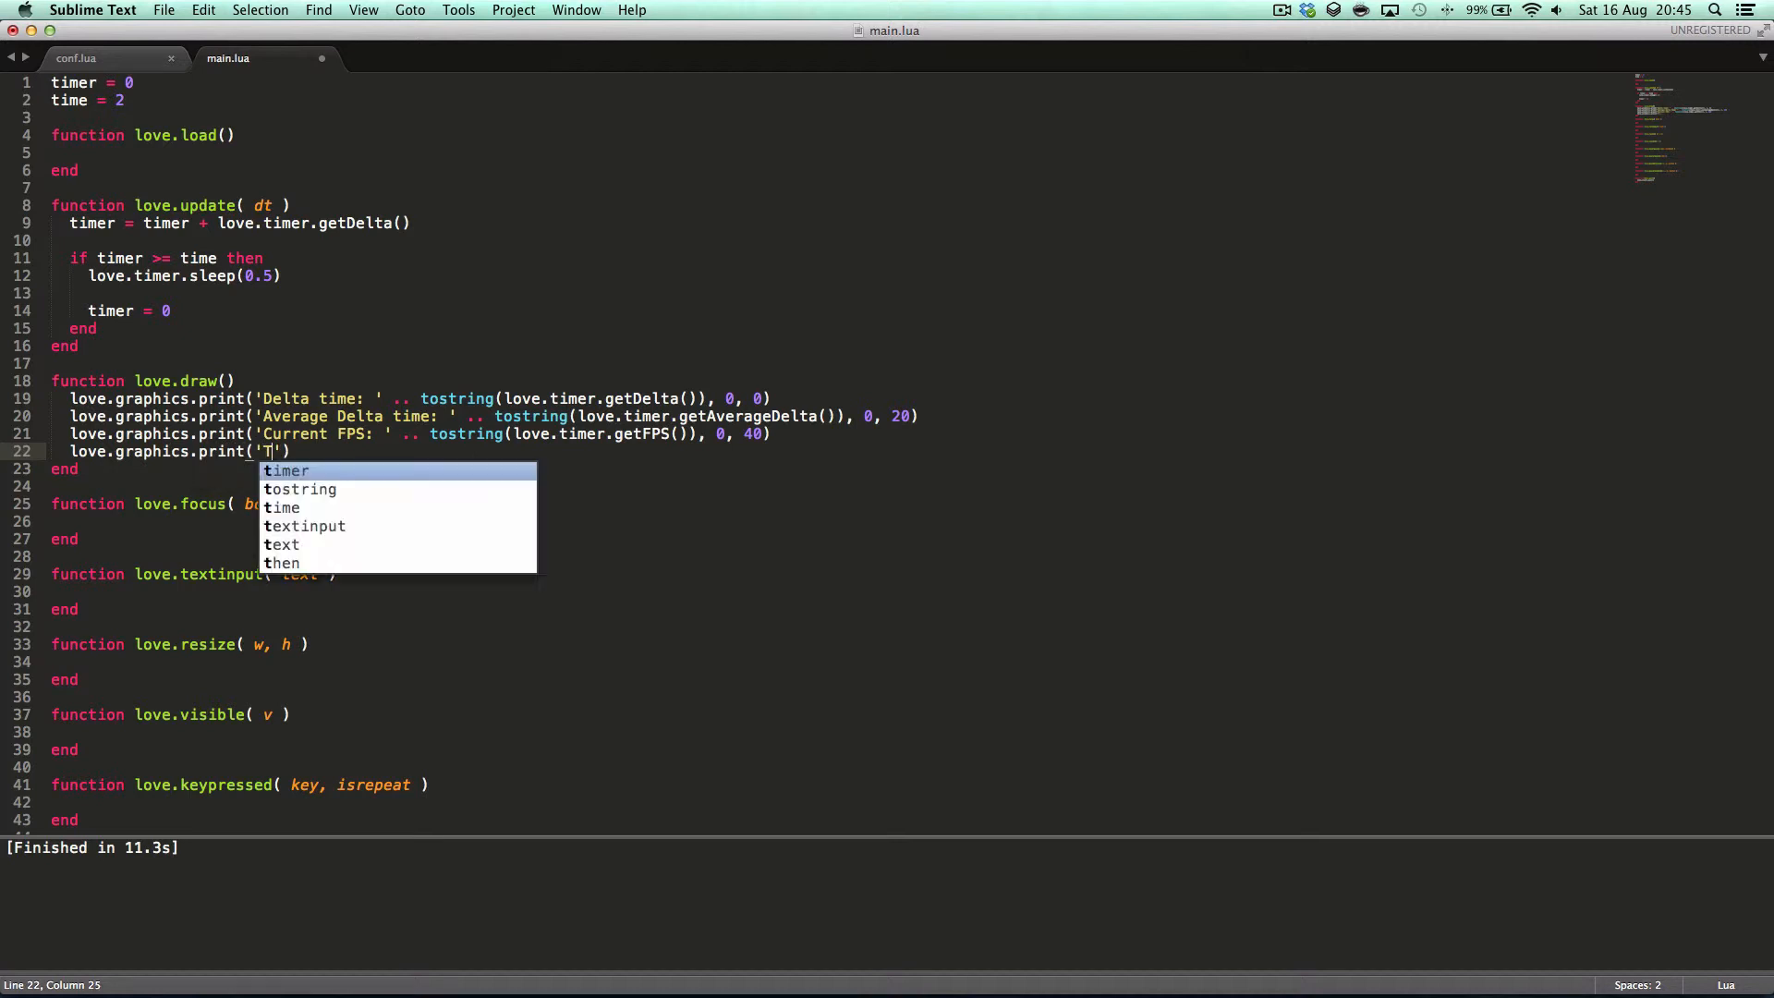
type("ime:")
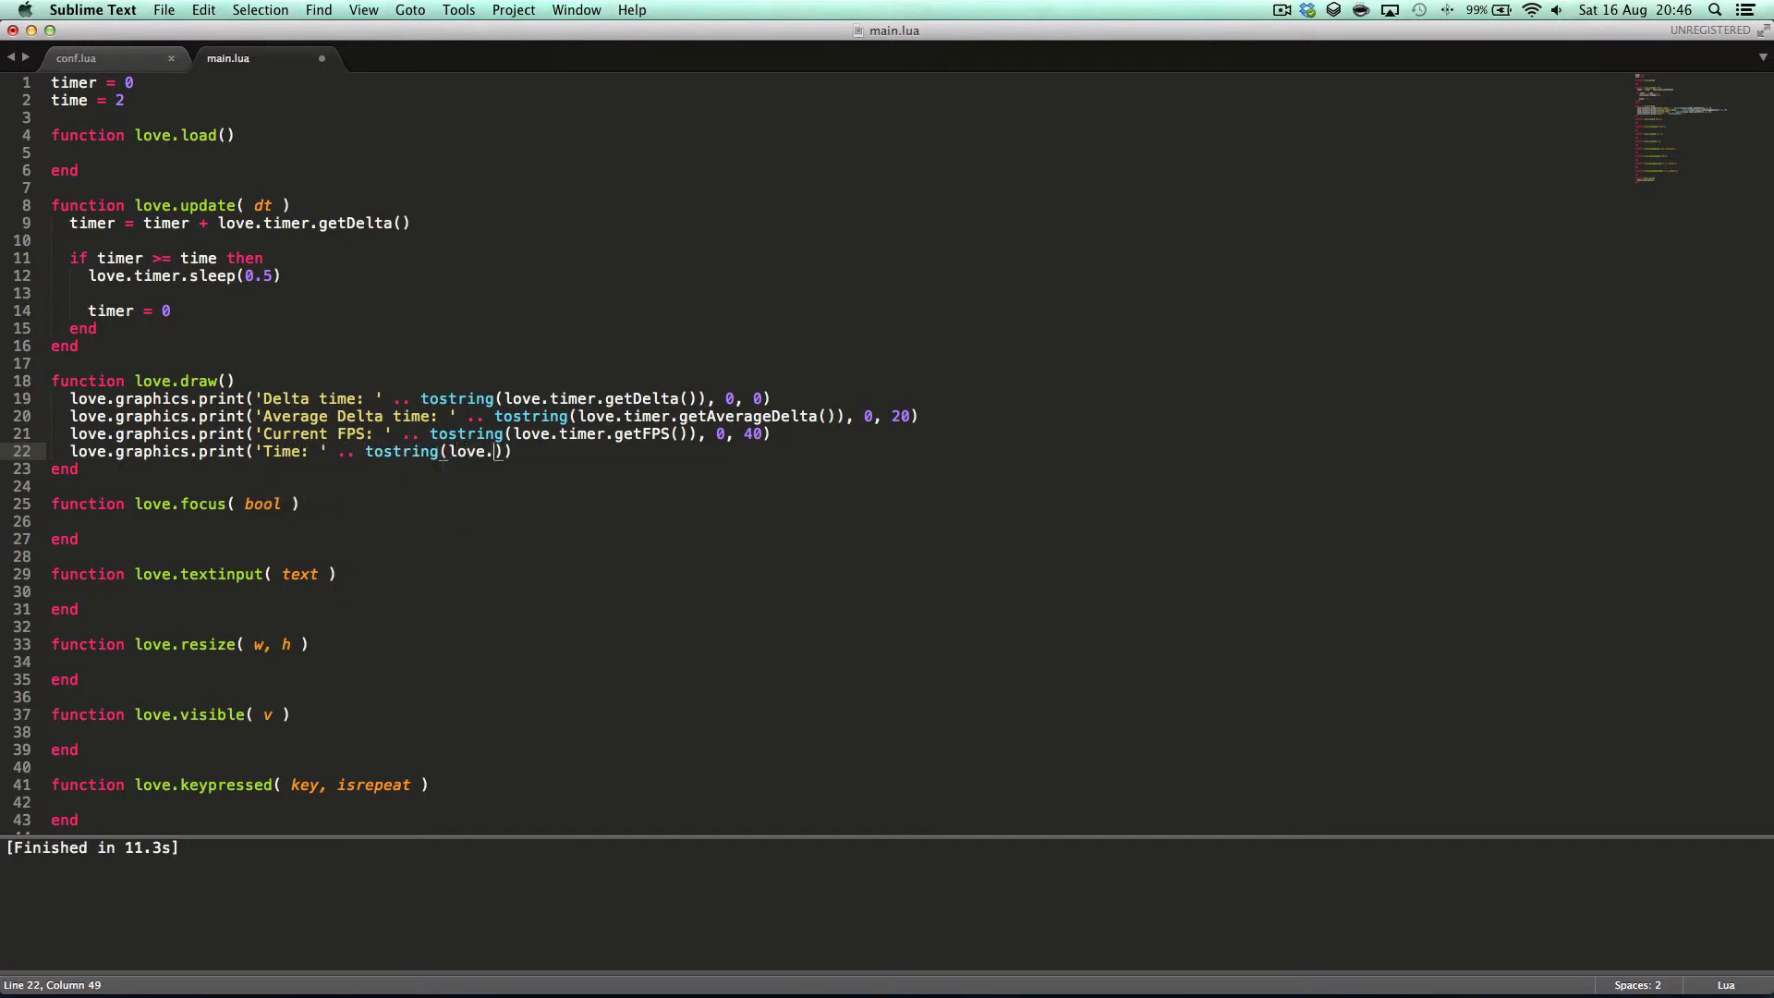
type("ti")
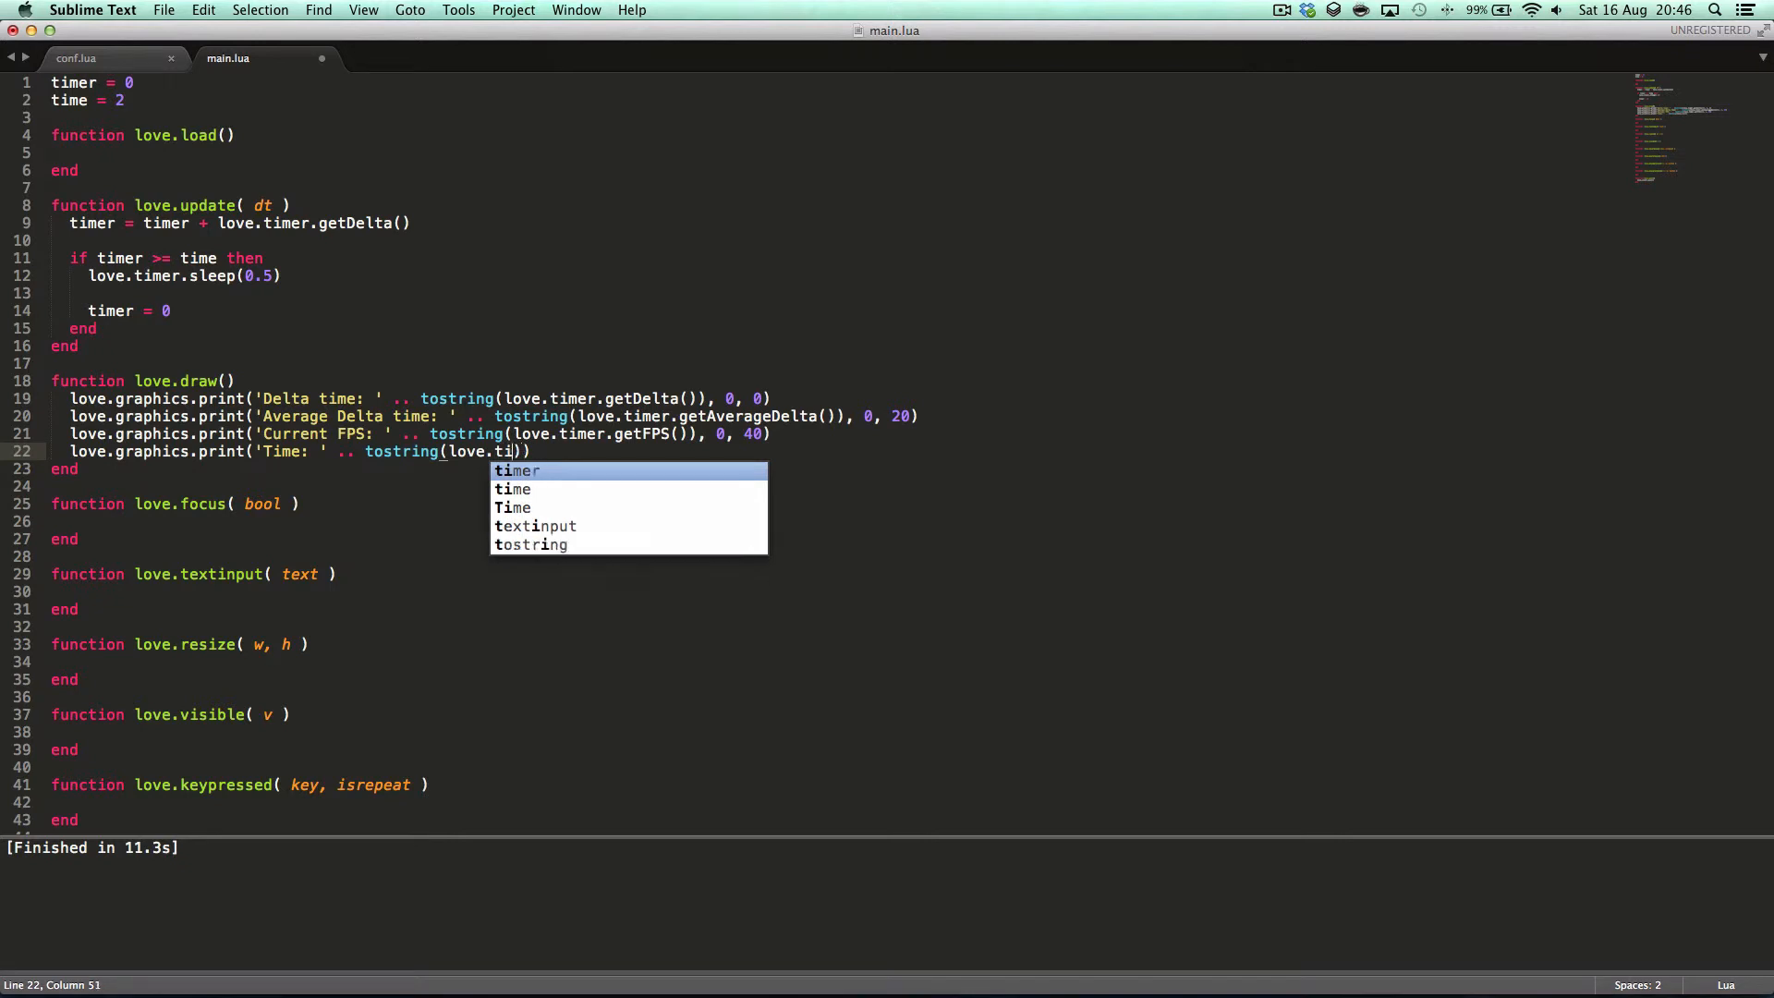
type("n")
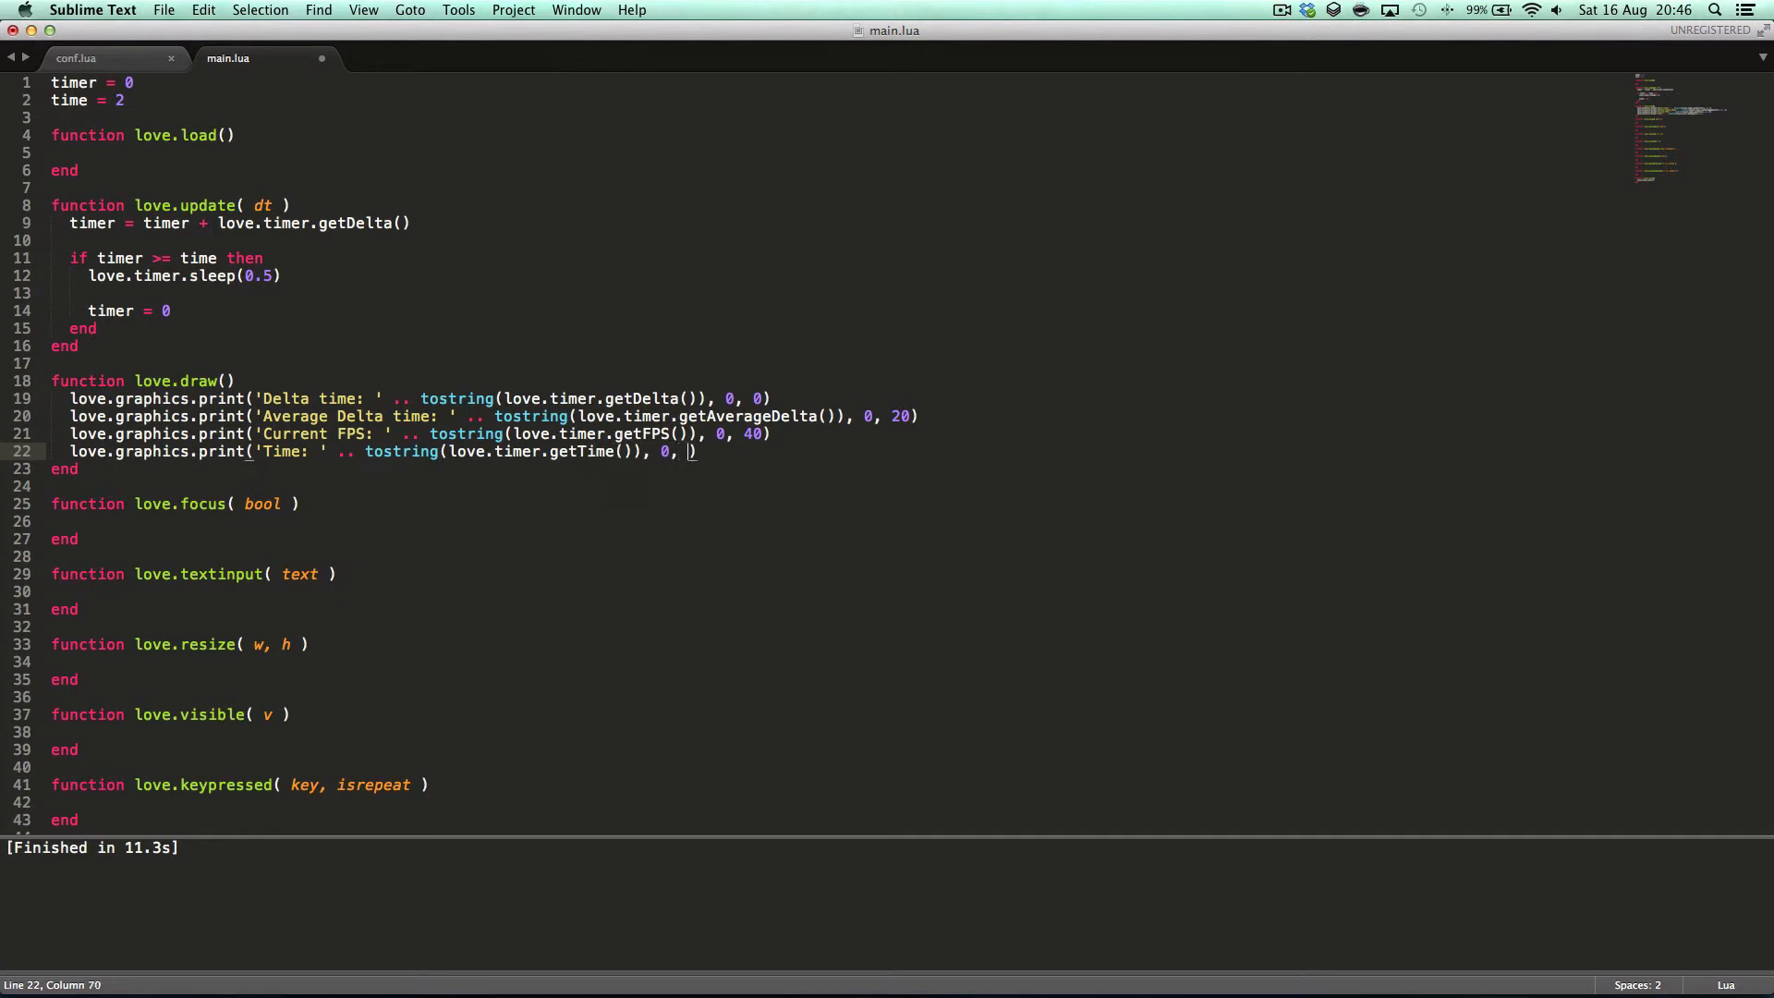
key("cmd+b")
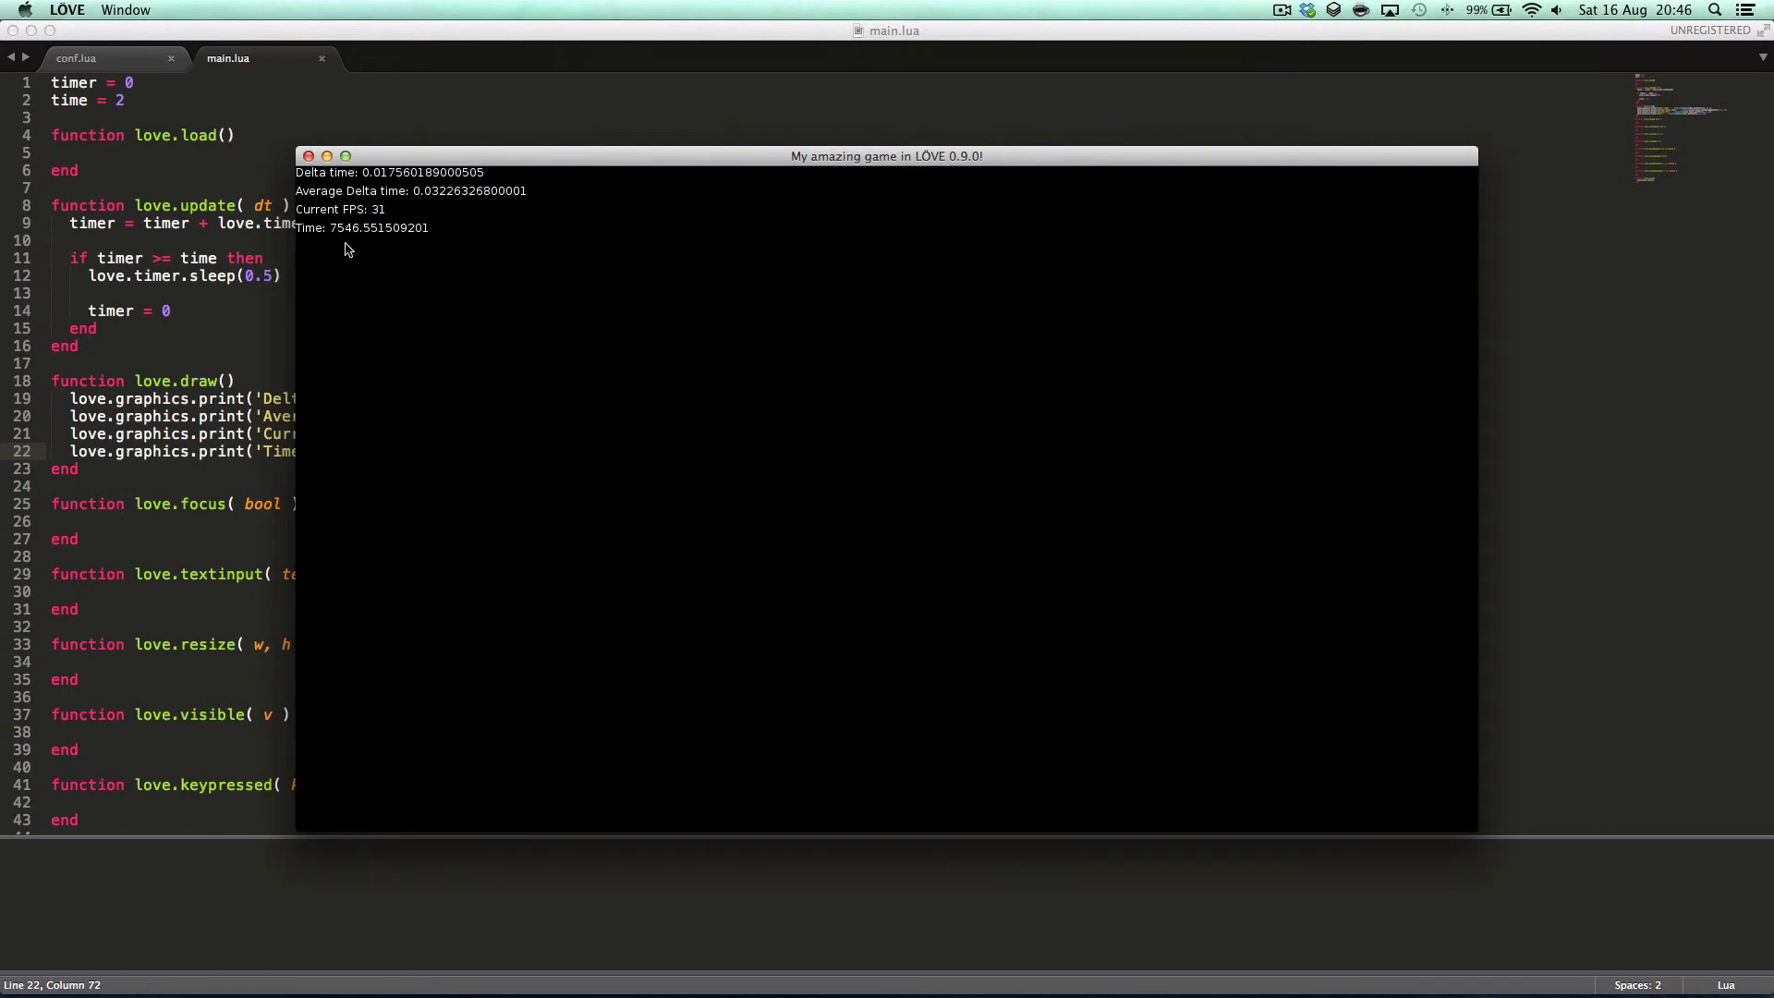
mouse_move(915, 457)
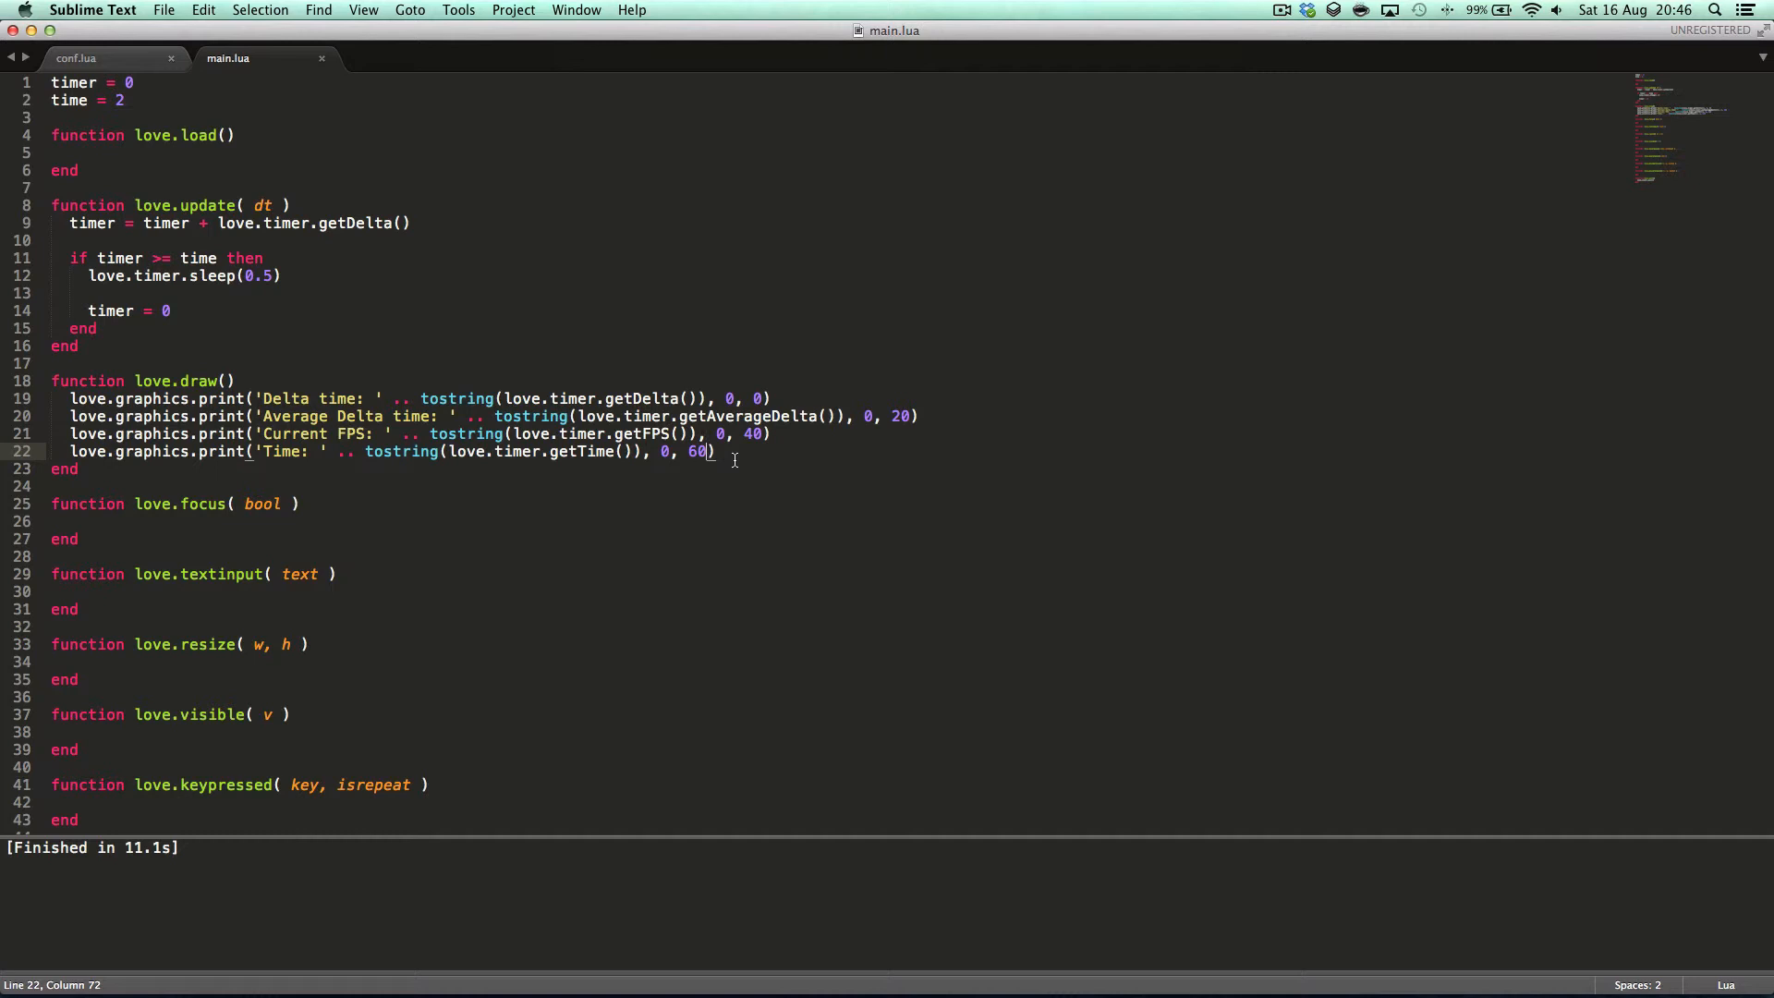
double_click(582, 451)
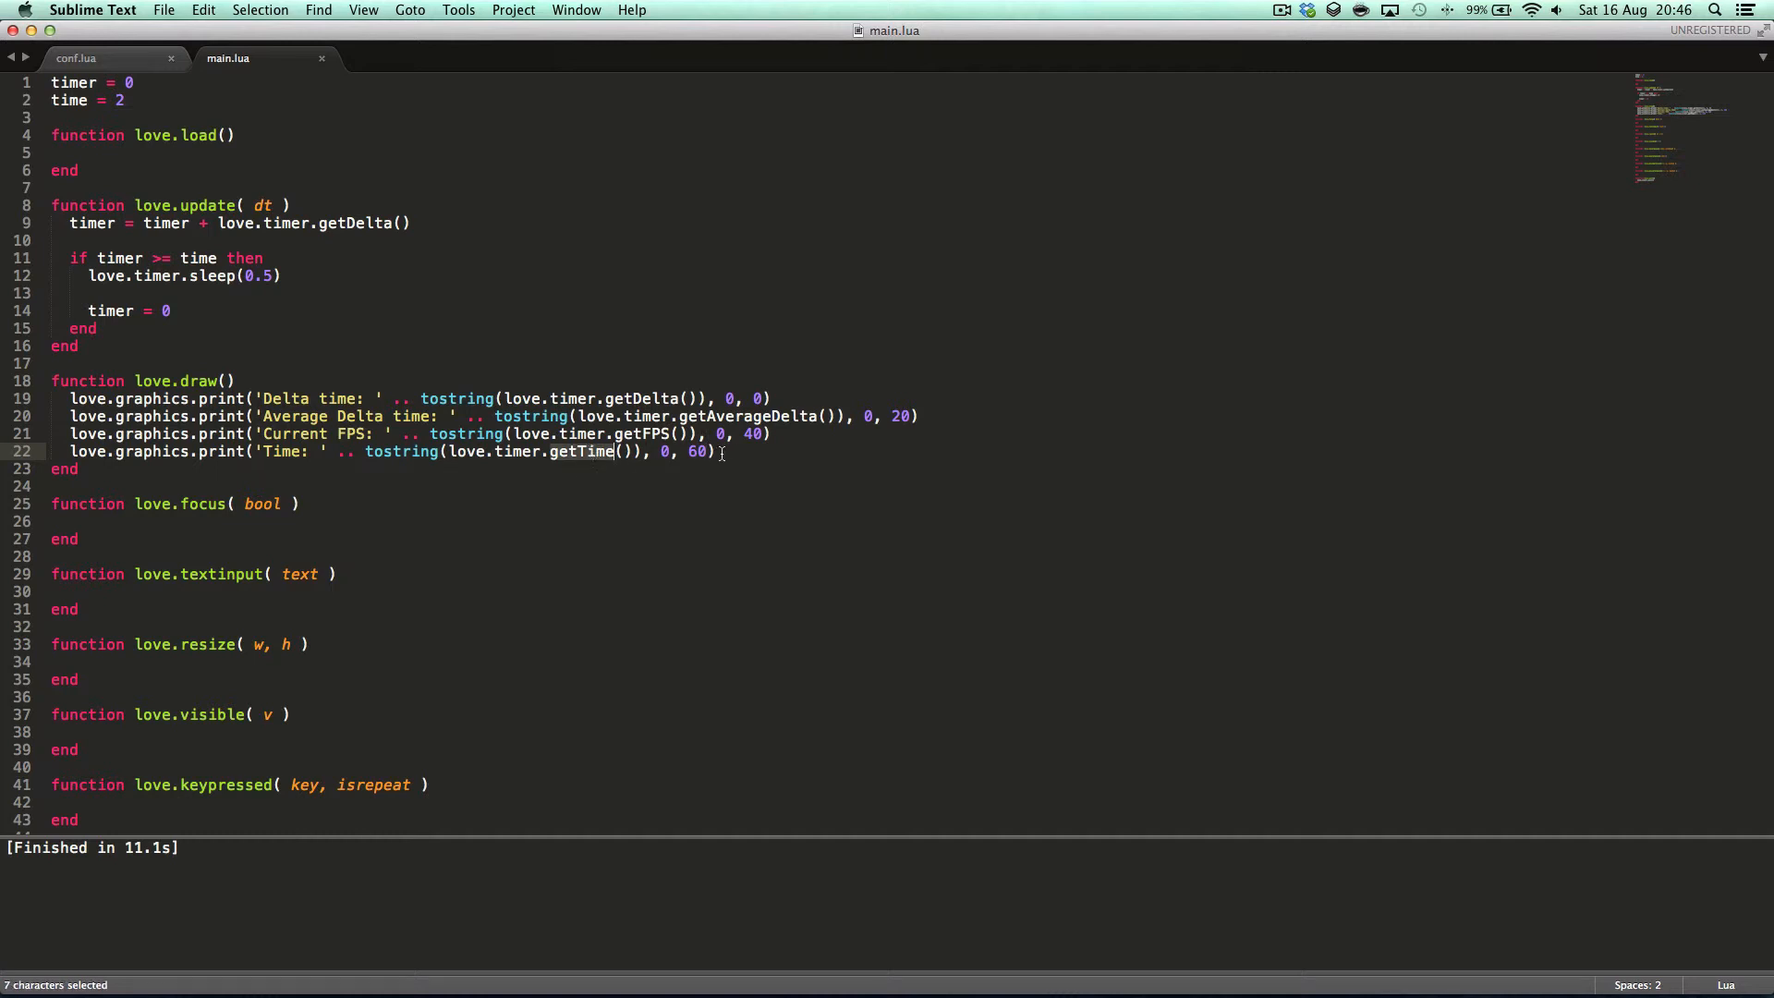
left_click(715, 451)
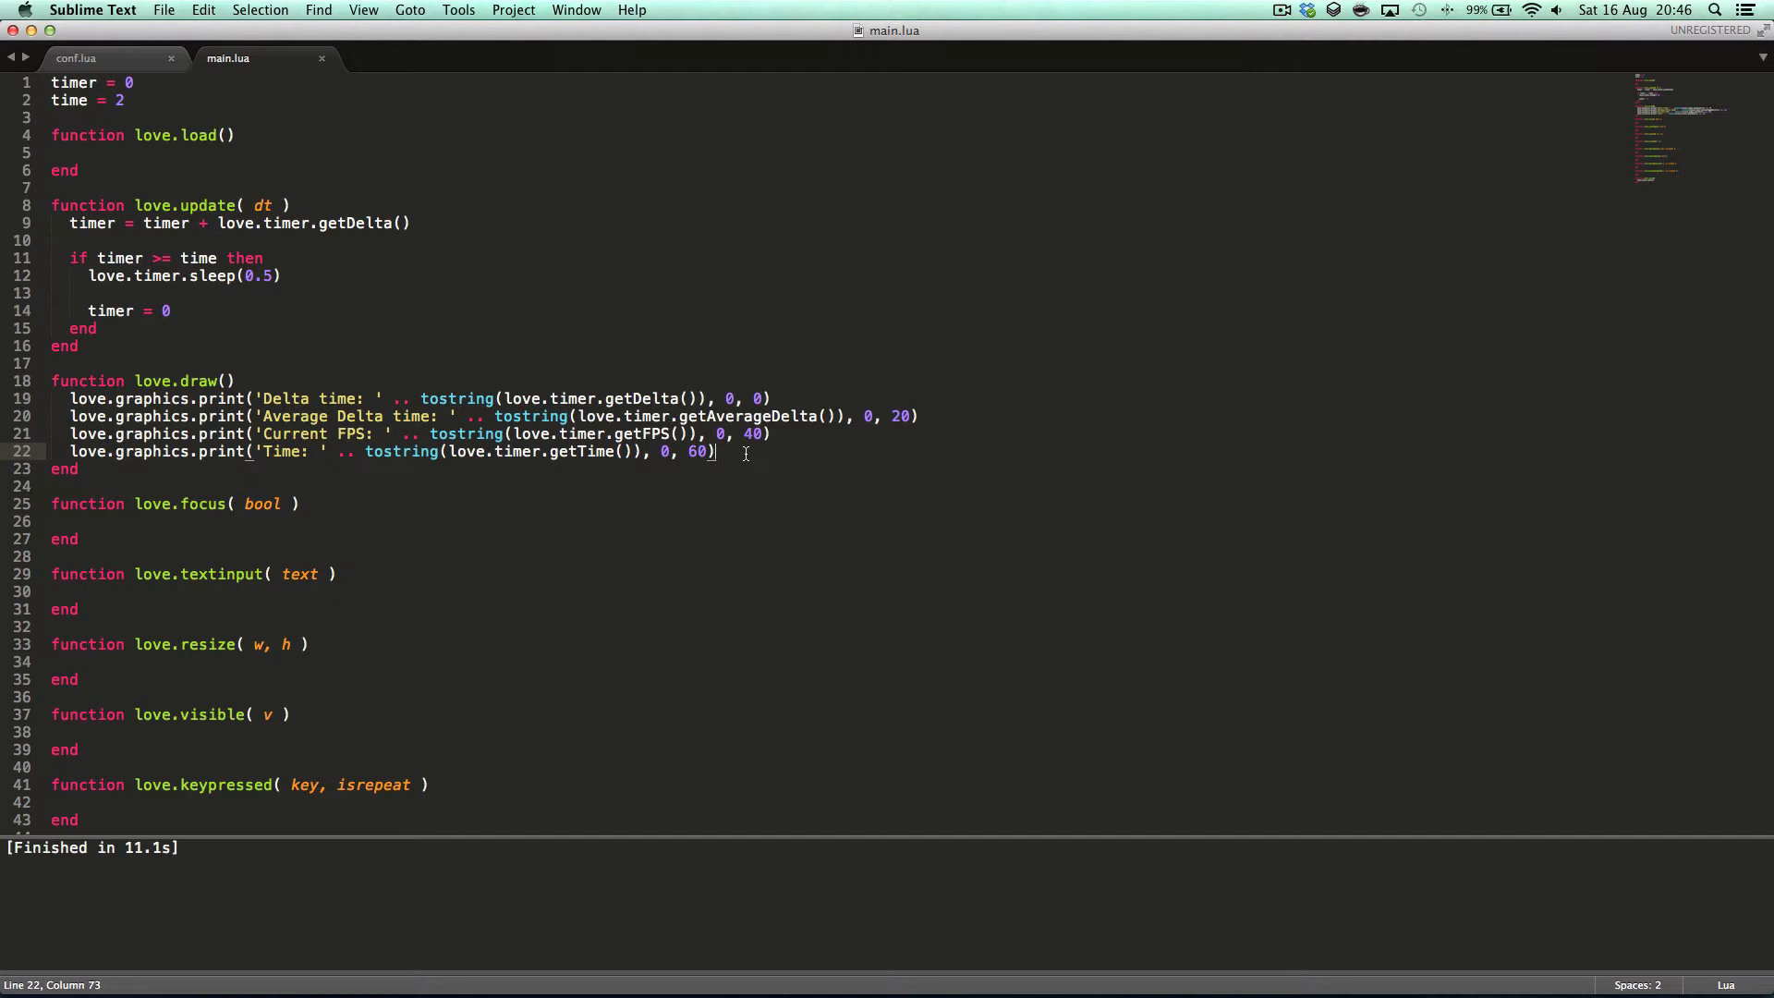
mouse_move(336, 311)
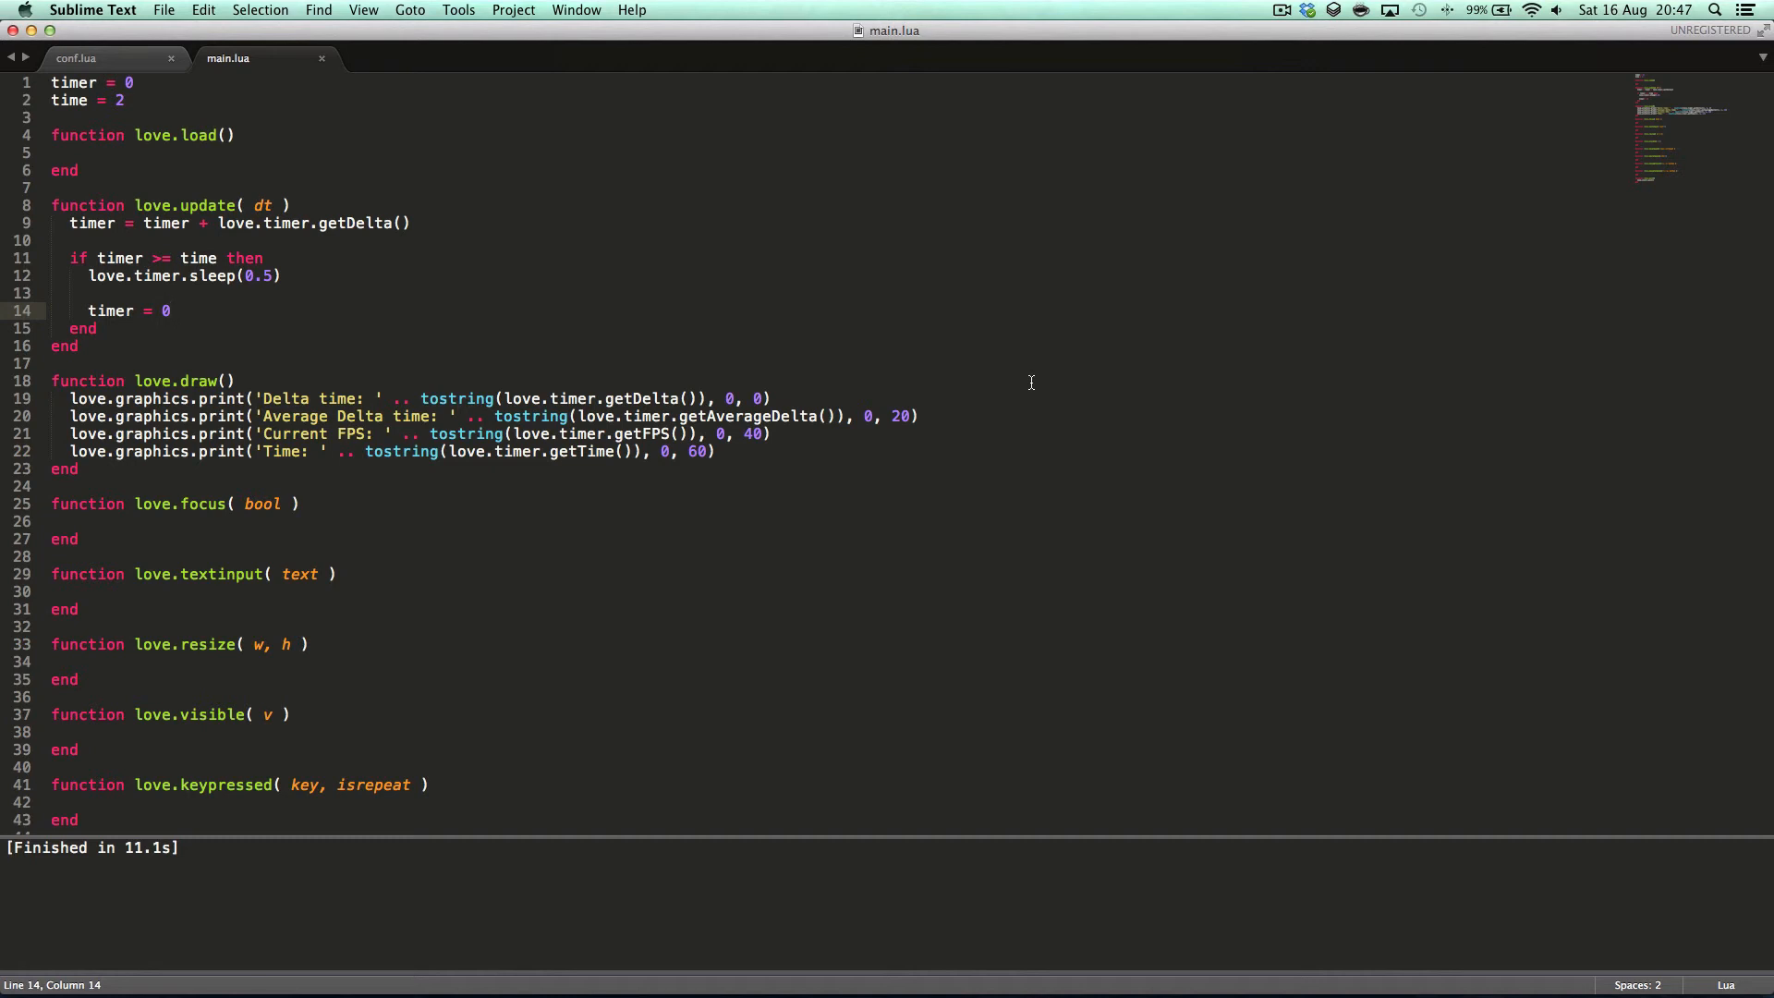
mouse_move(611, 361)
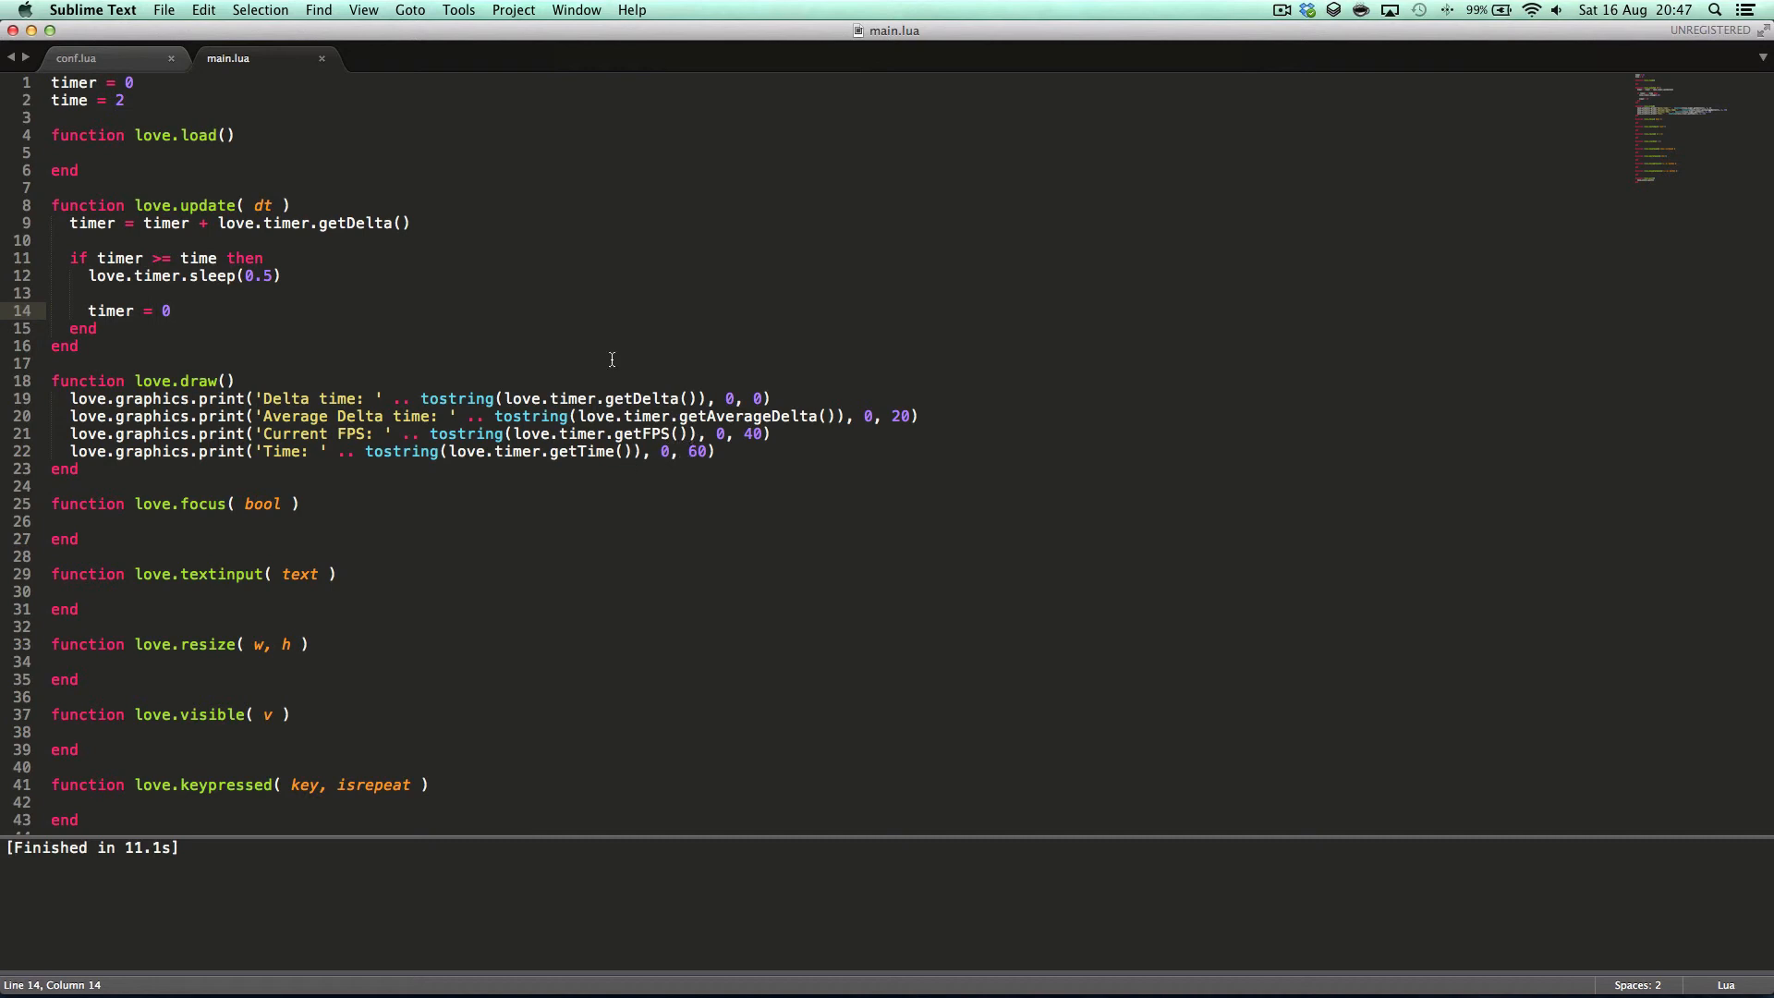
- Set startx = love.timer.getTime() followed by a '-- do stuff' comment below love.update
type("sta")
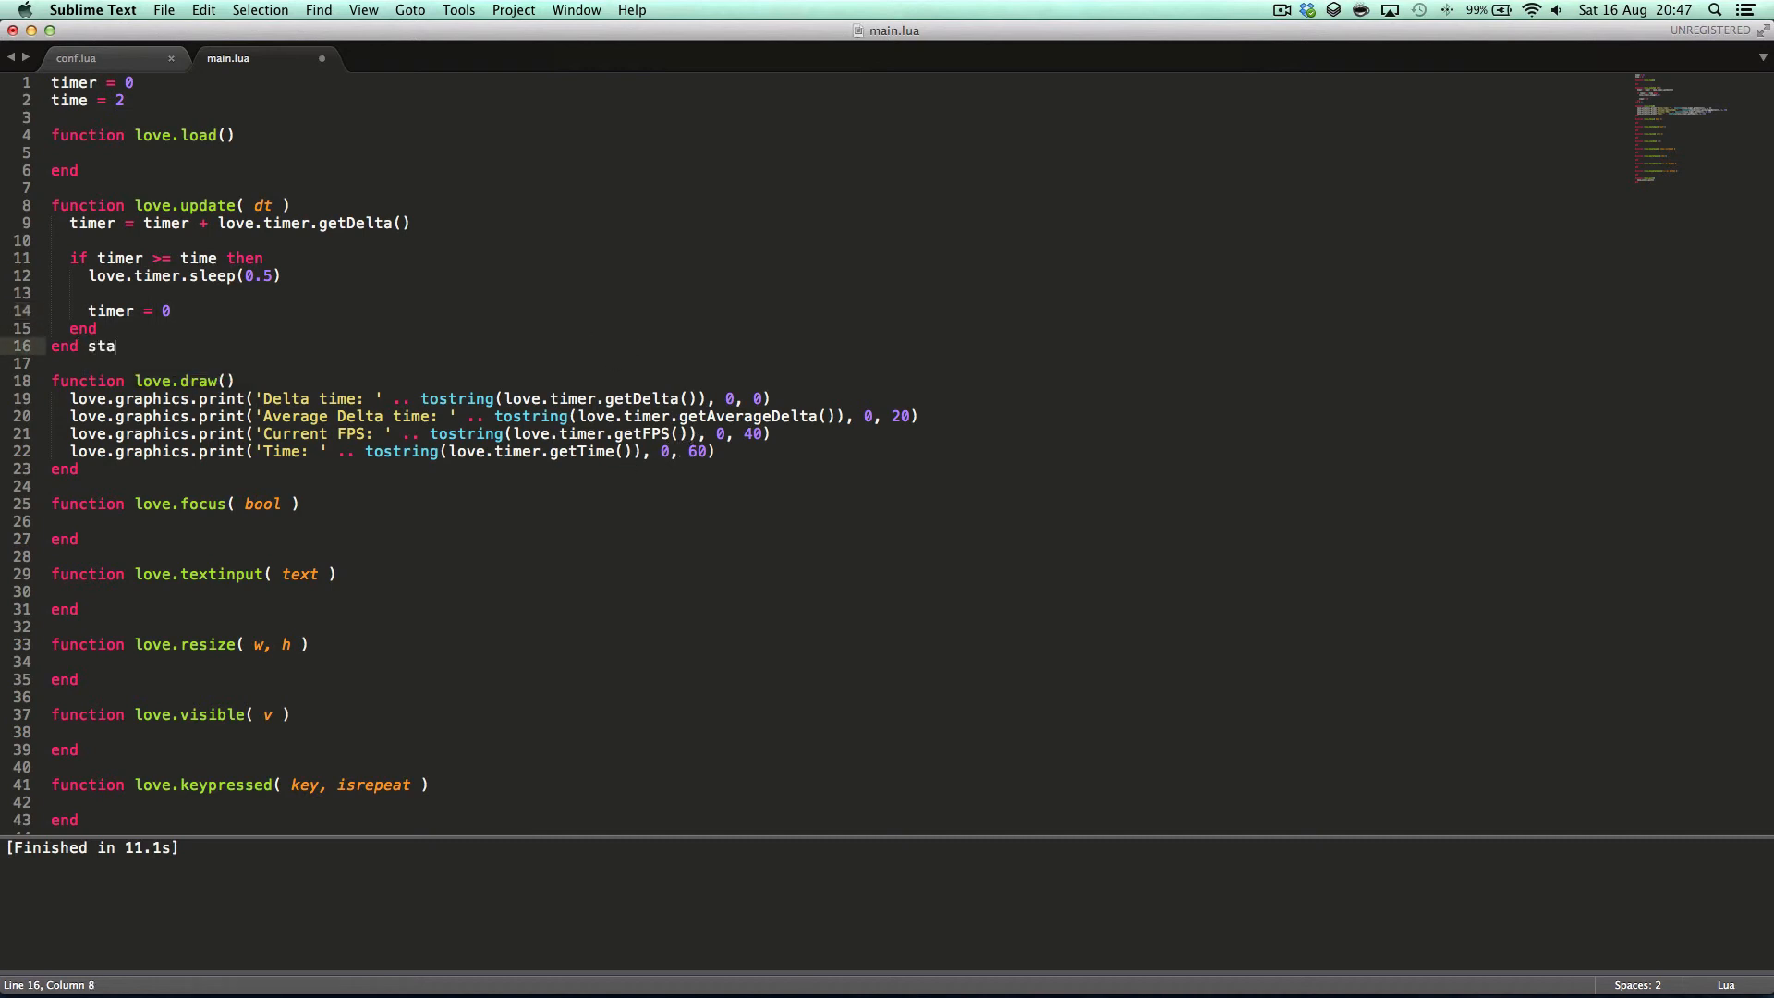
type("rtx =")
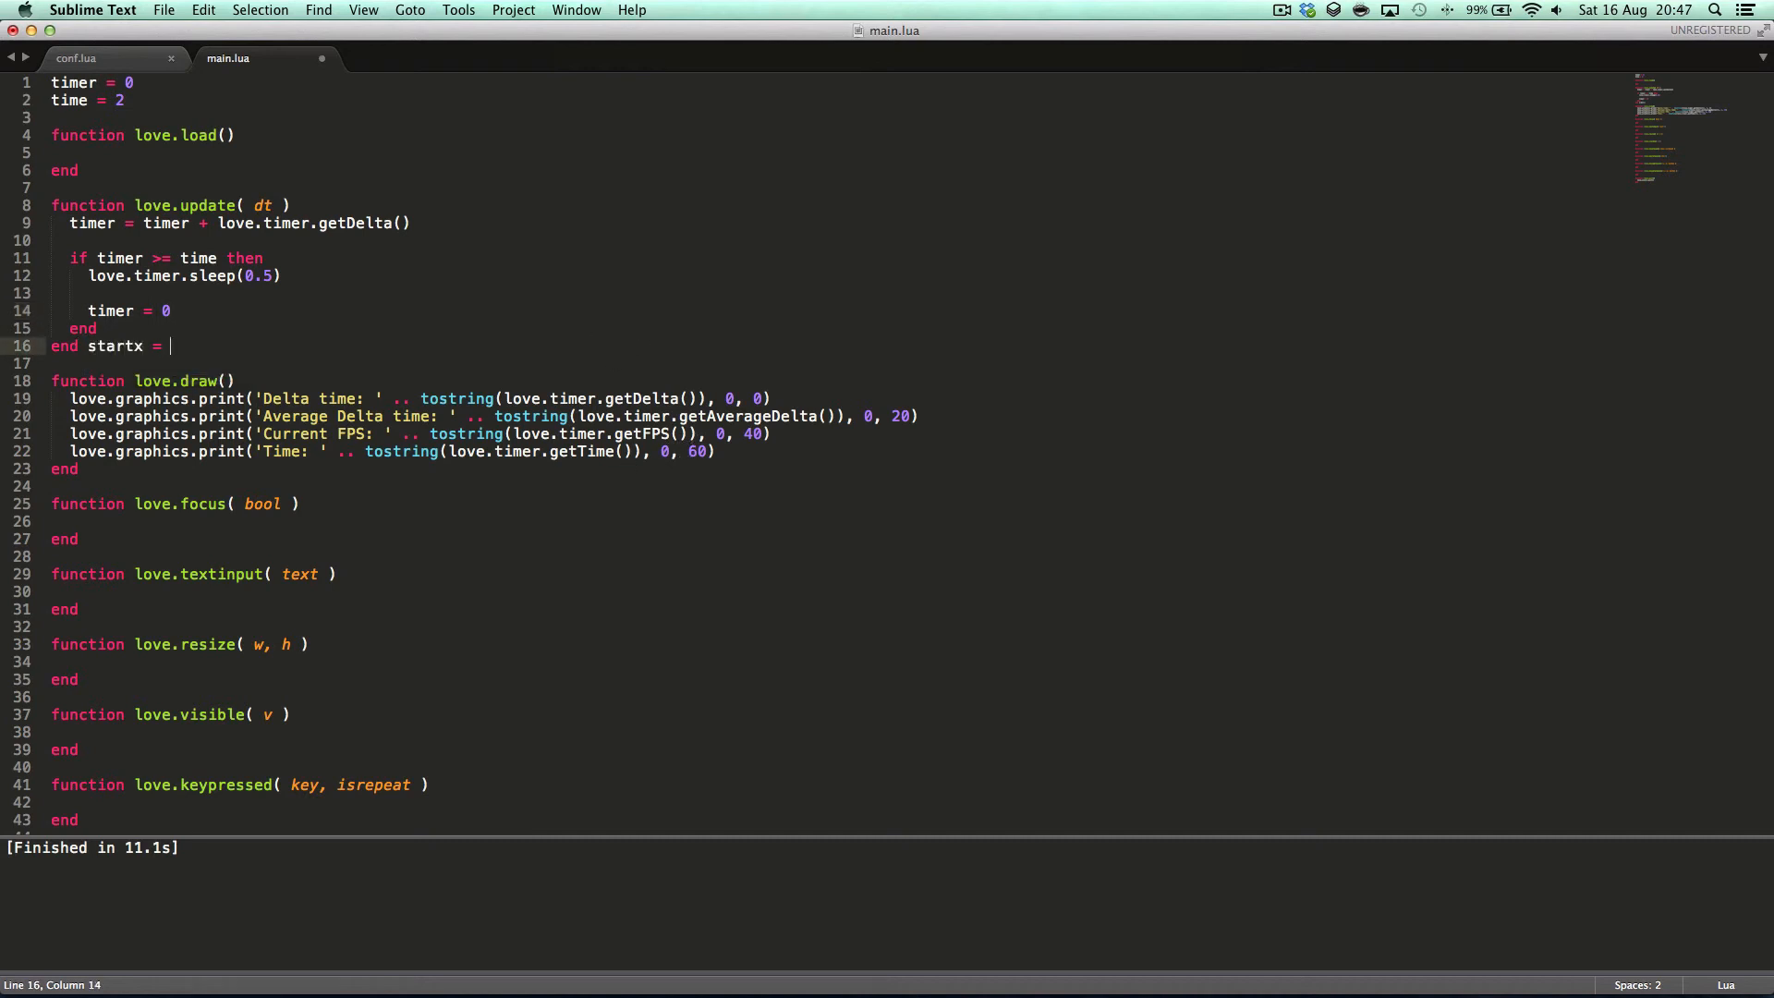
type("love.")
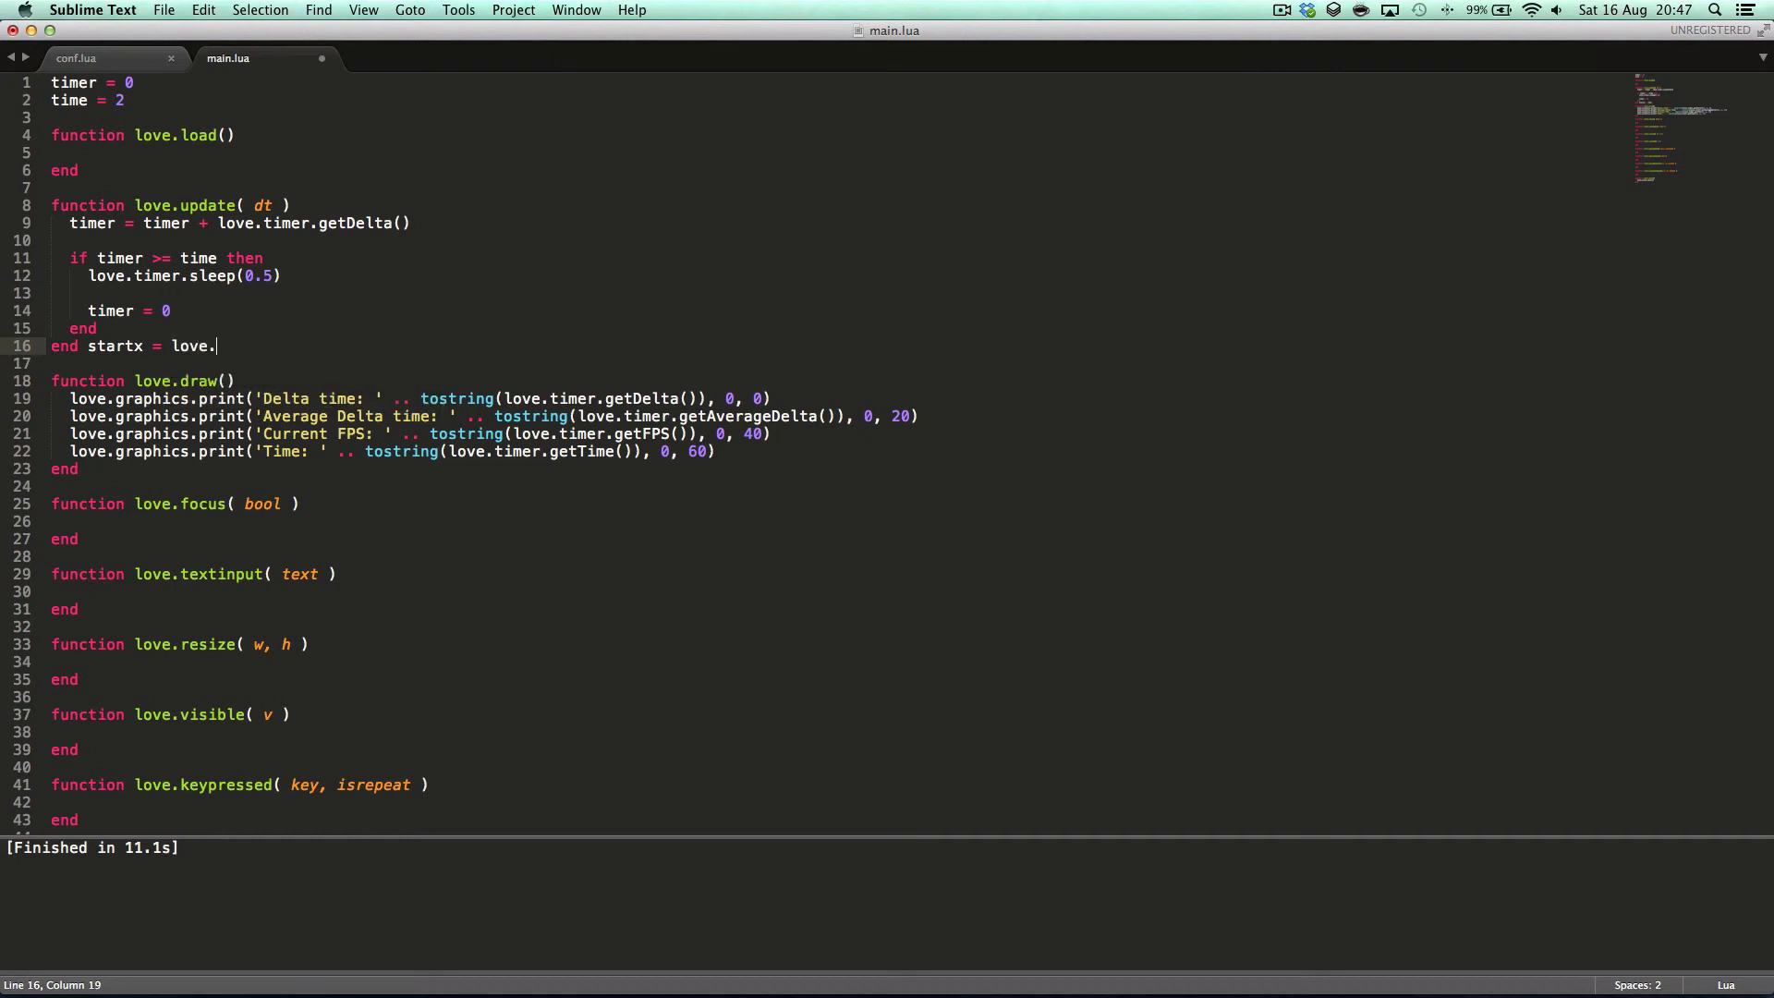
type("graphics.get")
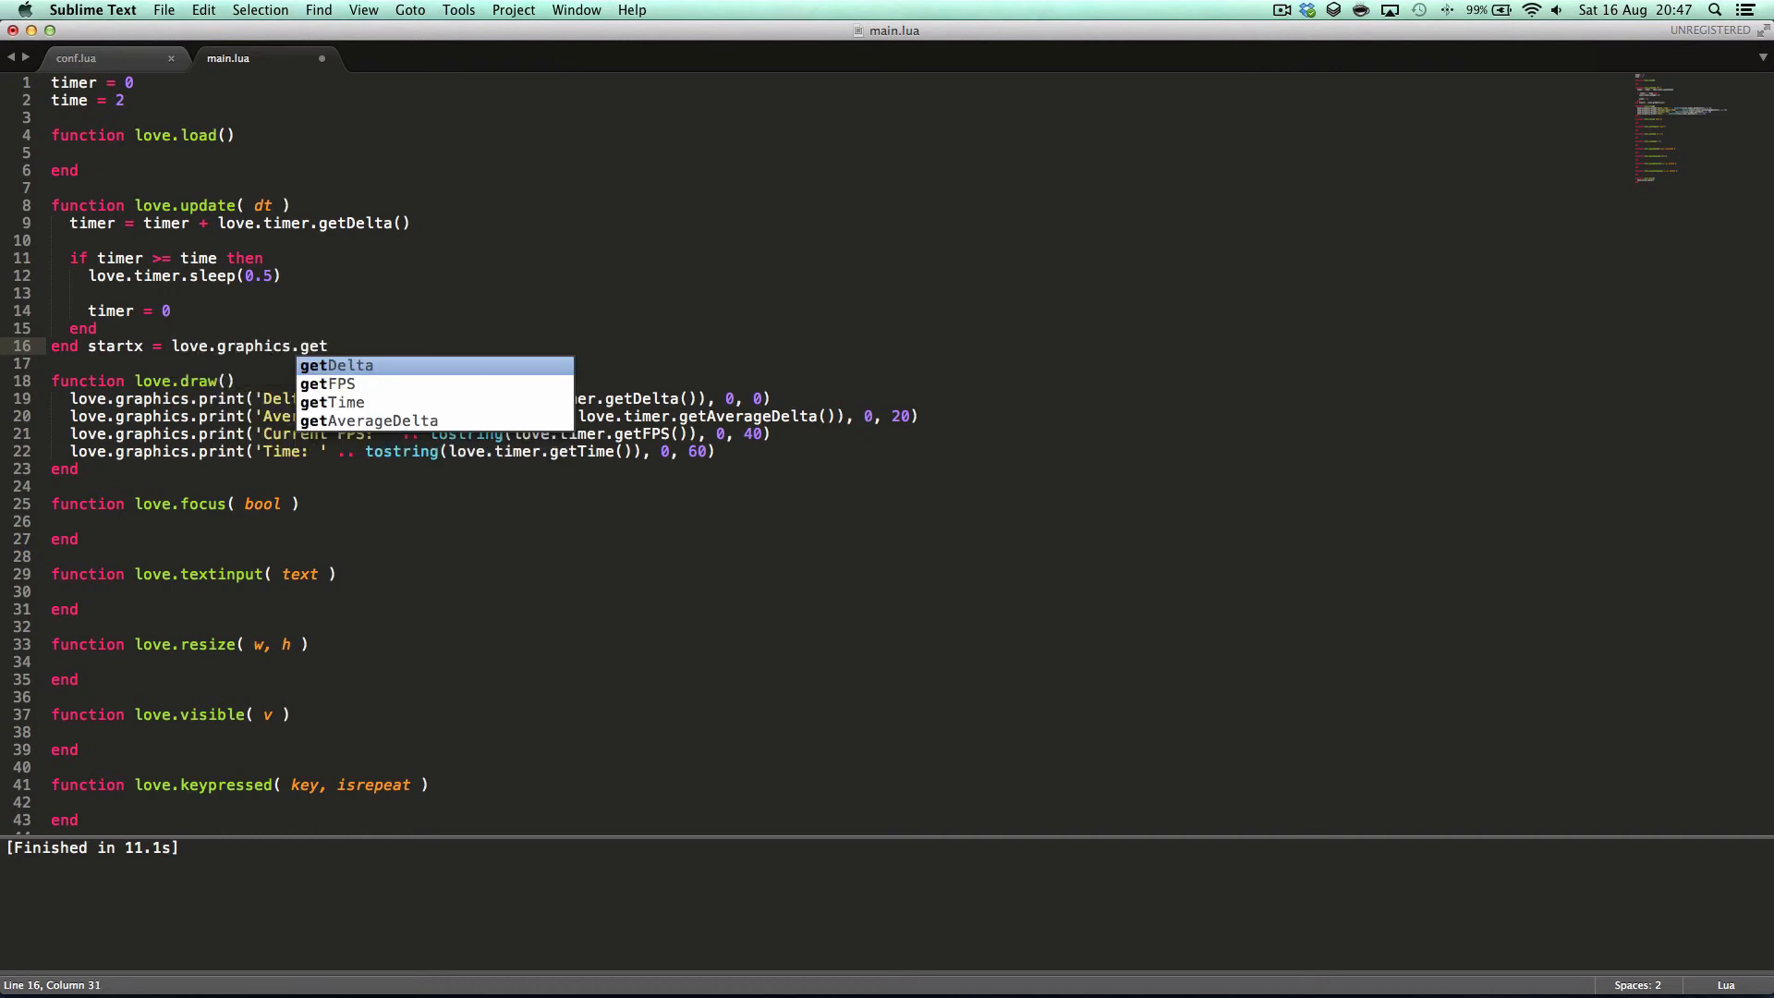
type("time")
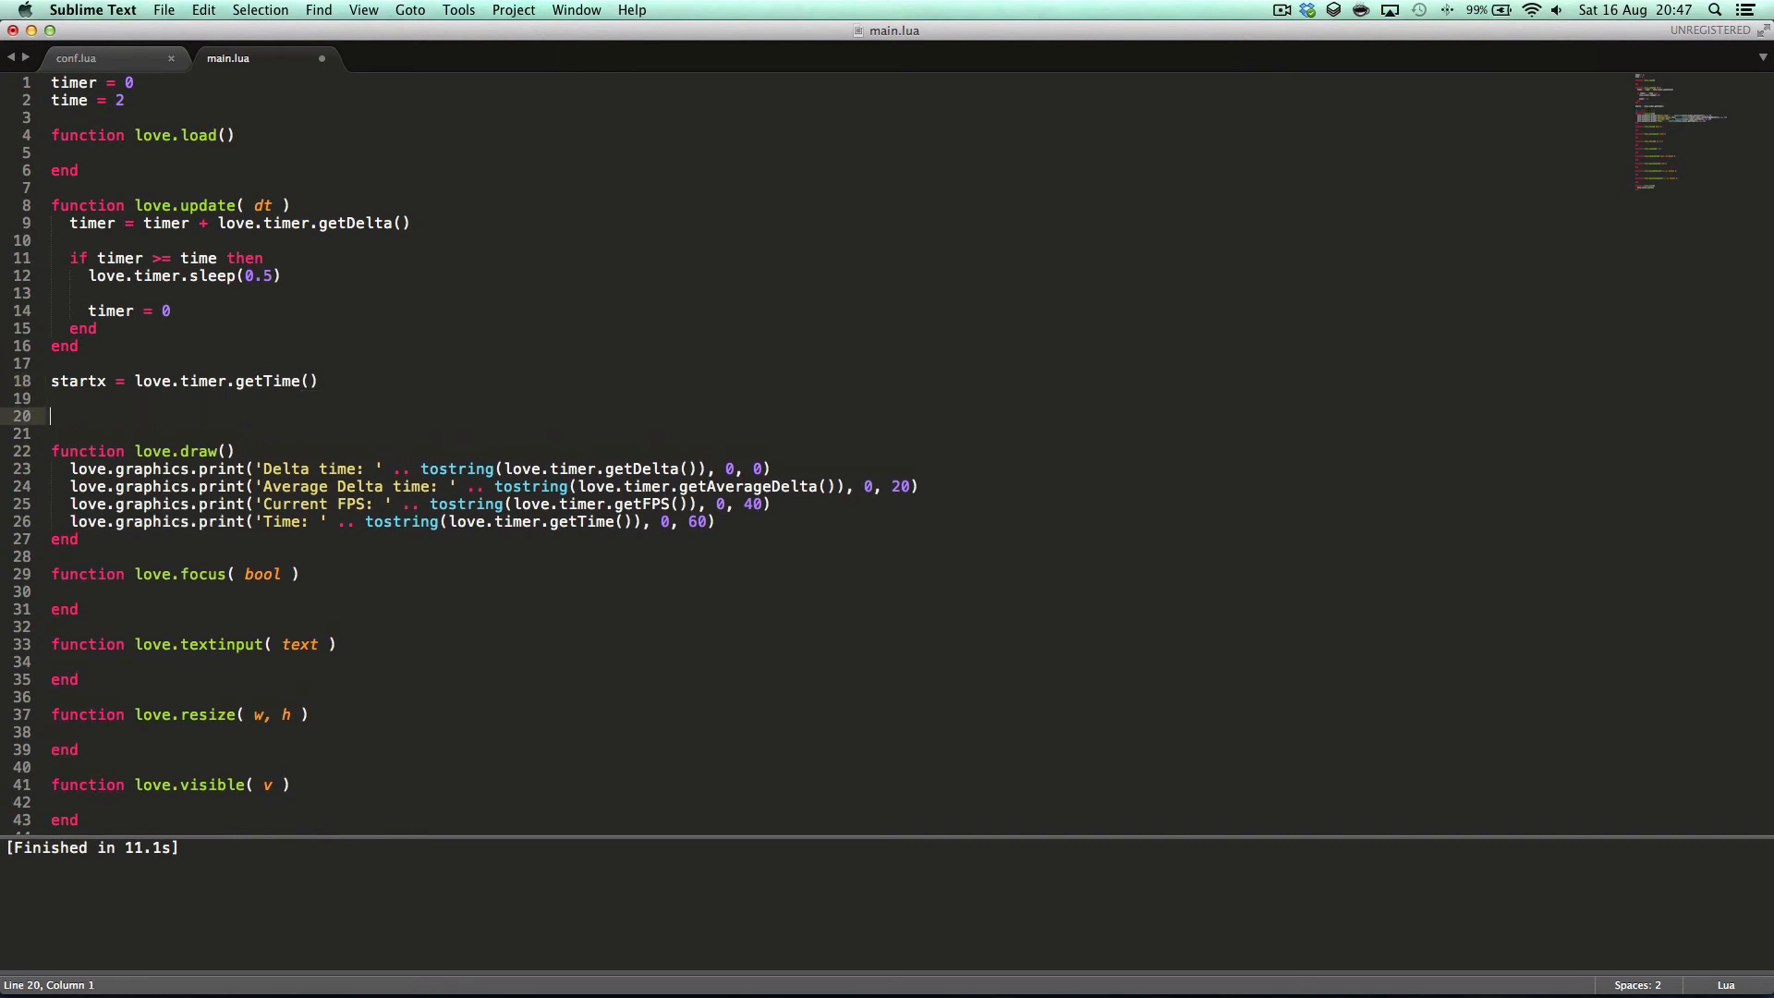
type("-- do stuff")
type("endx")
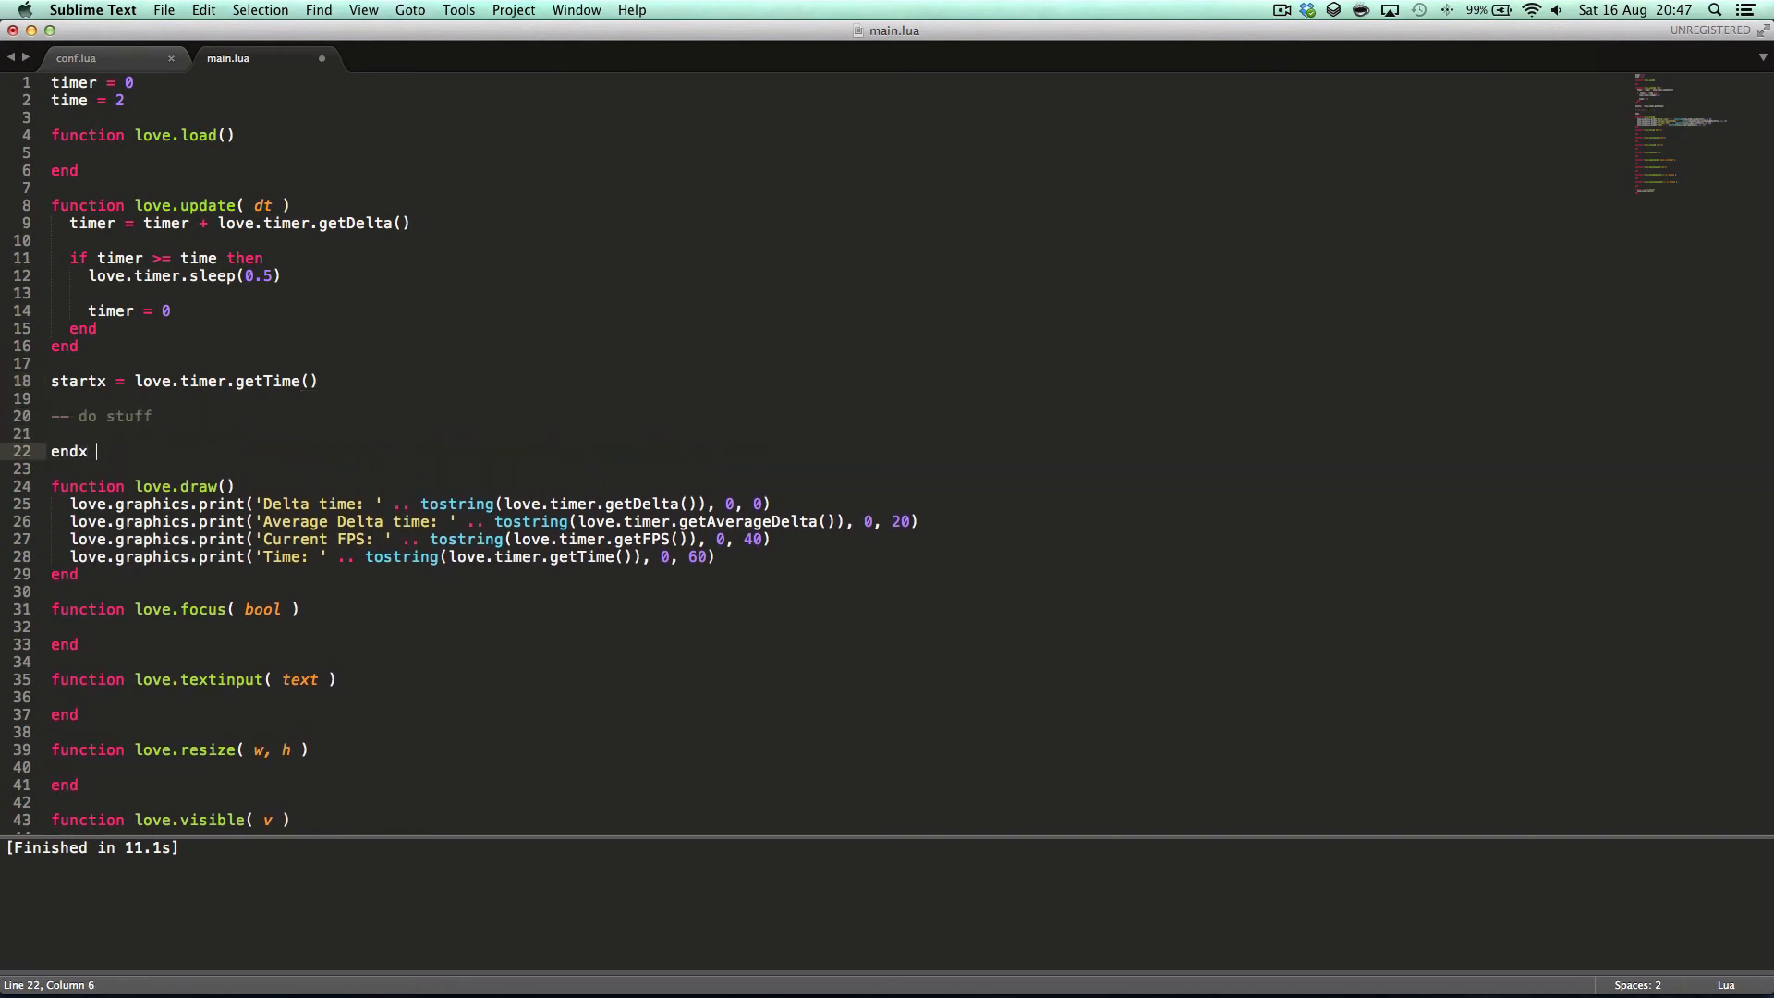
- Set endx = love.timer.getTime(), time = startx - endx, print(time), and save main.lua
type("= lv")
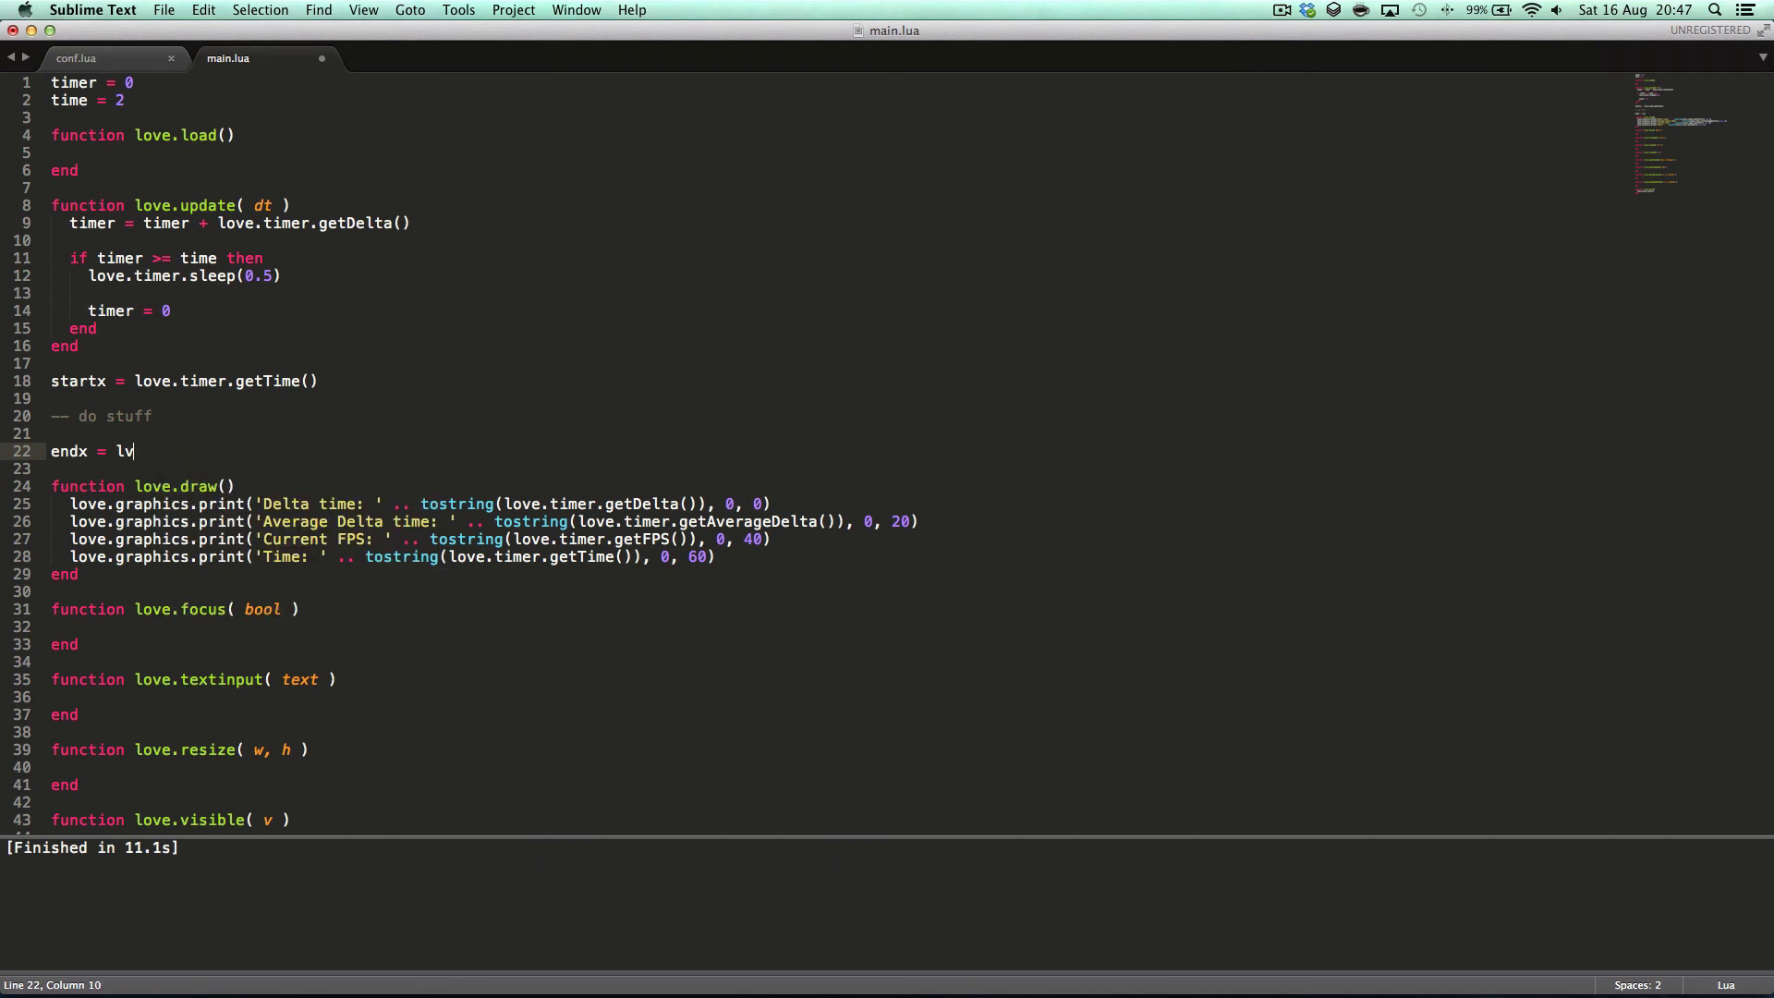
type("ove.timer.getTime(")
type("time =")
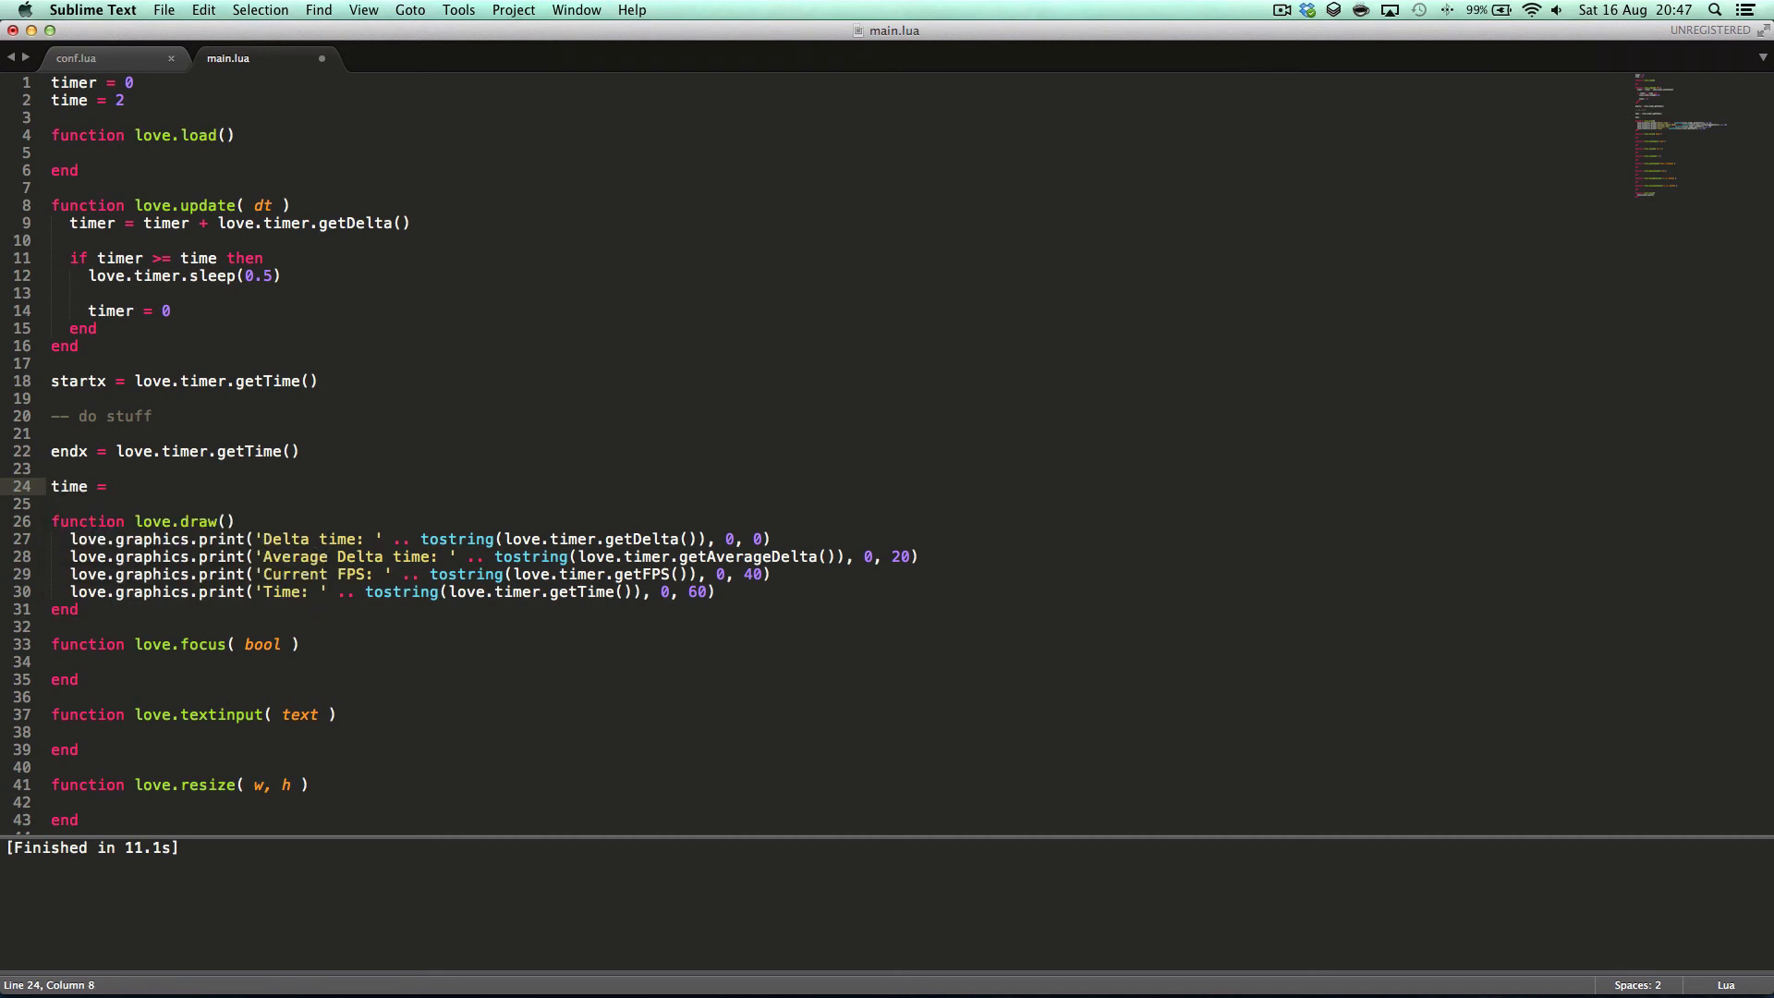
type("love.")
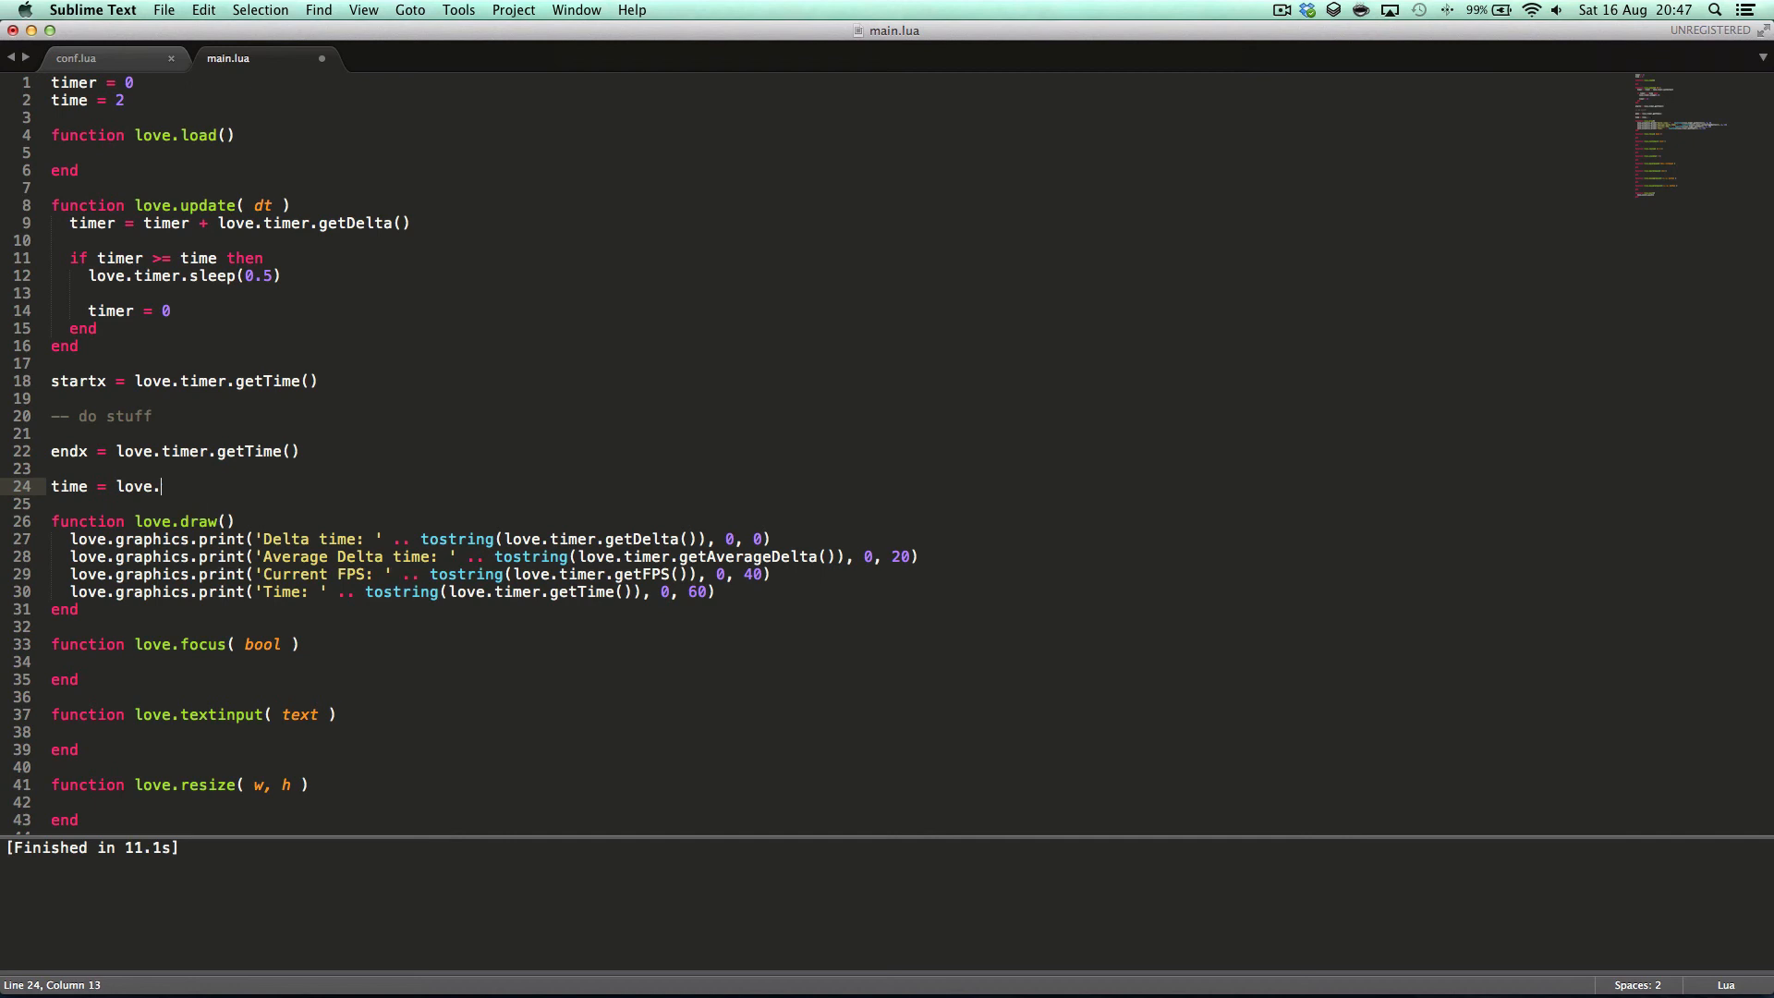
type("startx - endx")
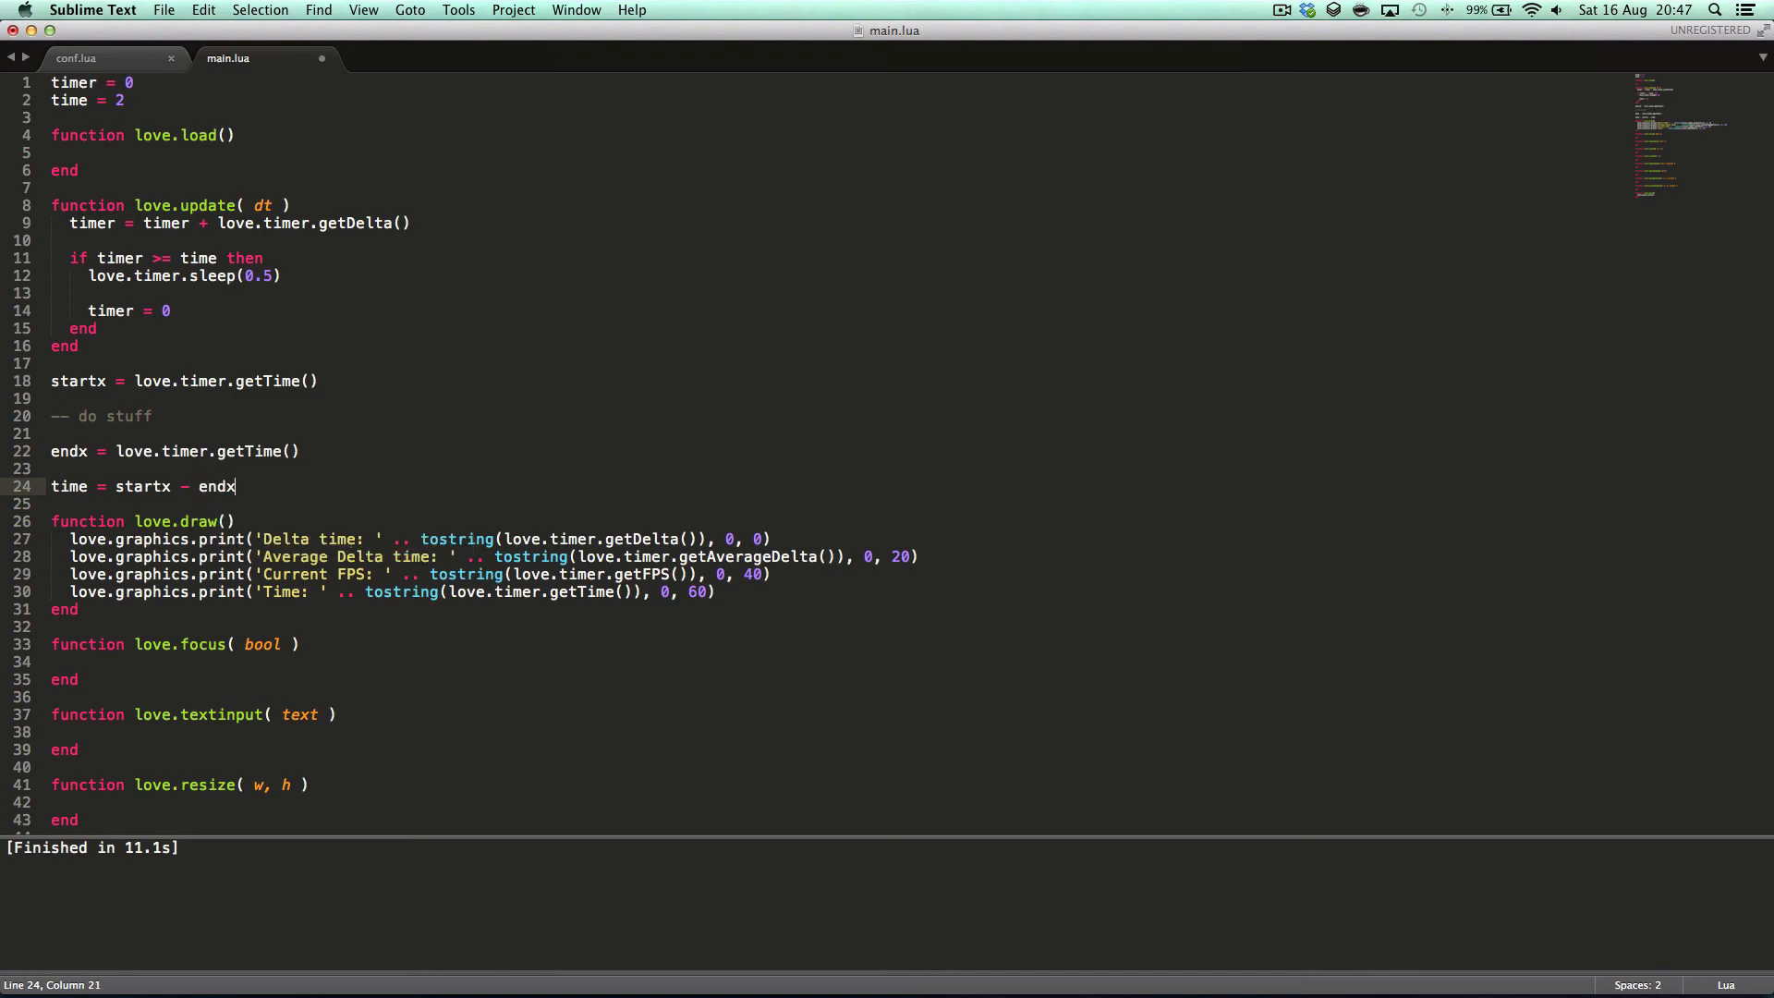
type("print(")
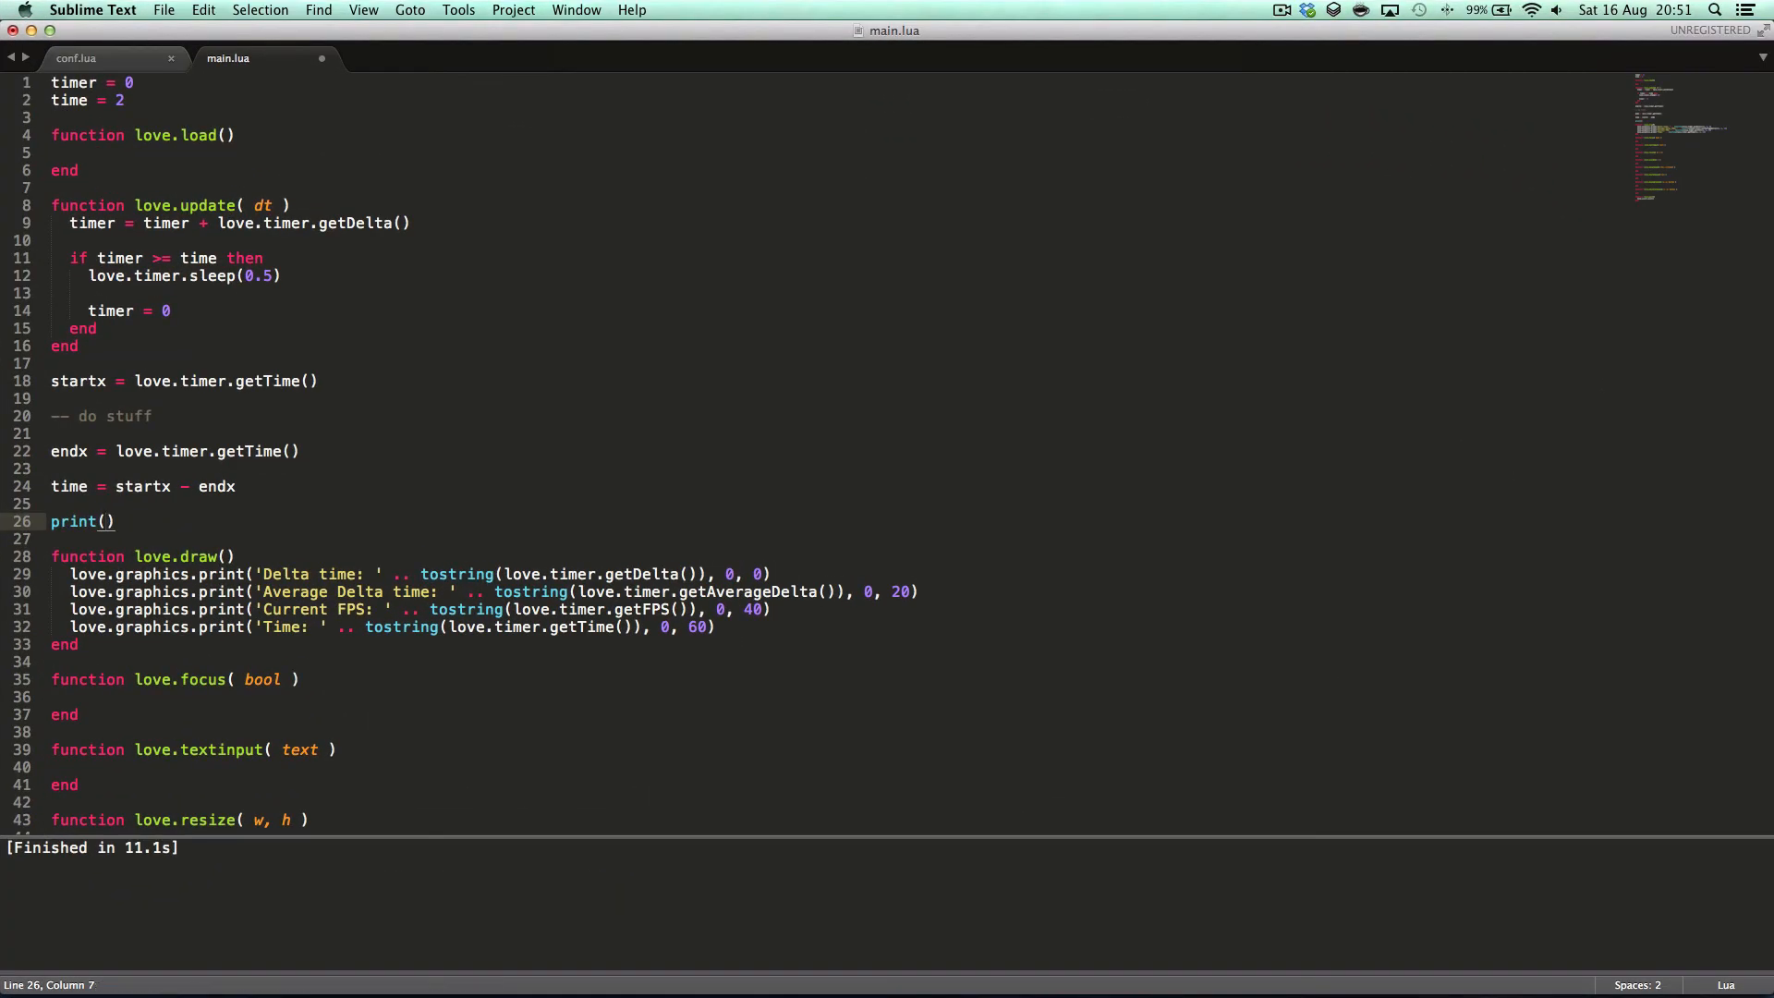
type("time")
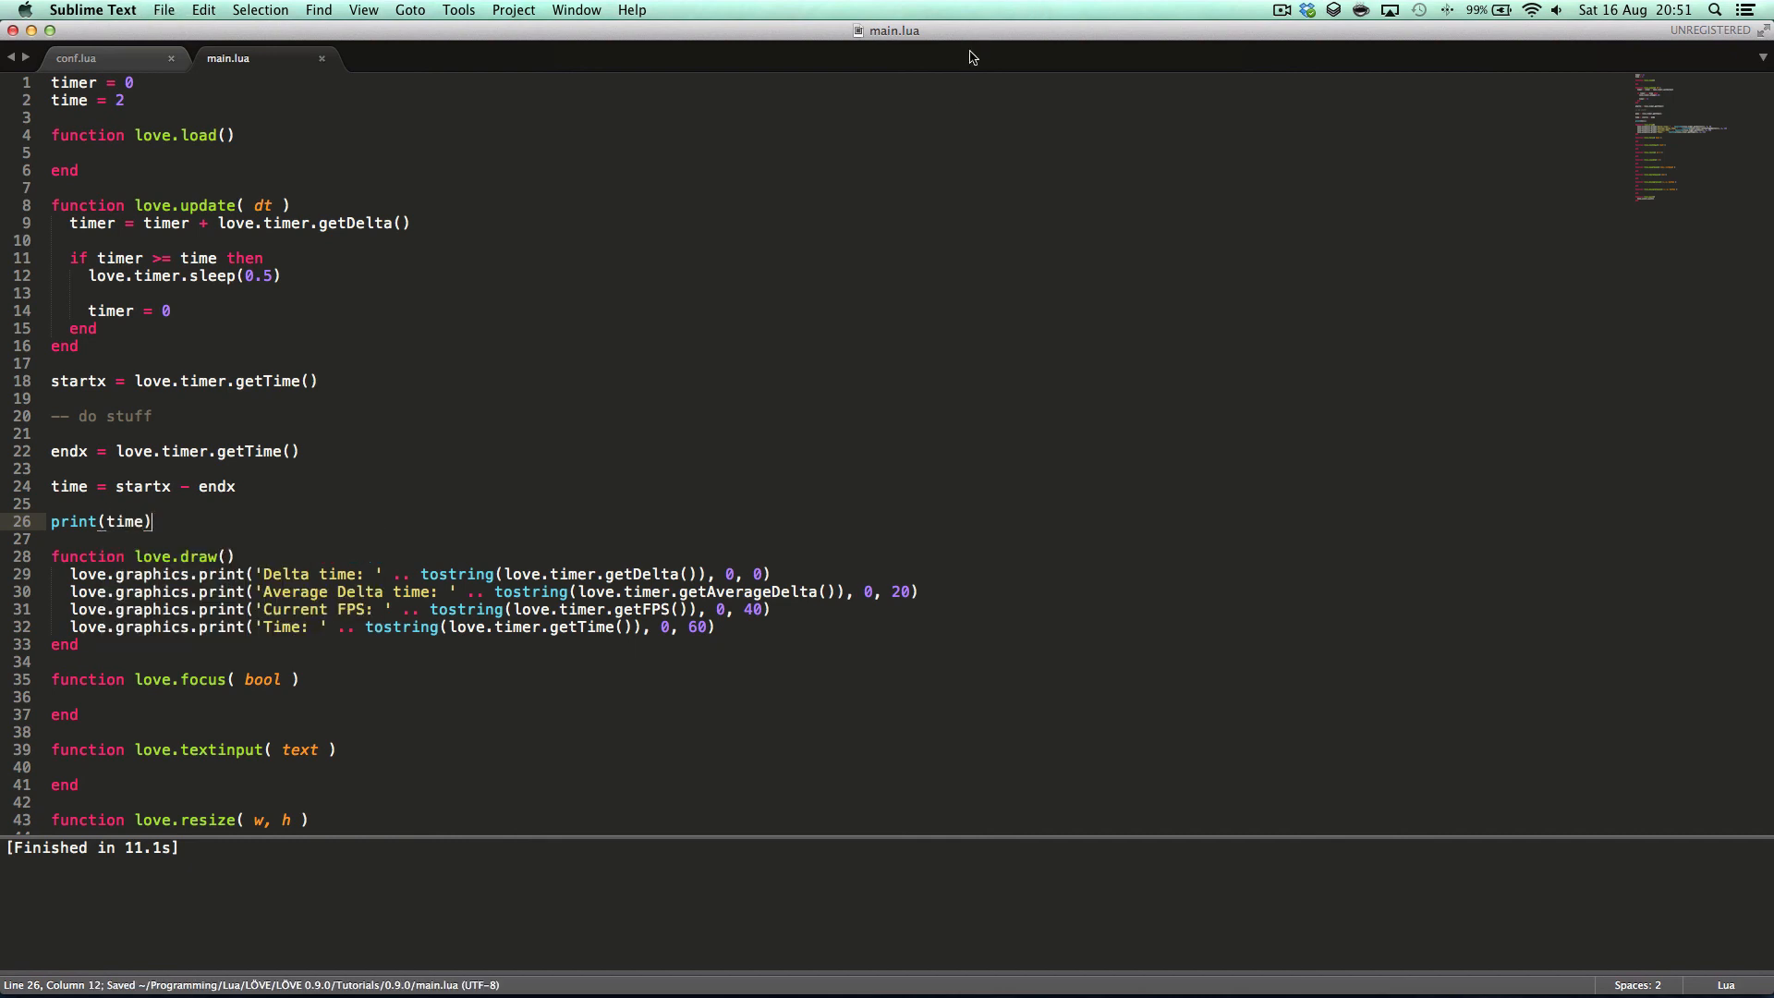
left_click_drag(52, 381, 152, 522)
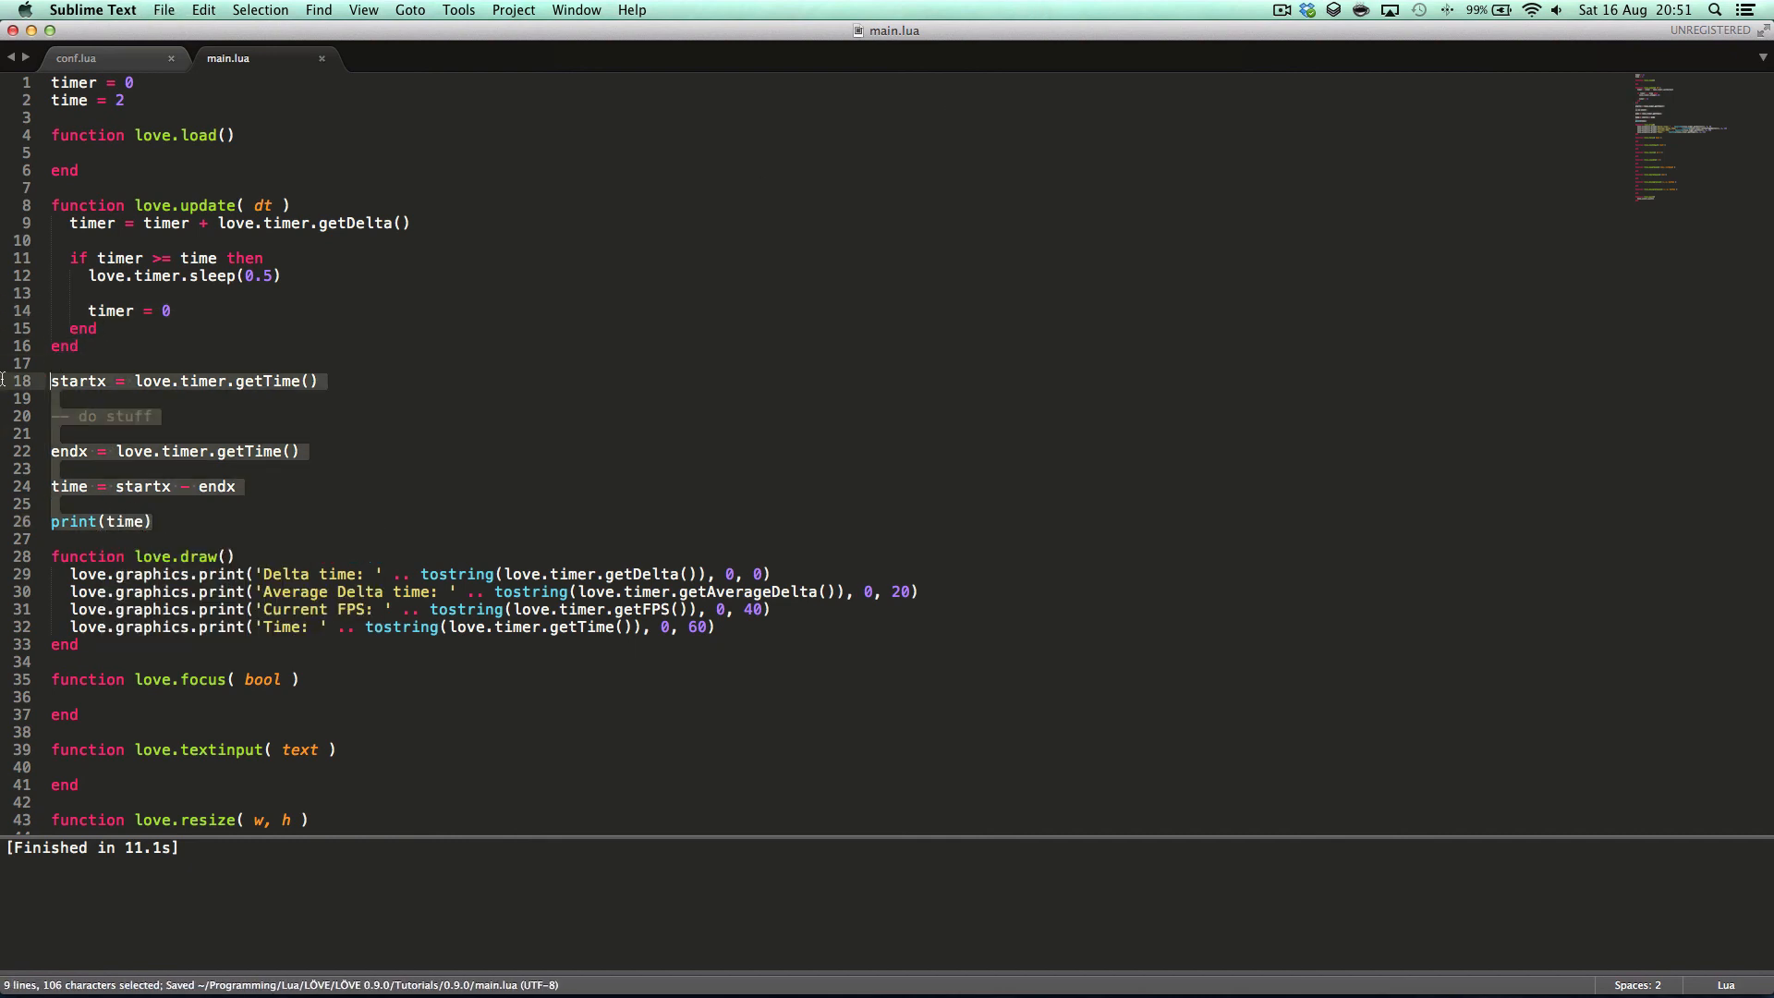
left_click(89, 380)
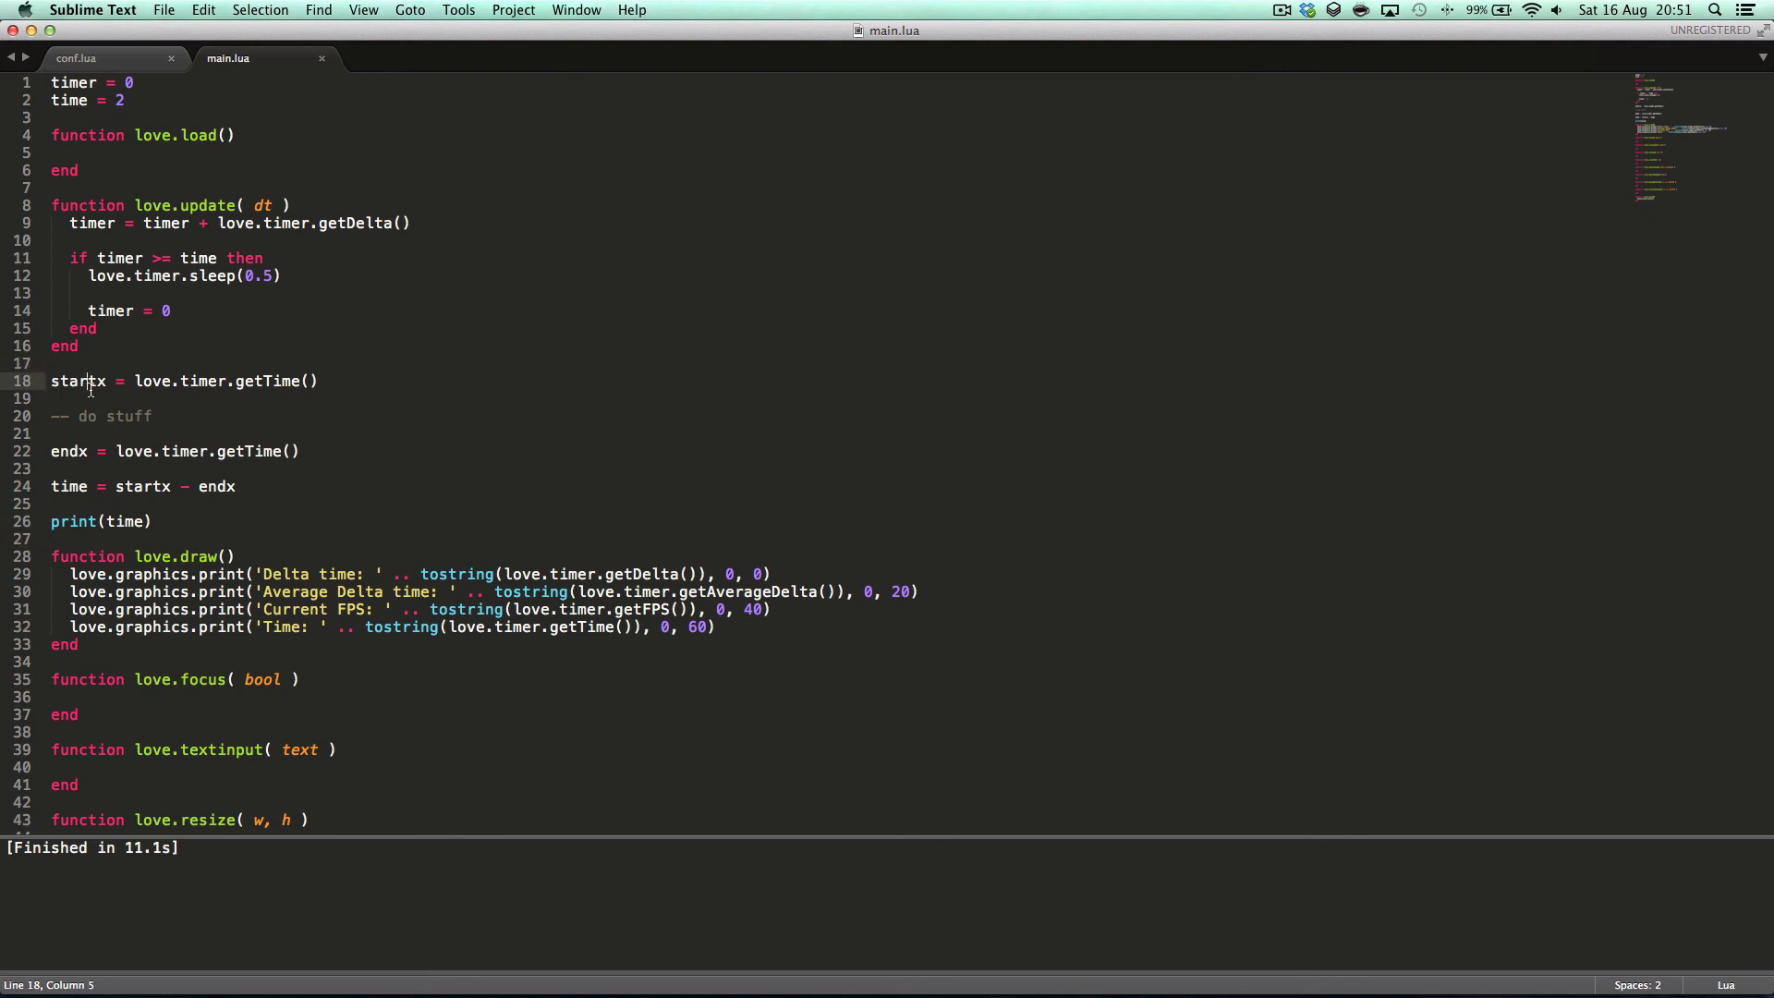
left_click(299, 510)
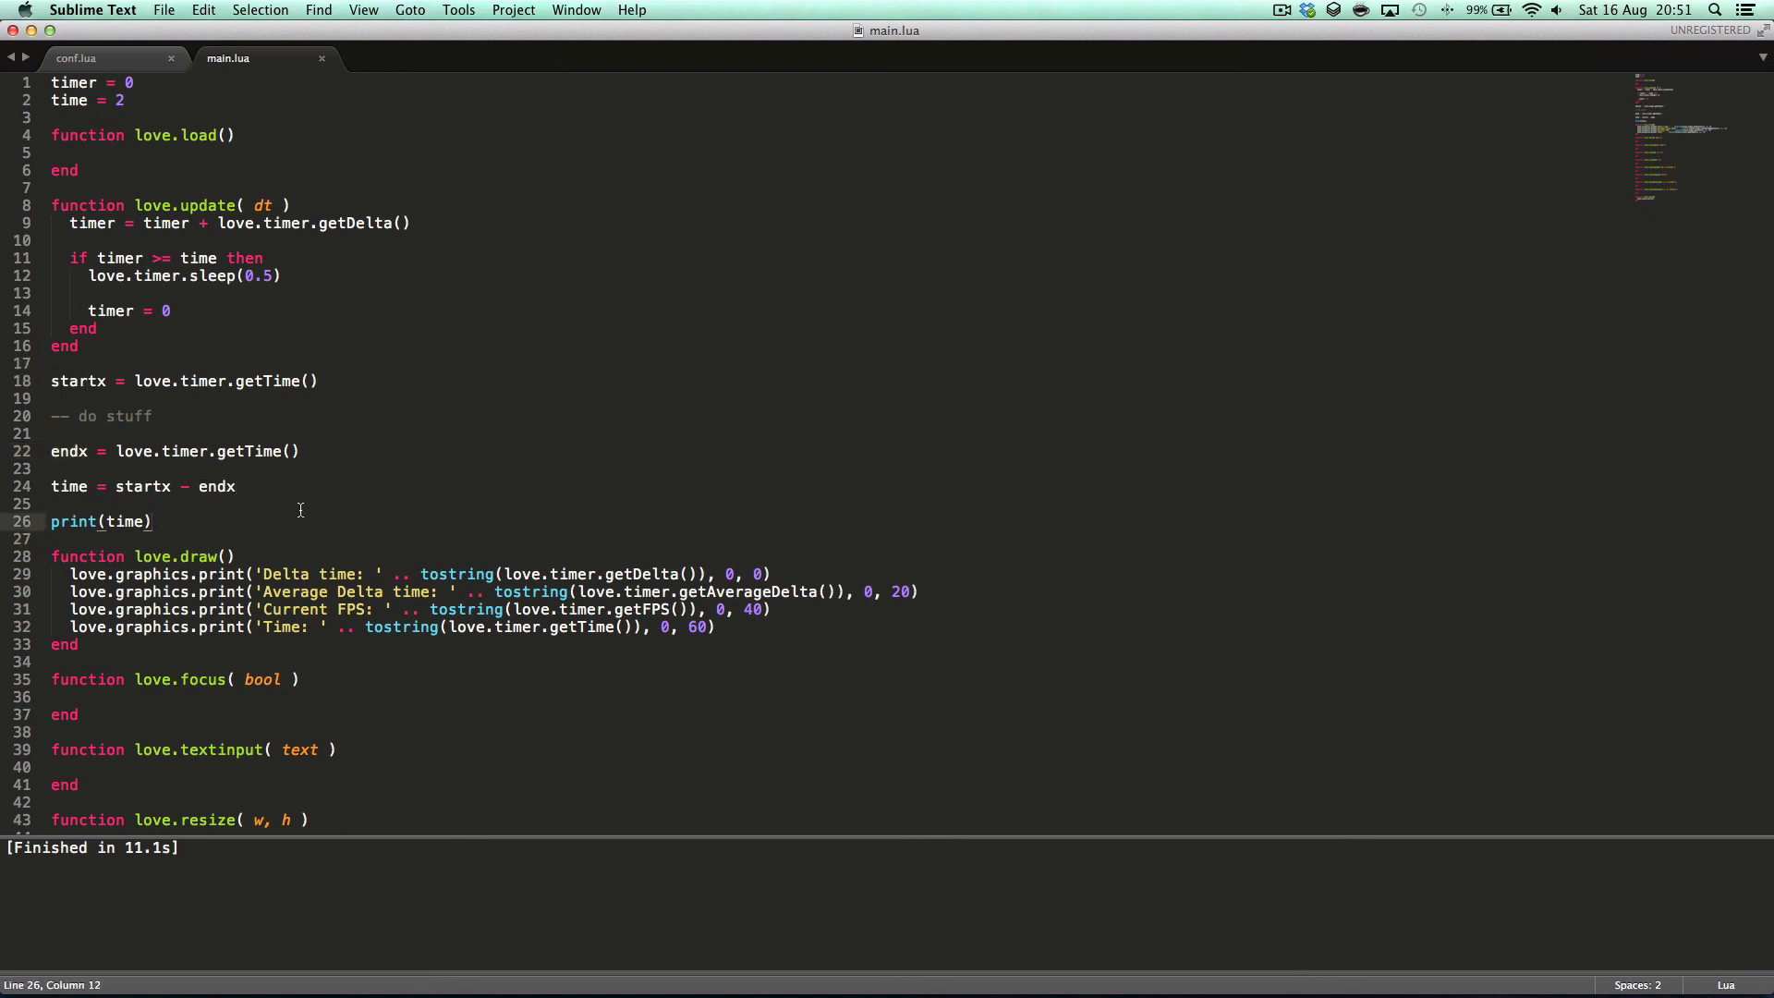